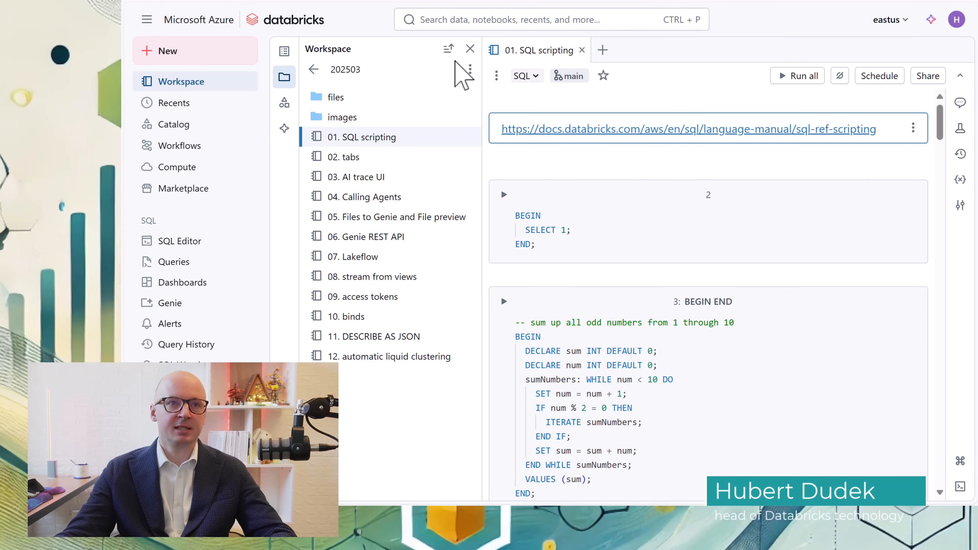
pyautogui.moveTo(442, 122)
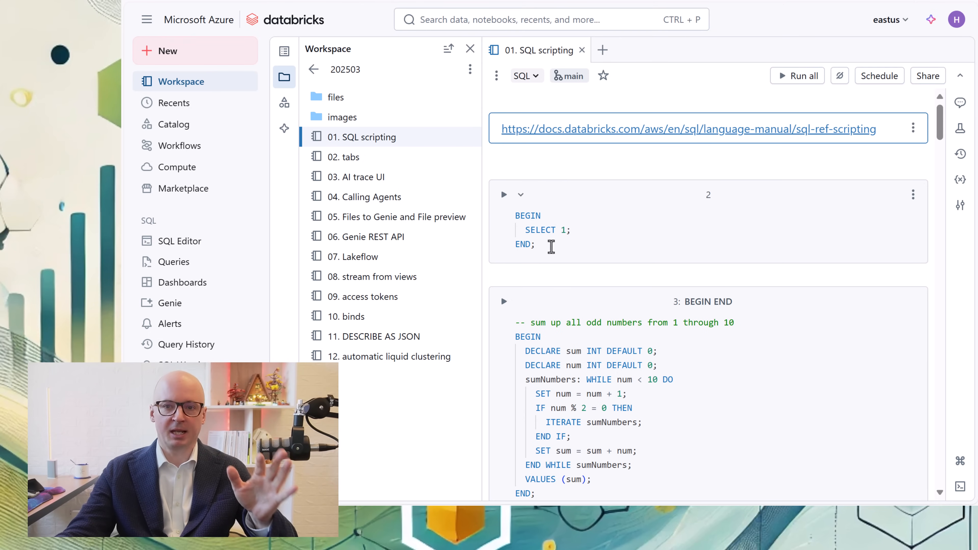
# Scroll through the SQL scripting notebook, then open the '02. tabs' notebook from the Workspace browser.
pyautogui.scroll(-3)
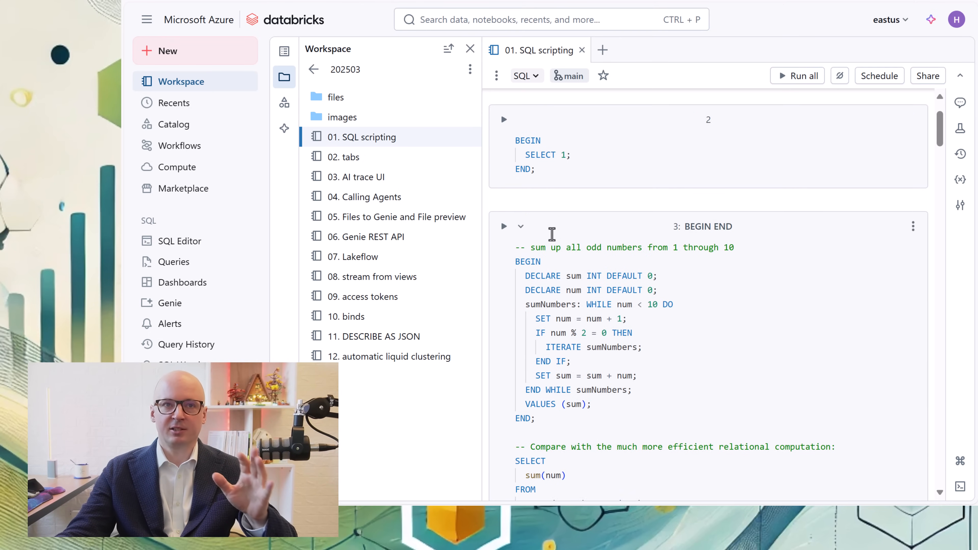
pyautogui.scroll(-3)
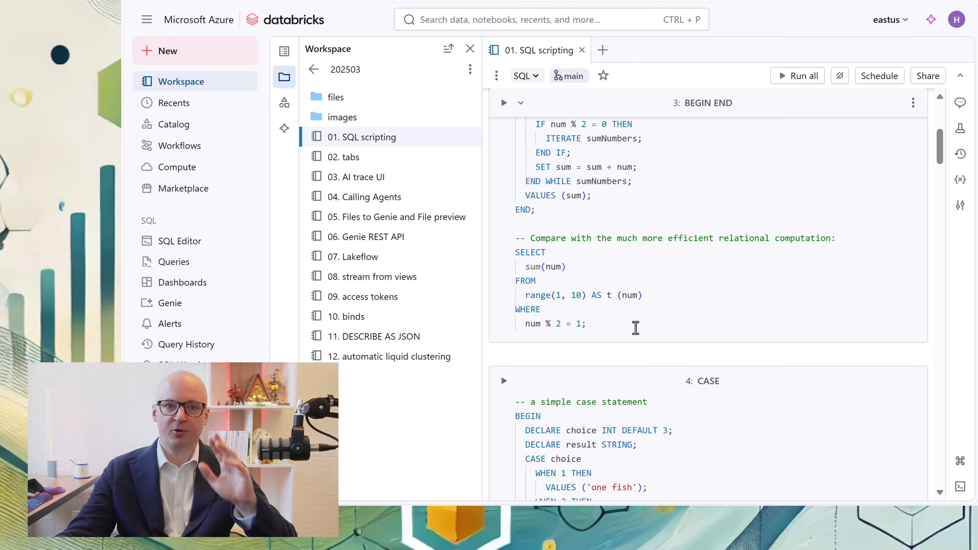
pyautogui.scroll(-3)
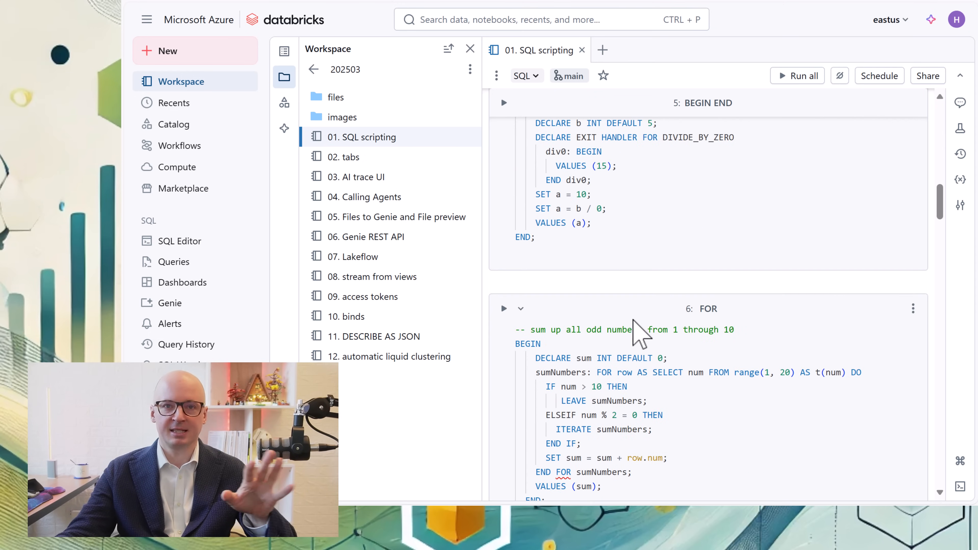
pyautogui.scroll(-3)
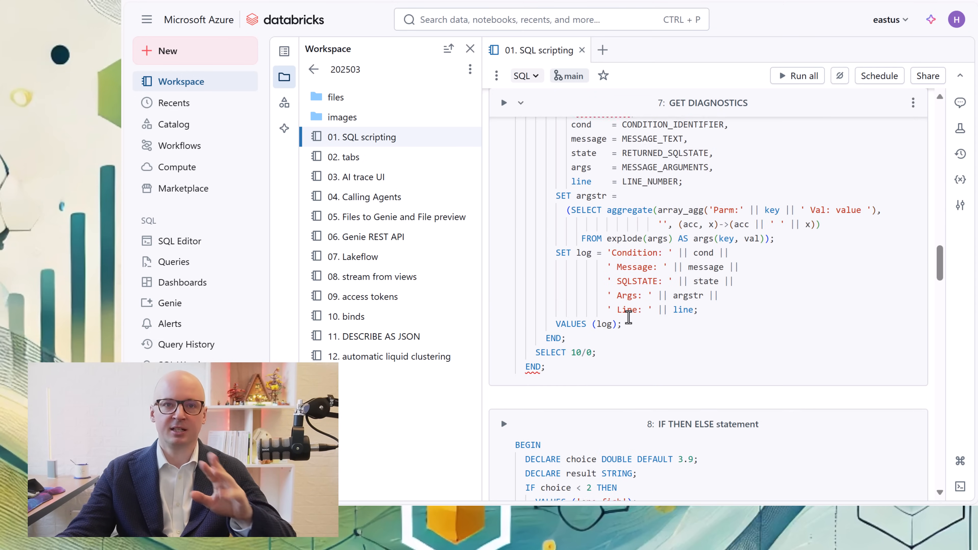
pyautogui.scroll(-3)
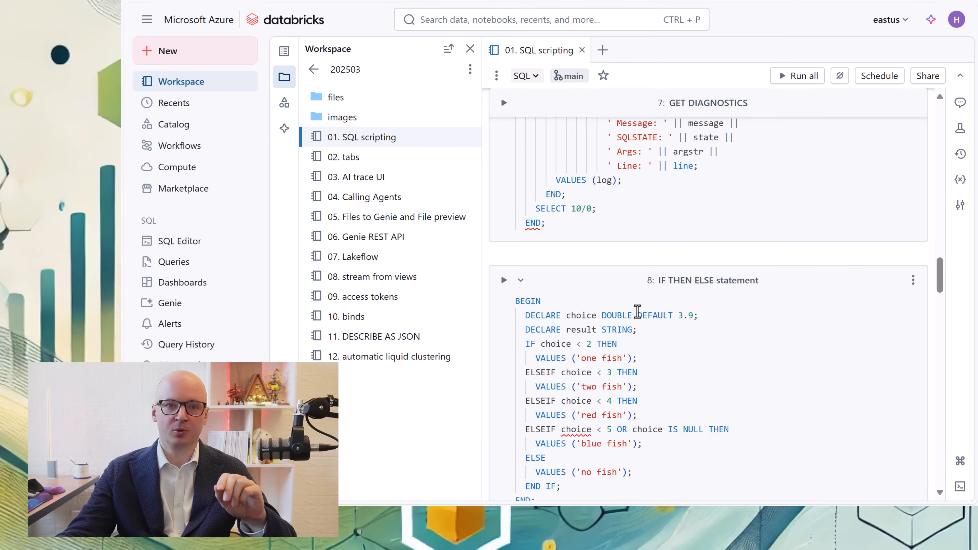
pyautogui.scroll(-3)
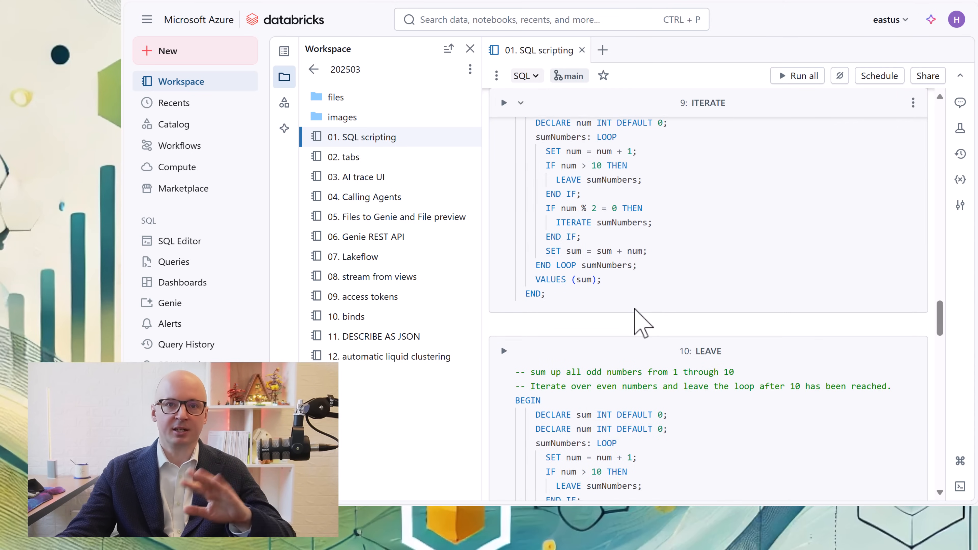
pyautogui.scroll(-3)
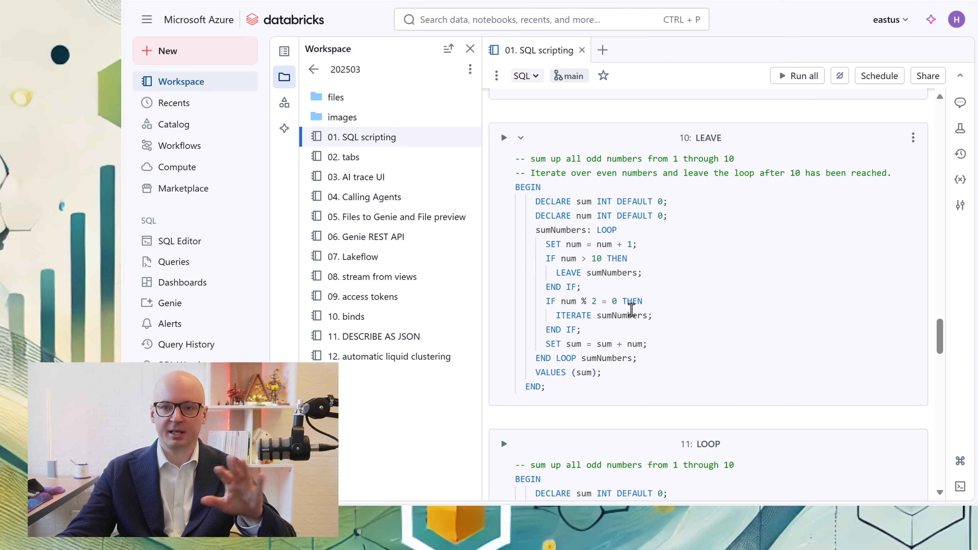
pyautogui.scroll(-3)
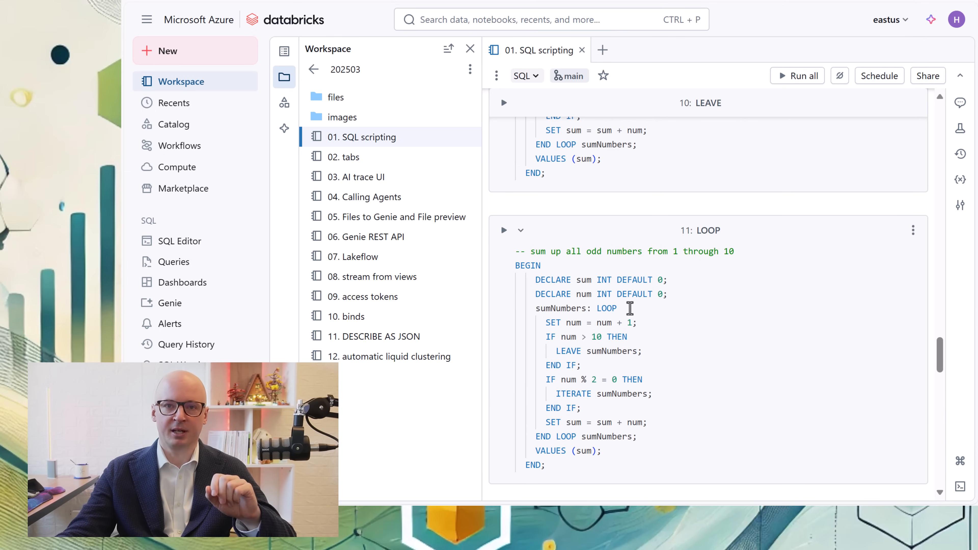
pyautogui.moveTo(698, 262)
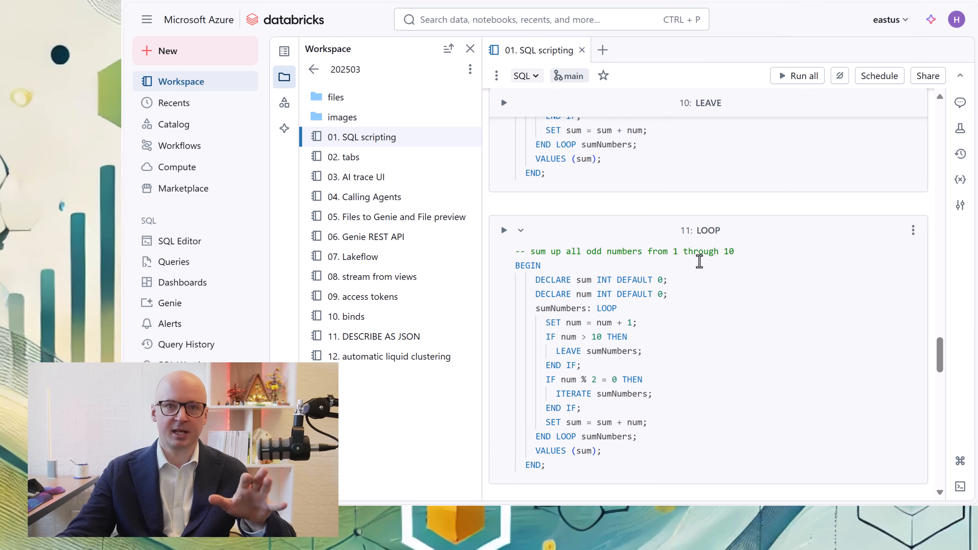
pyautogui.scroll(-3)
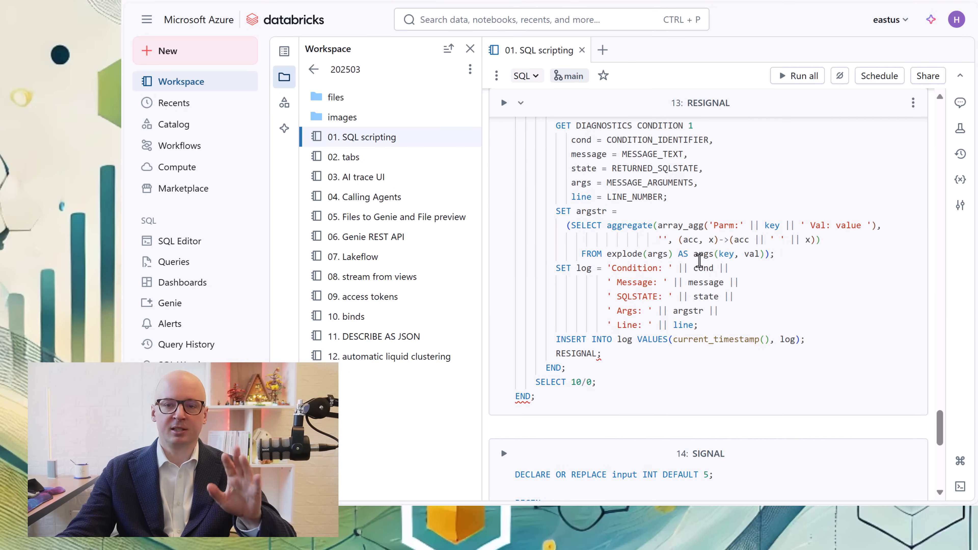
pyautogui.scroll(-3)
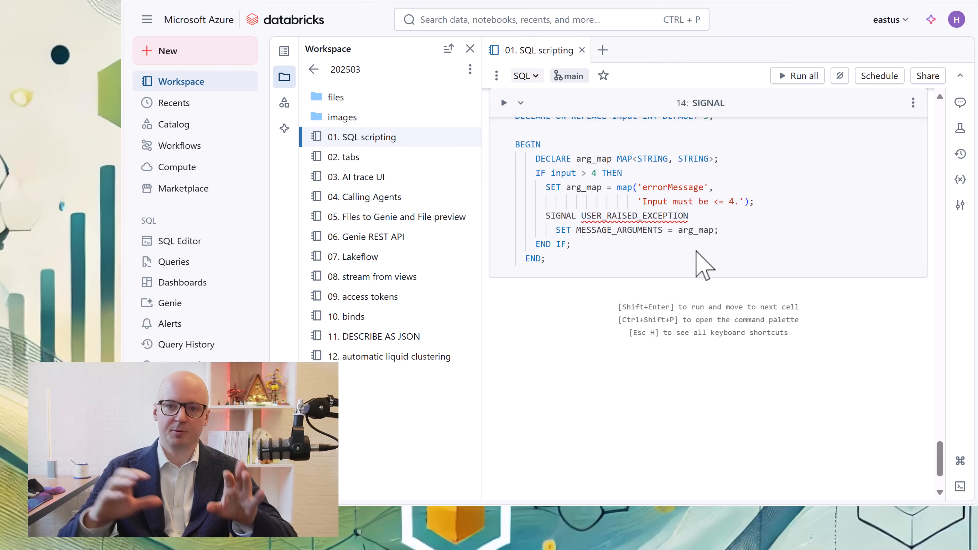
pyautogui.moveTo(362, 156)
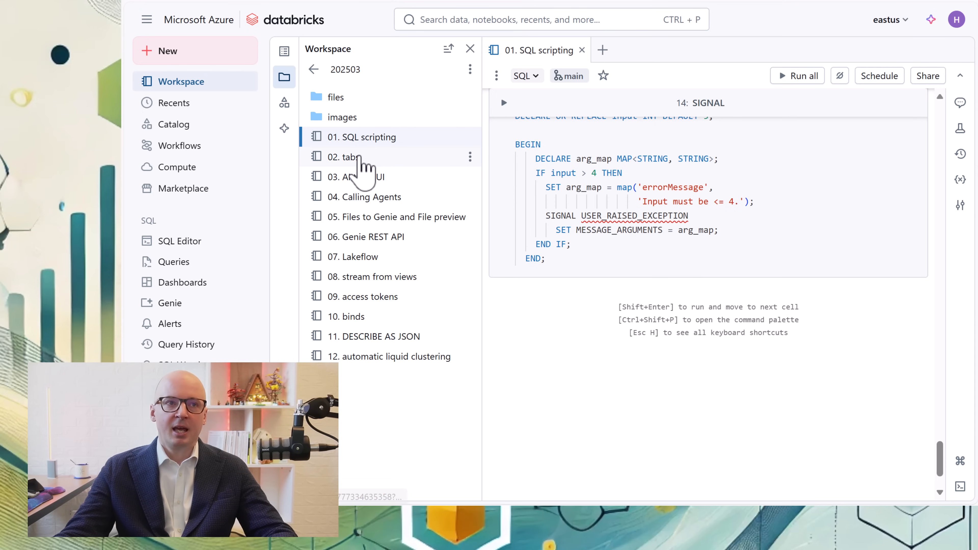
pyautogui.click(350, 156)
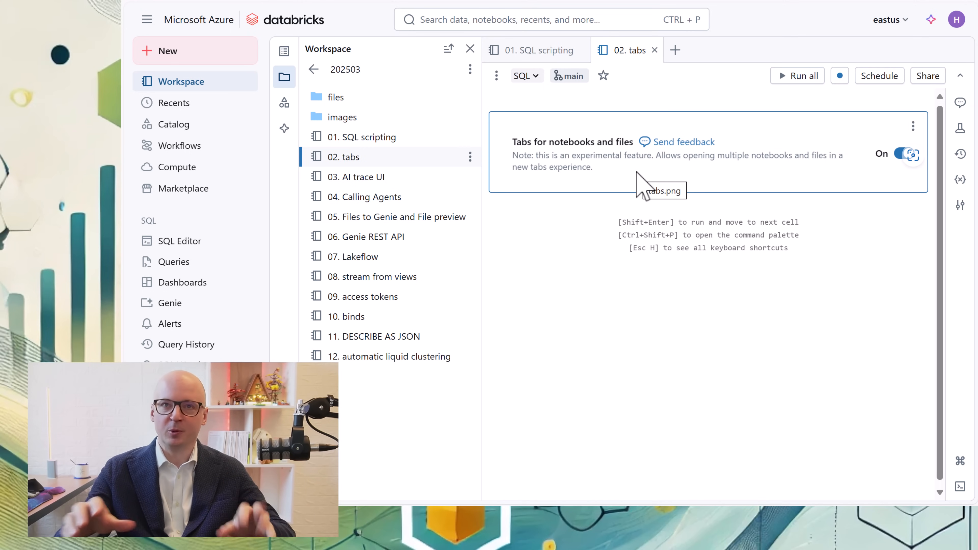
pyautogui.moveTo(823, 265)
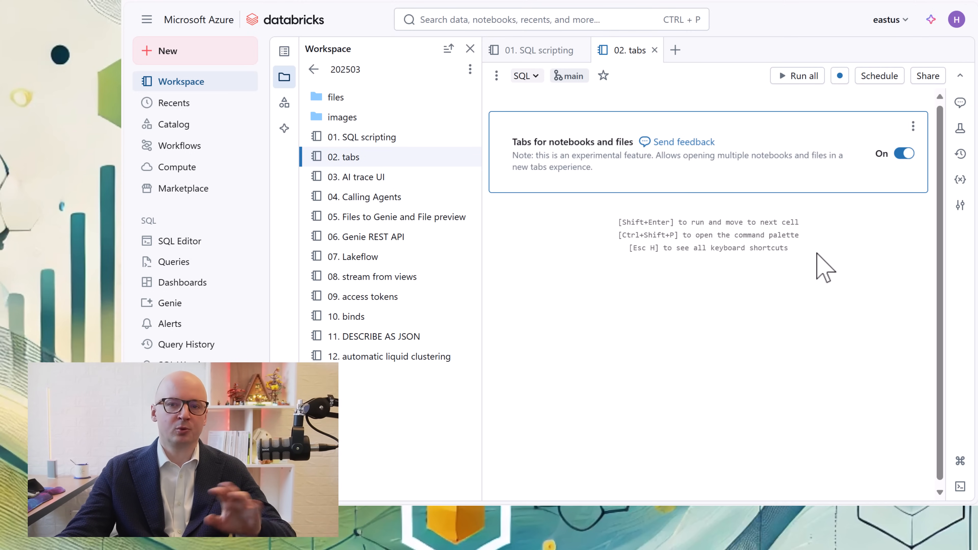
pyautogui.moveTo(870, 153)
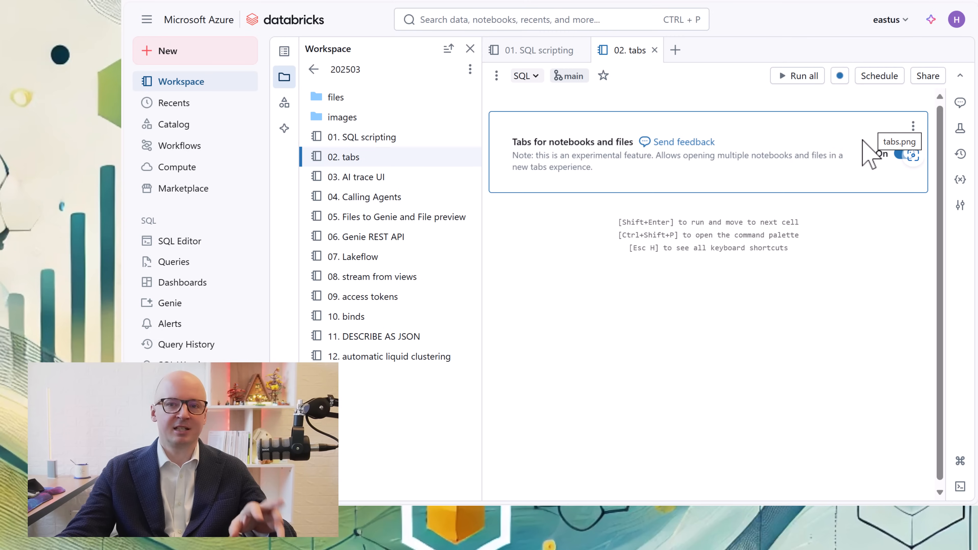
pyautogui.moveTo(843, 169)
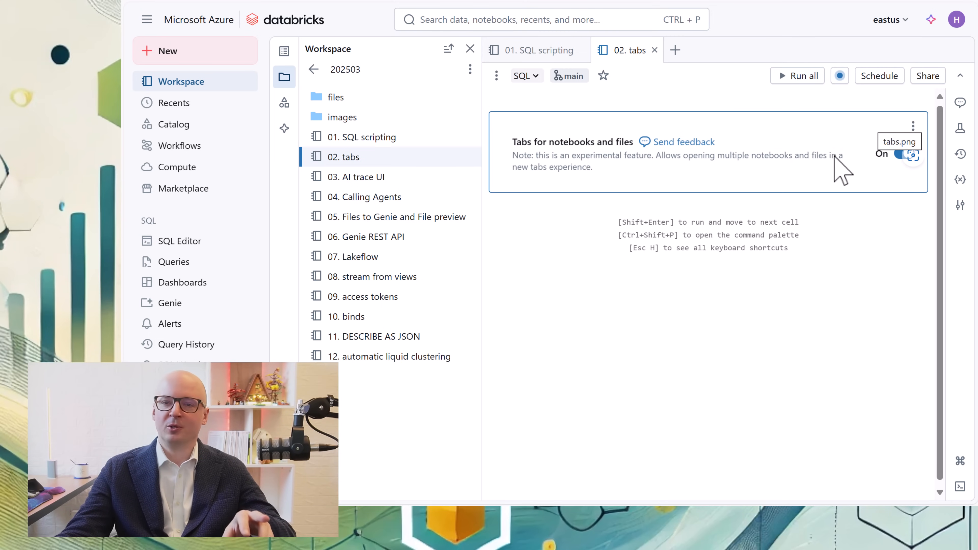
# Go to user Settings > Developer and reveal the 'Tabs for notebooks and files' option switched on.
pyautogui.click(956, 19)
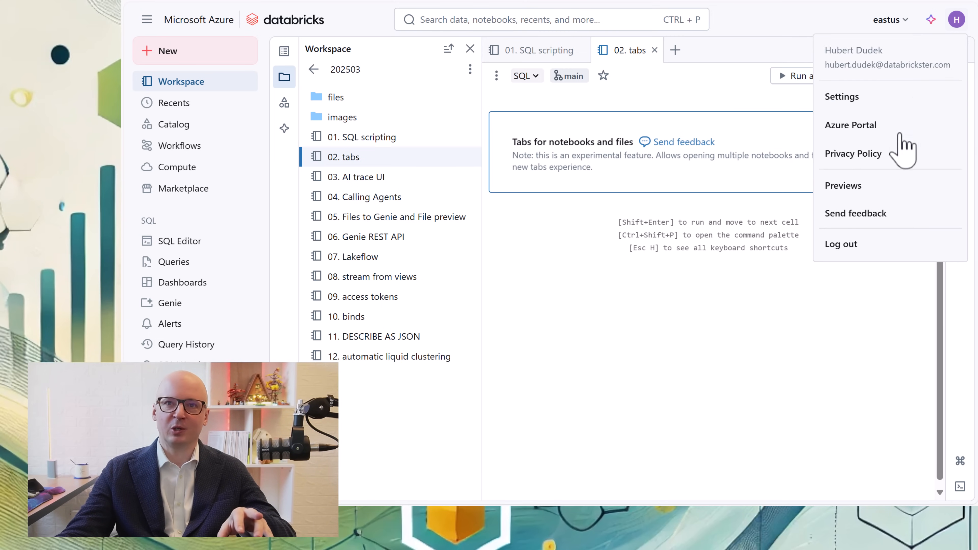
pyautogui.click(842, 97)
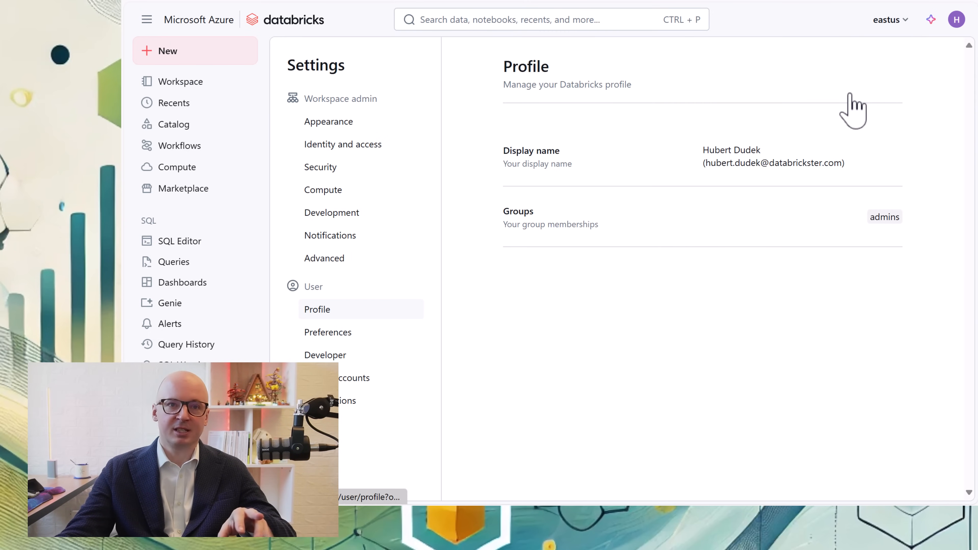
pyautogui.click(325, 355)
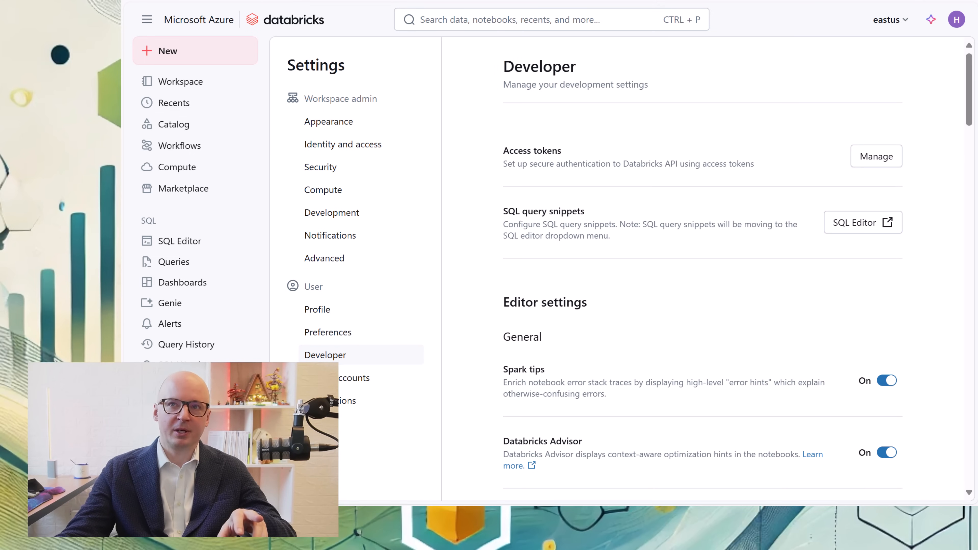
pyautogui.scroll(-3)
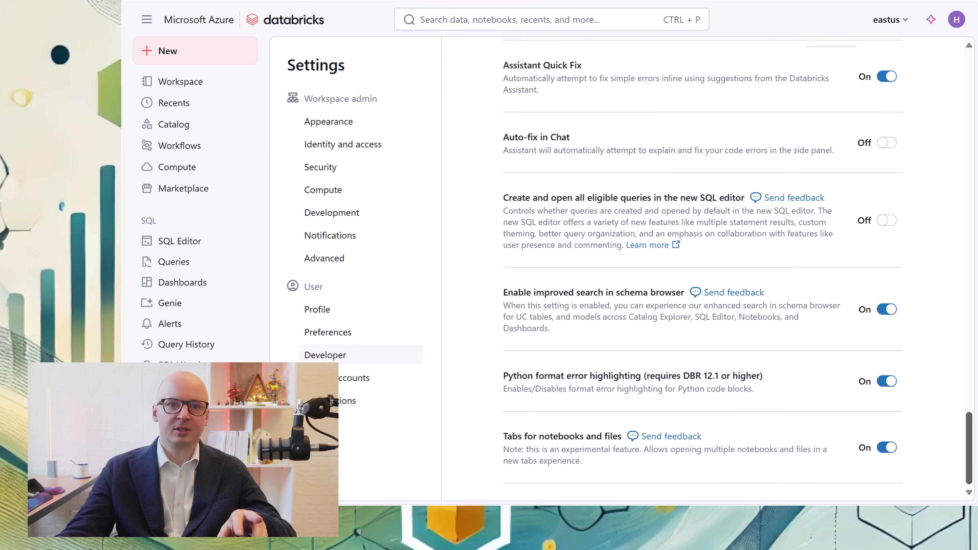
pyautogui.moveTo(528, 454)
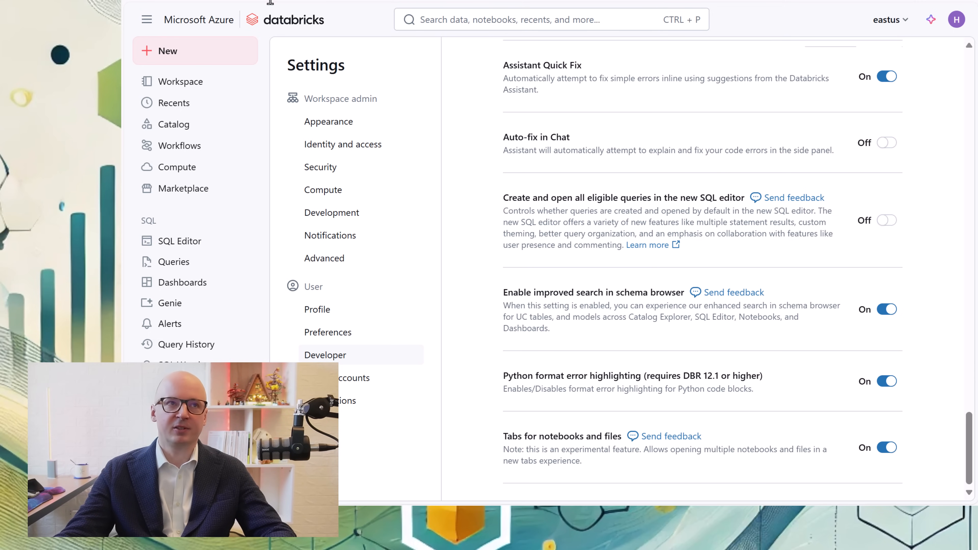
# Return from settings via the Databricks home page to the open '02. tabs' notebook.
pyautogui.click(294, 20)
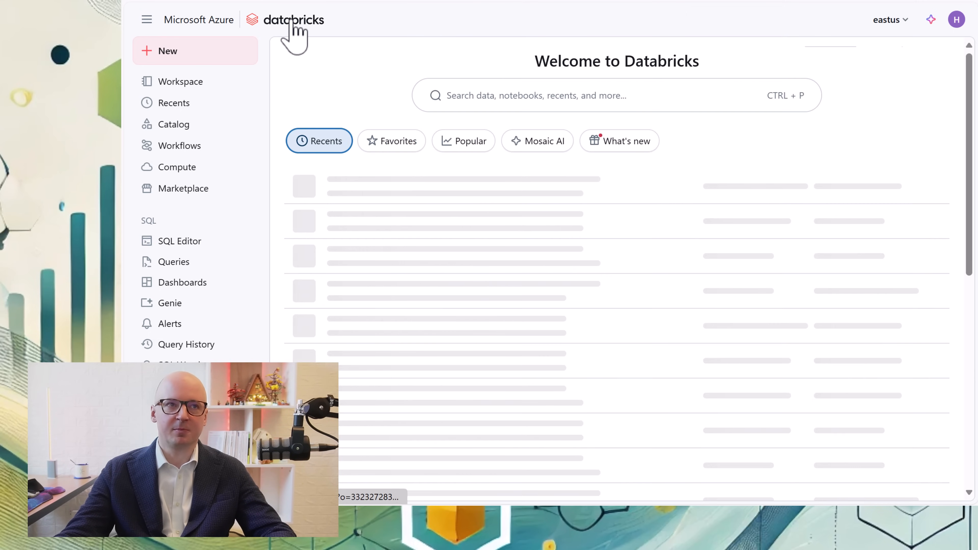
pyautogui.click(181, 81)
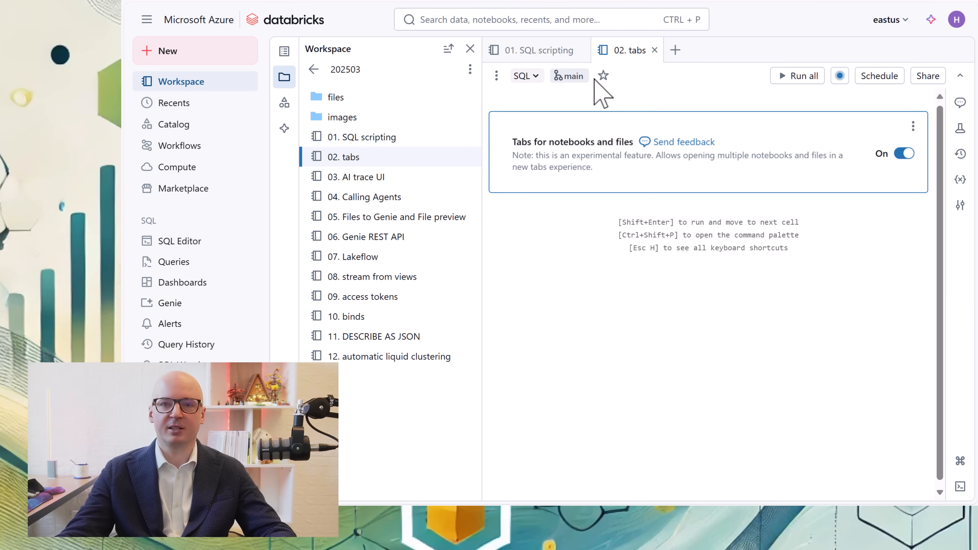
pyautogui.moveTo(553, 243)
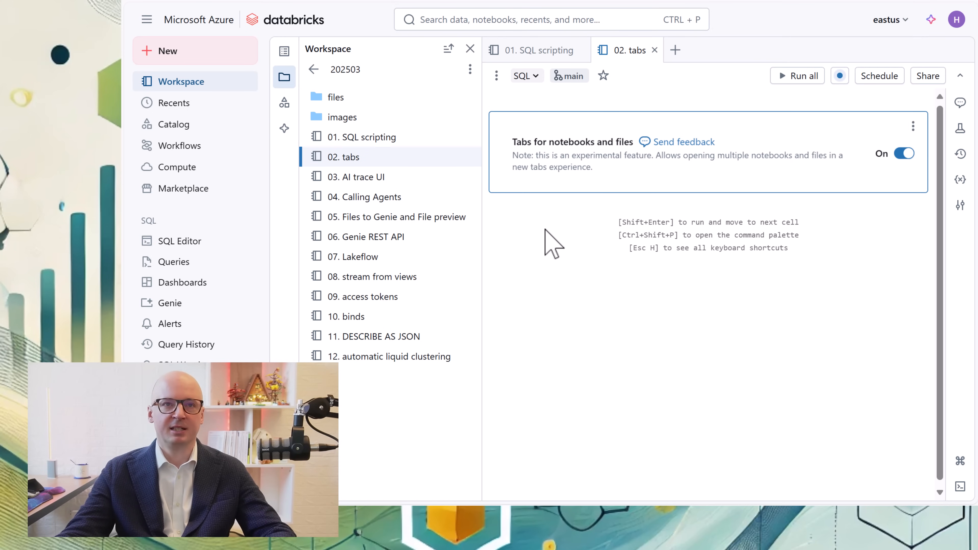
pyautogui.moveTo(472, 205)
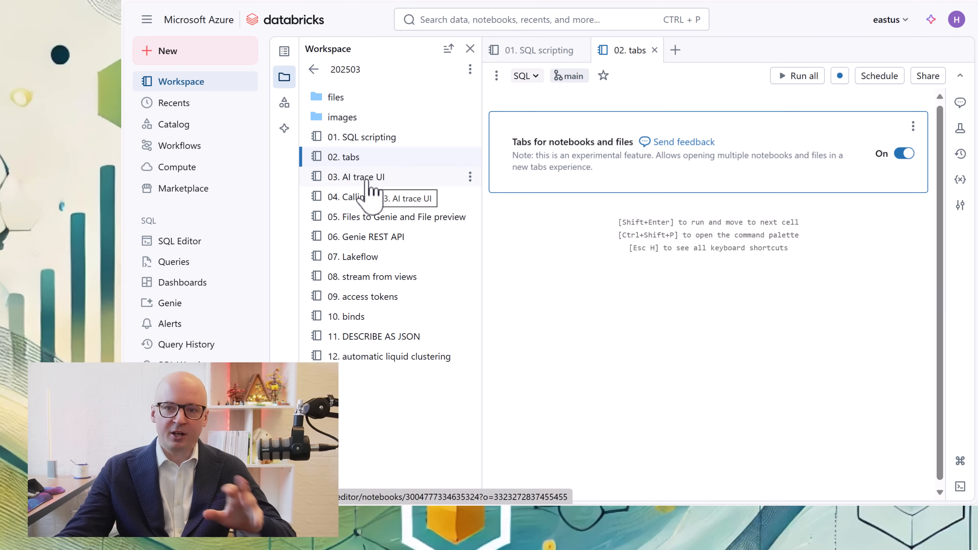
# Open the AI trace UI notebook and scroll to its MLflow agent trace.
pyautogui.click(356, 177)
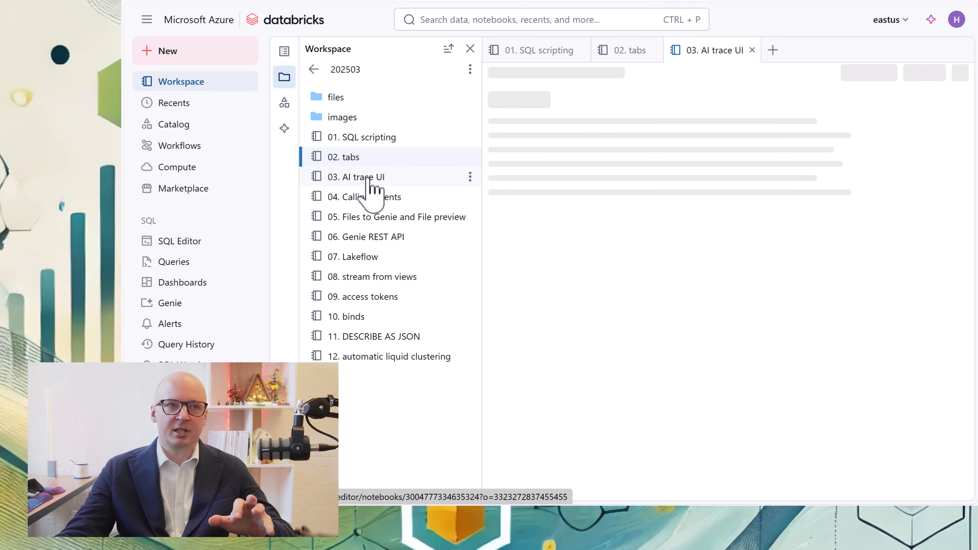
pyautogui.click(357, 176)
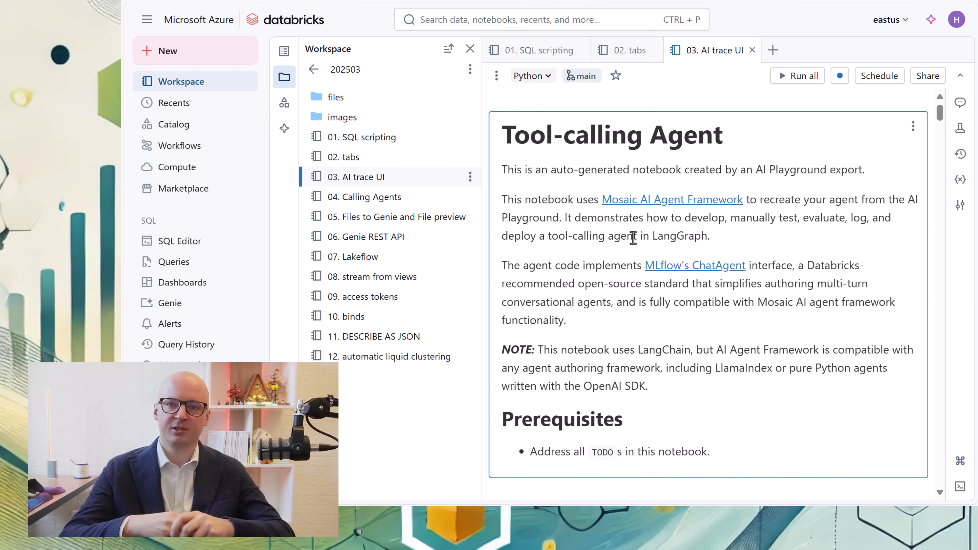
pyautogui.moveTo(711, 287)
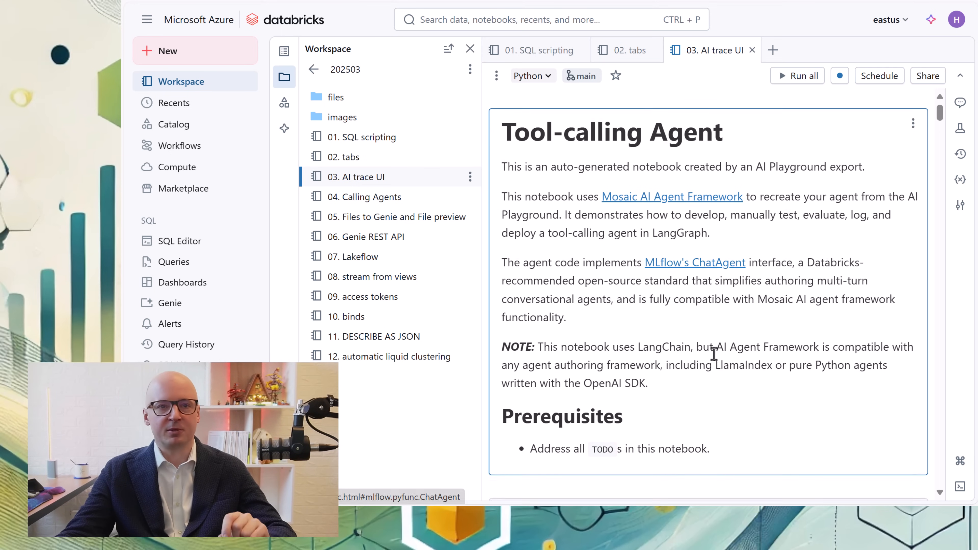
pyautogui.scroll(-3)
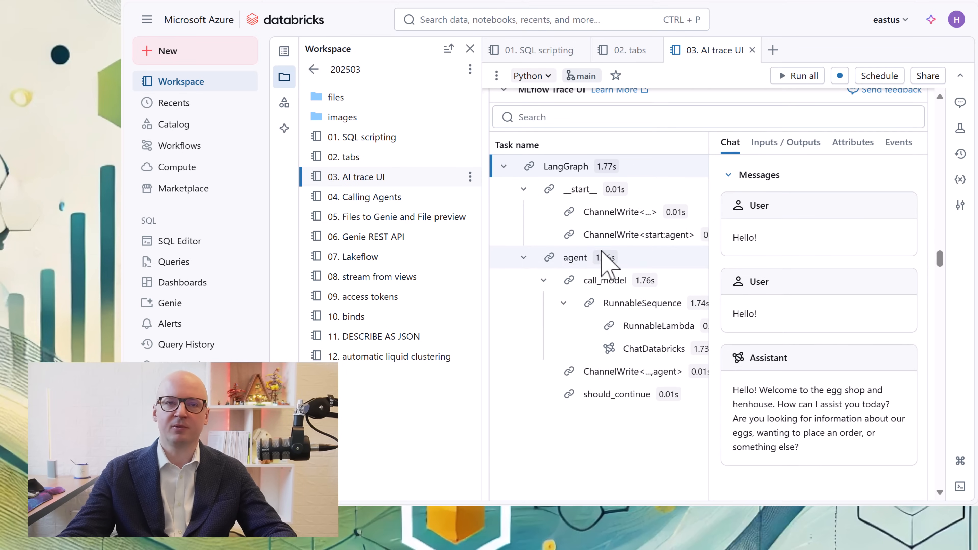
pyautogui.moveTo(587, 225)
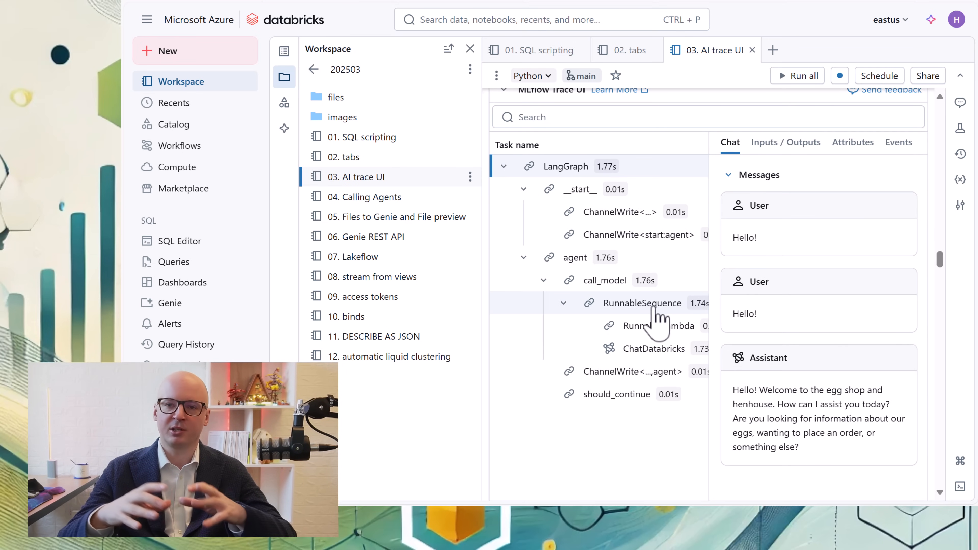
# Show the RunnableLambda step's chat messages, then open the '04. Calling Agents' notebook.
pyautogui.click(785, 142)
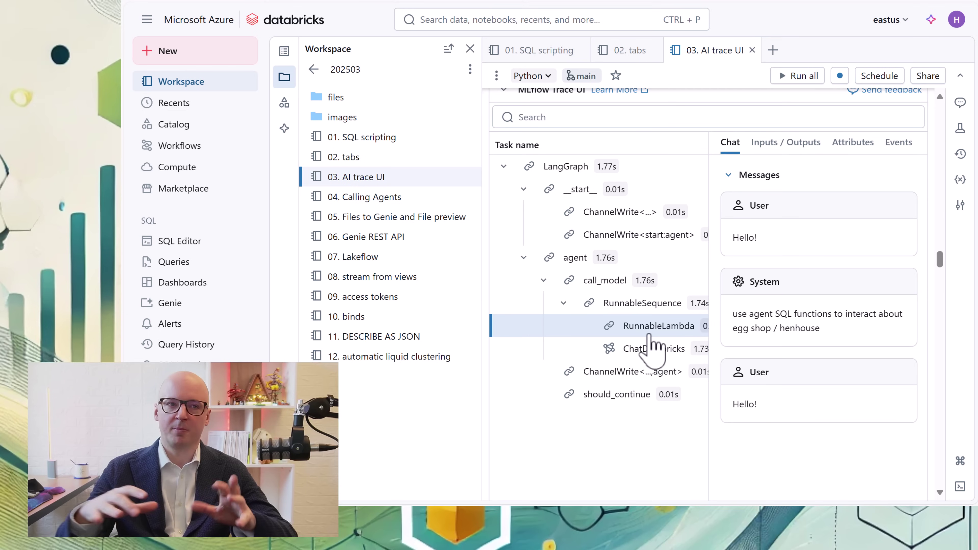
pyautogui.moveTo(653, 336)
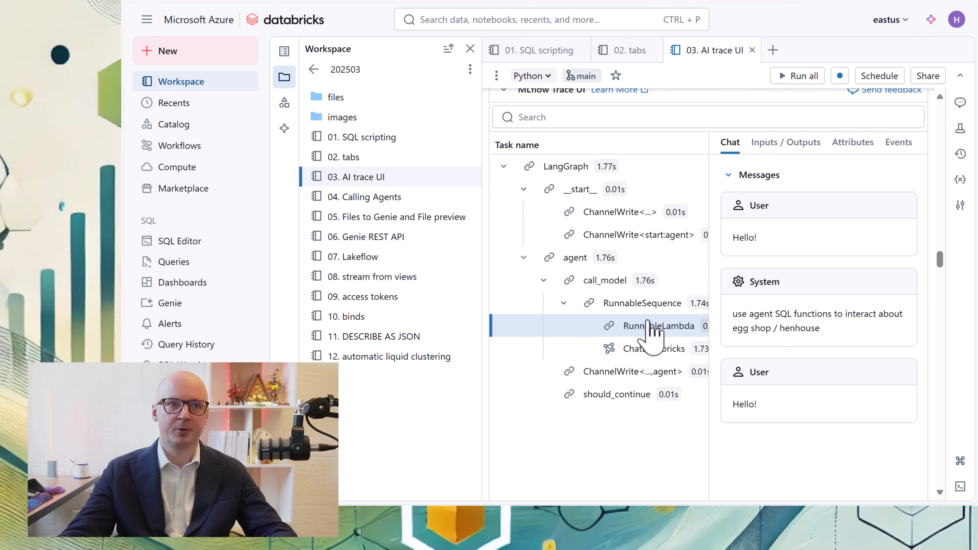
pyautogui.click(815, 50)
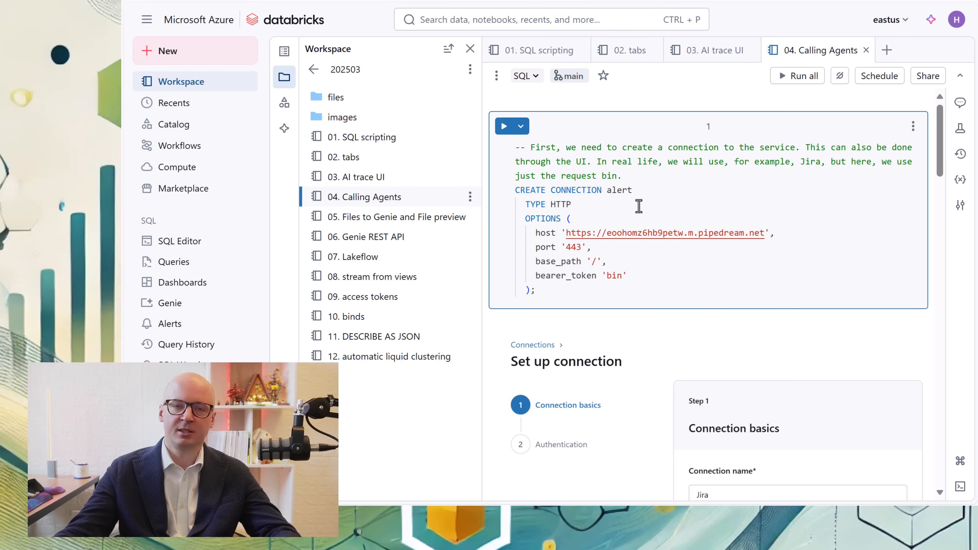
pyautogui.moveTo(542, 183)
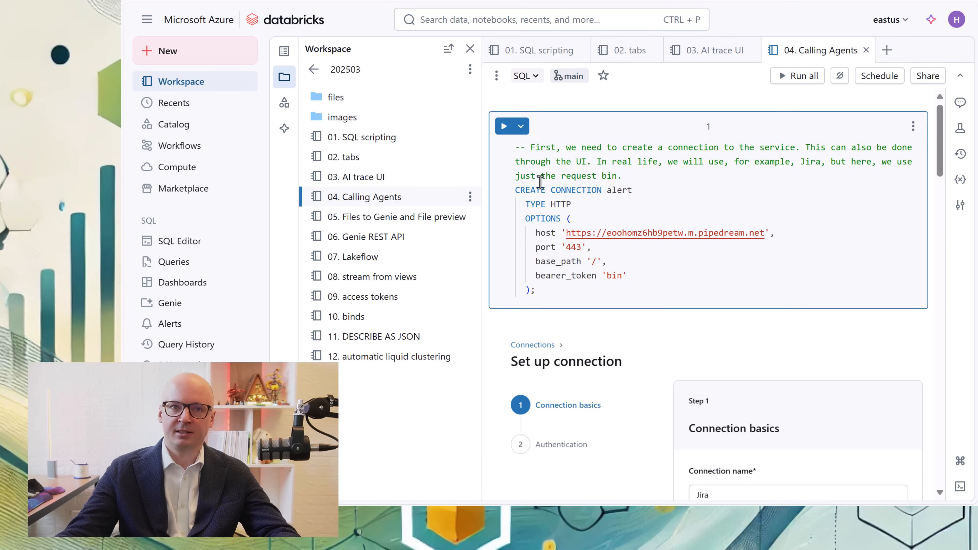
pyautogui.moveTo(503, 125)
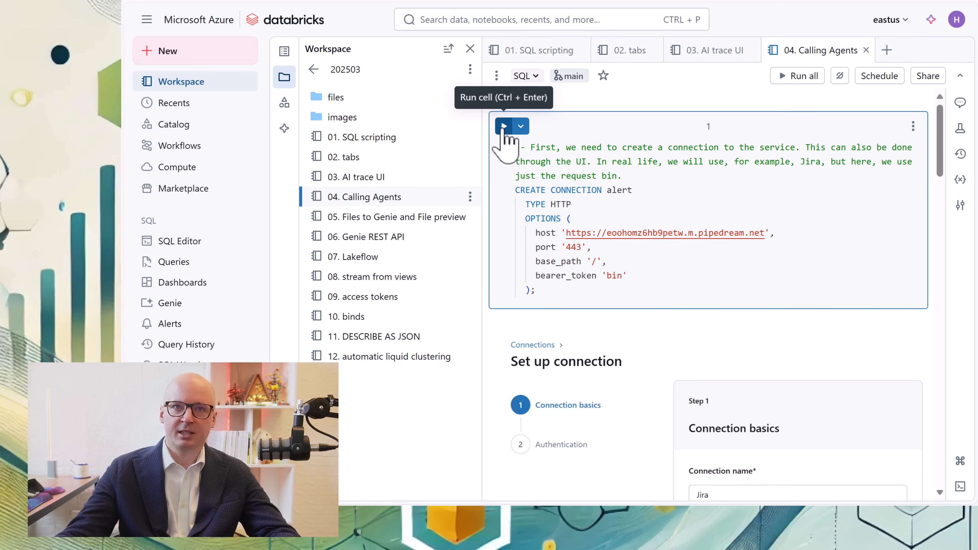
# Attach the Calling Agents notebook to the running cluster from Recent resources and confirm the compute change.
pyautogui.click(520, 125)
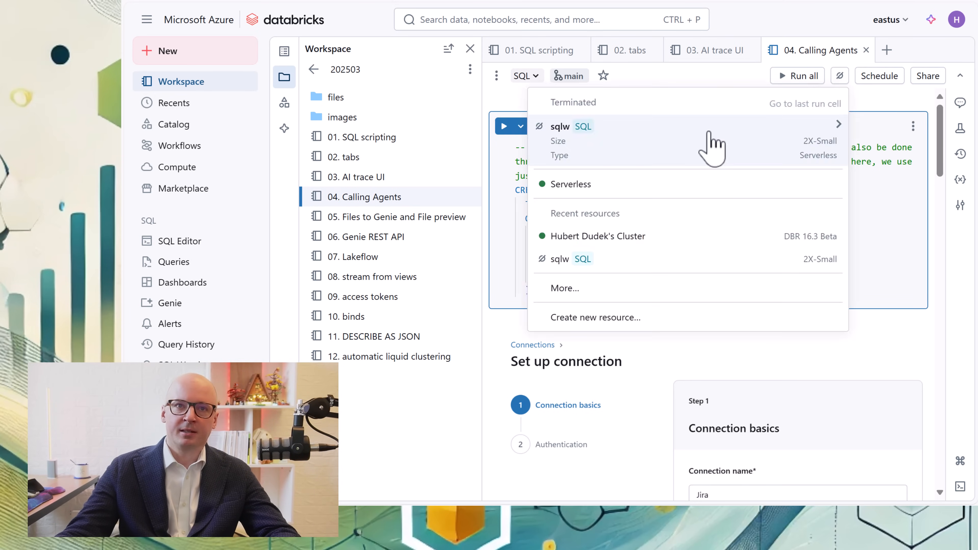
pyautogui.moveTo(632, 256)
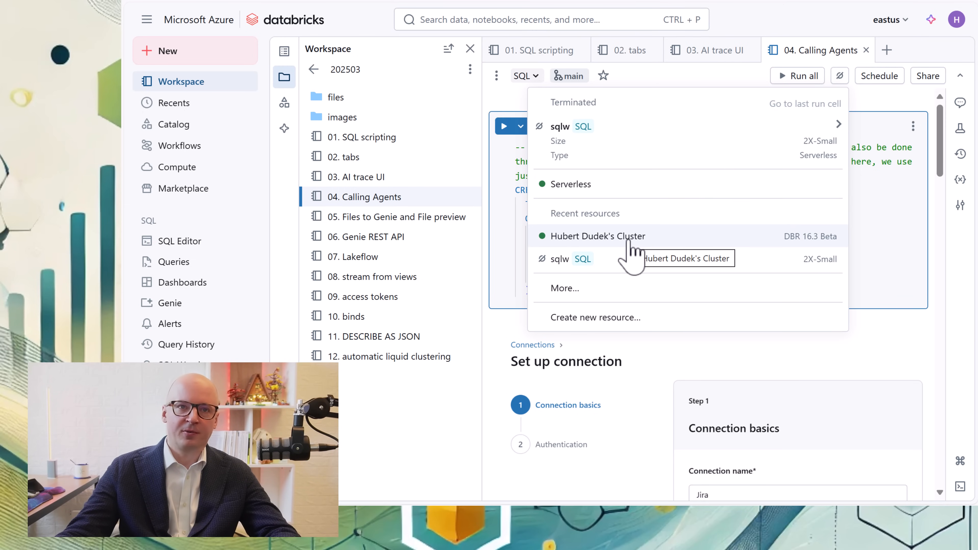
pyautogui.click(597, 236)
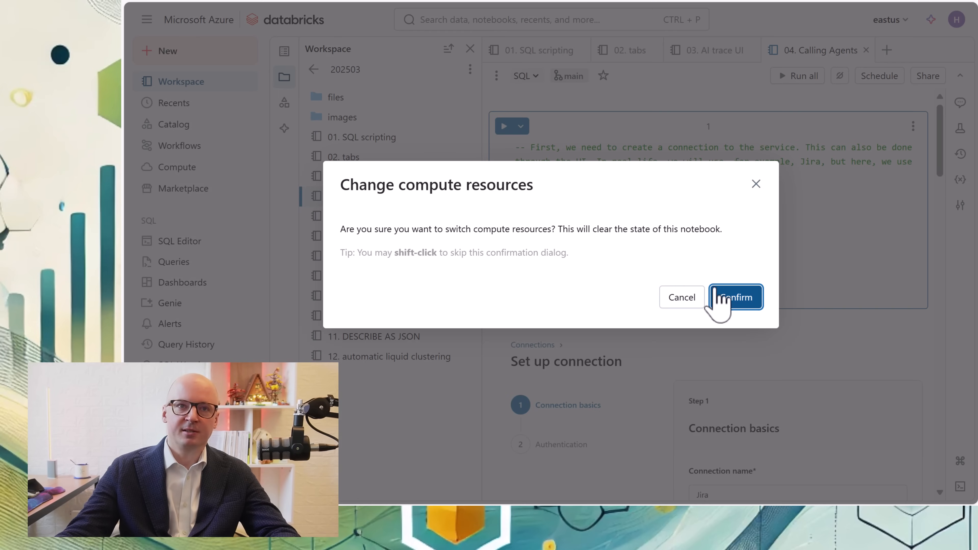
pyautogui.click(735, 297)
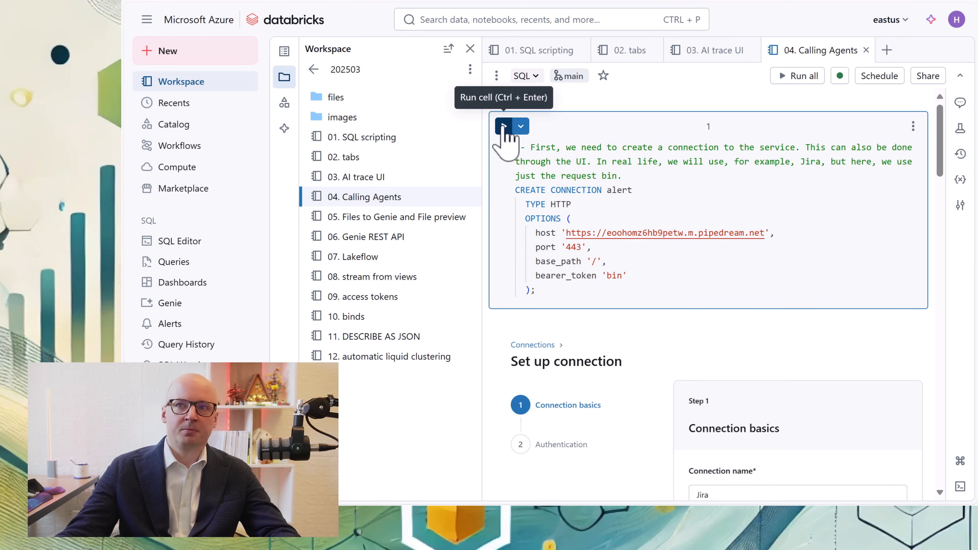
# Run the CREATE CONNECTION cell, then the http_request cell that returns status 200.
pyautogui.click(504, 126)
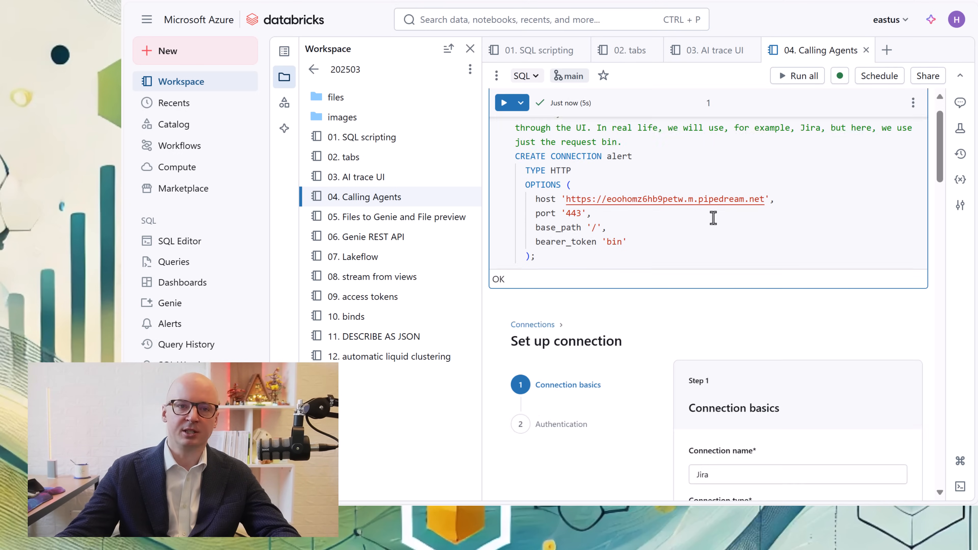
pyautogui.scroll(-3)
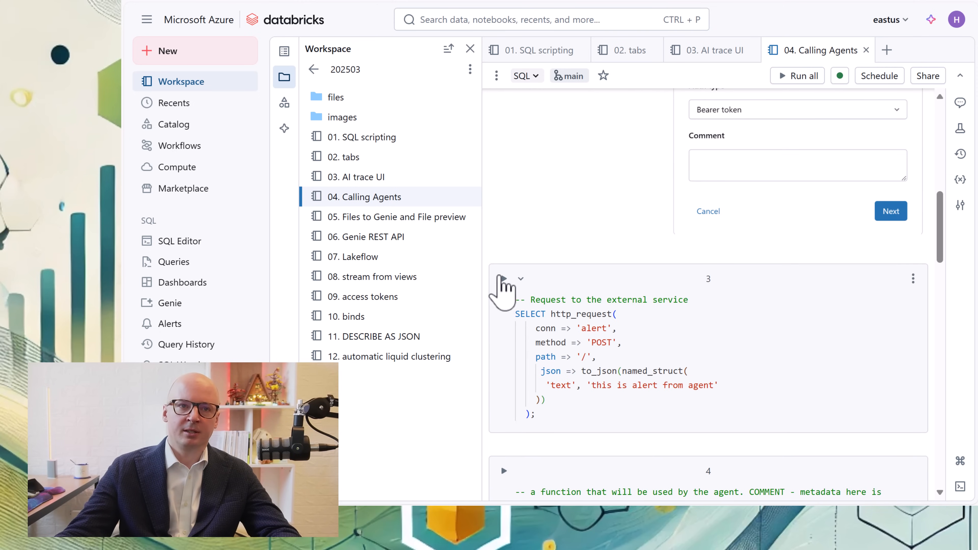
pyautogui.moveTo(503, 278)
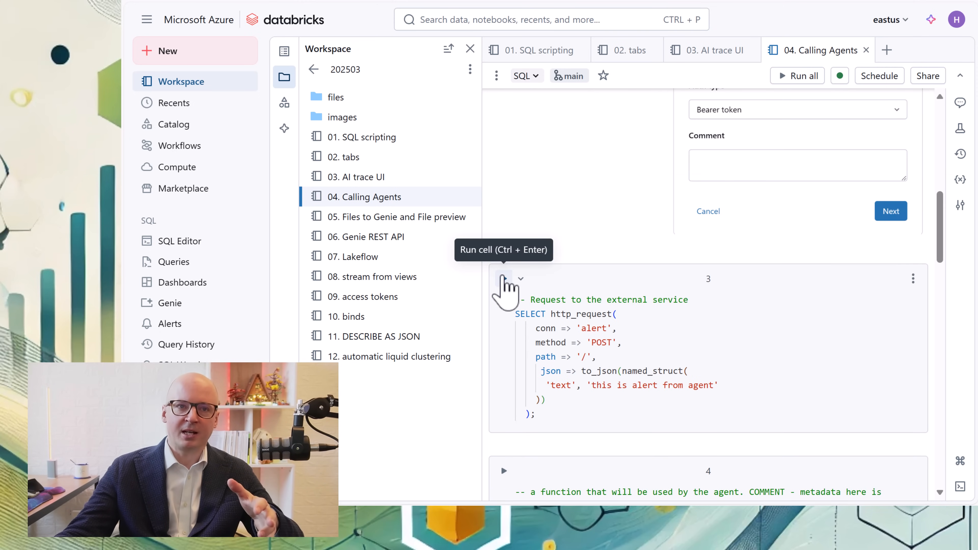
pyautogui.click(503, 279)
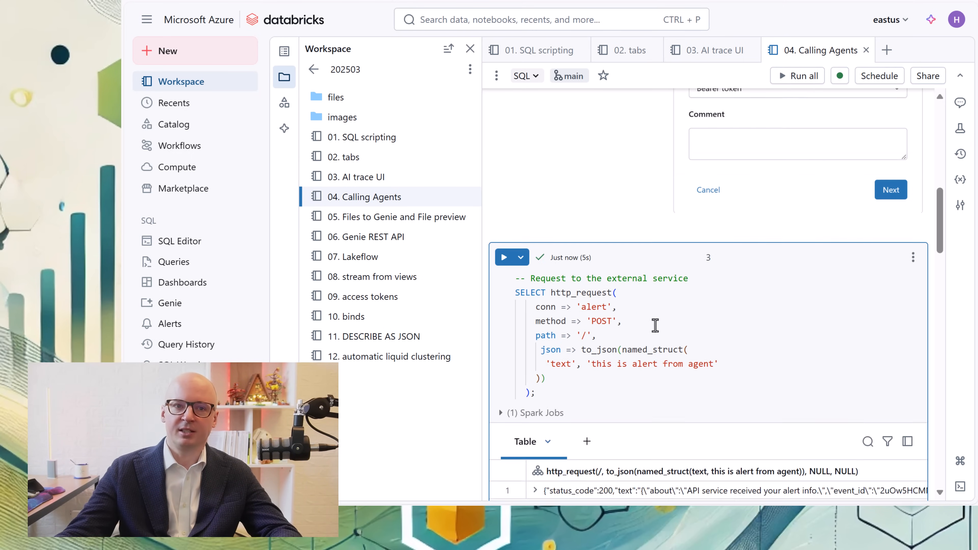
# Run the CREATE OR REPLACE FUNCTION cell defining raise_alert.
pyautogui.scroll(-3)
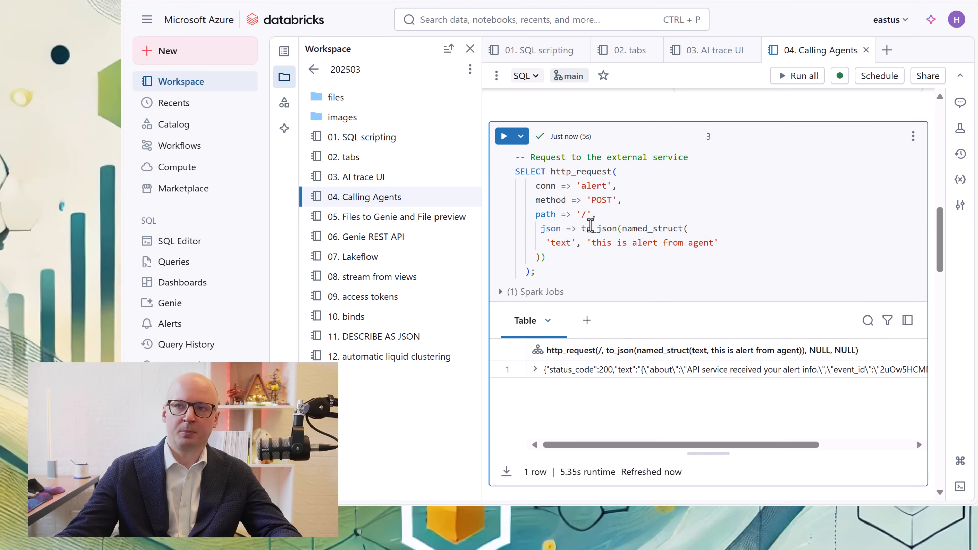
pyautogui.moveTo(587, 228)
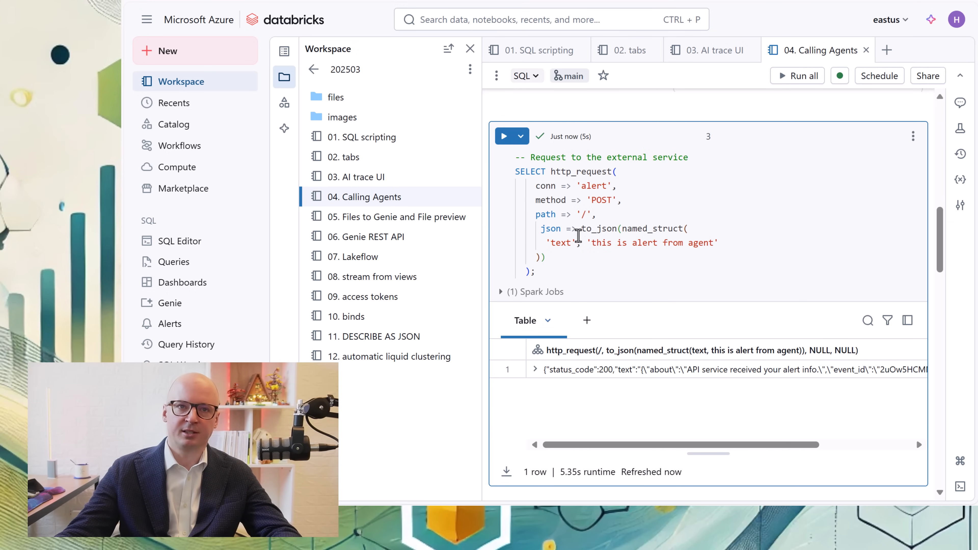
pyautogui.moveTo(636, 380)
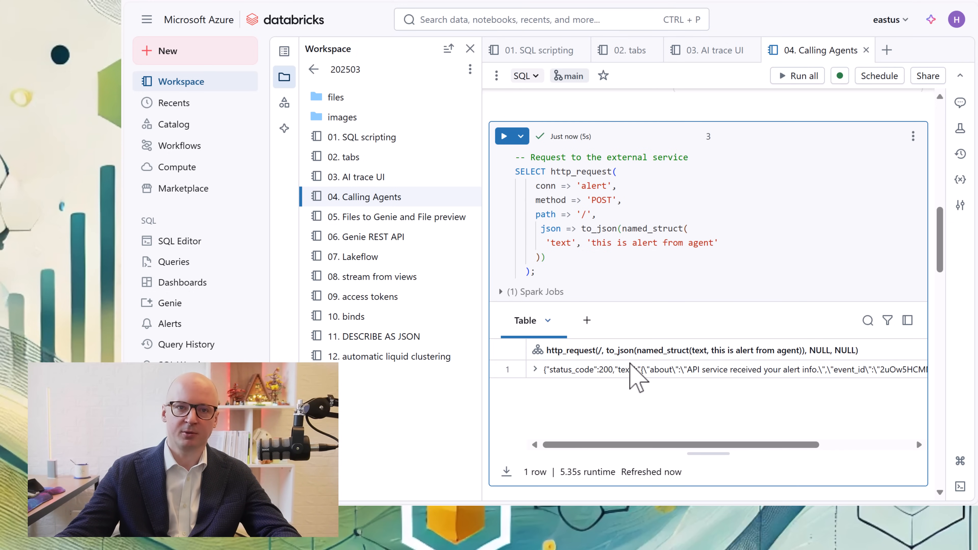
pyautogui.scroll(-3)
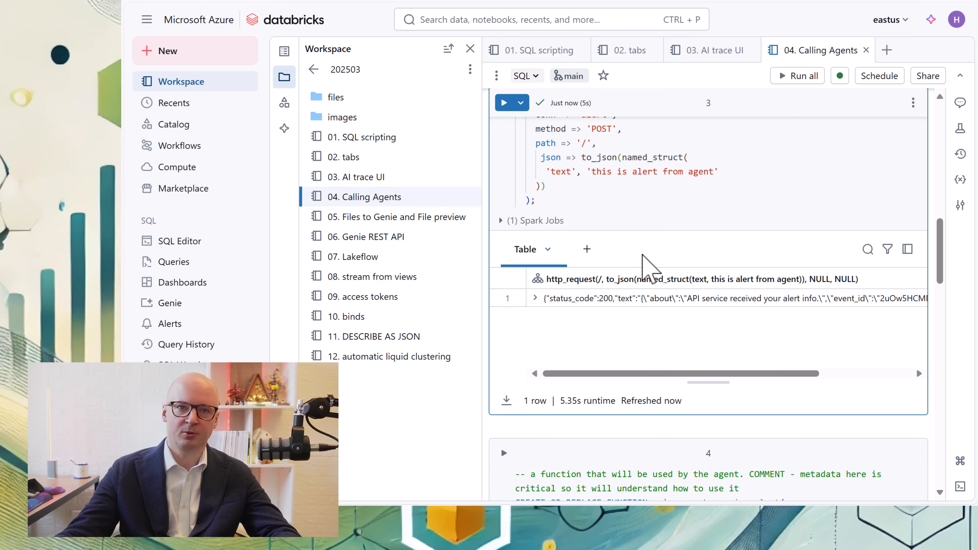
pyautogui.scroll(-3)
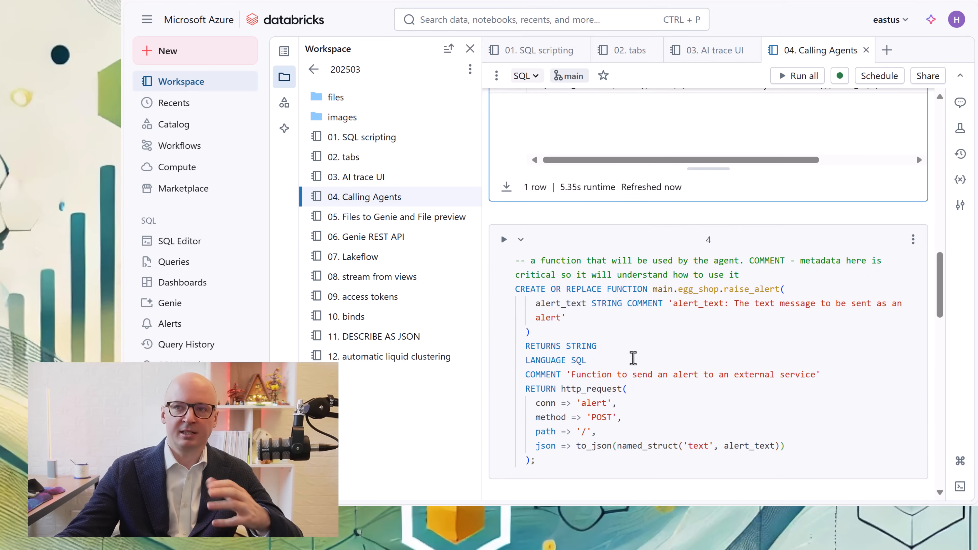
pyautogui.moveTo(614, 366)
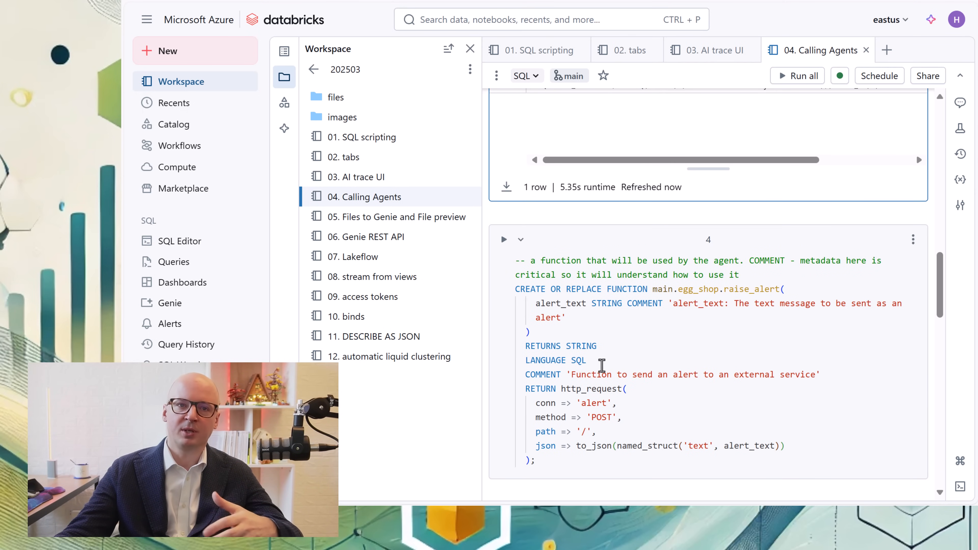
pyautogui.moveTo(504, 239)
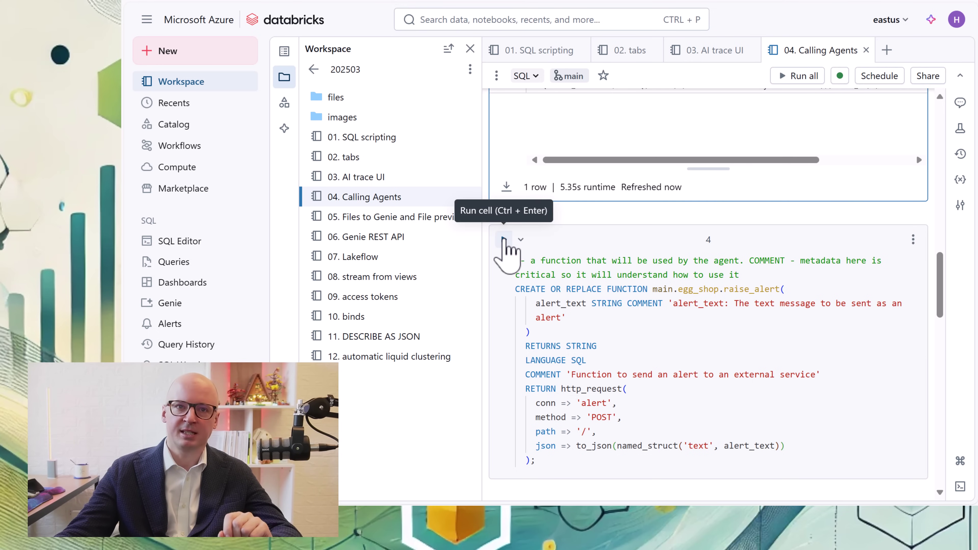
pyautogui.click(503, 239)
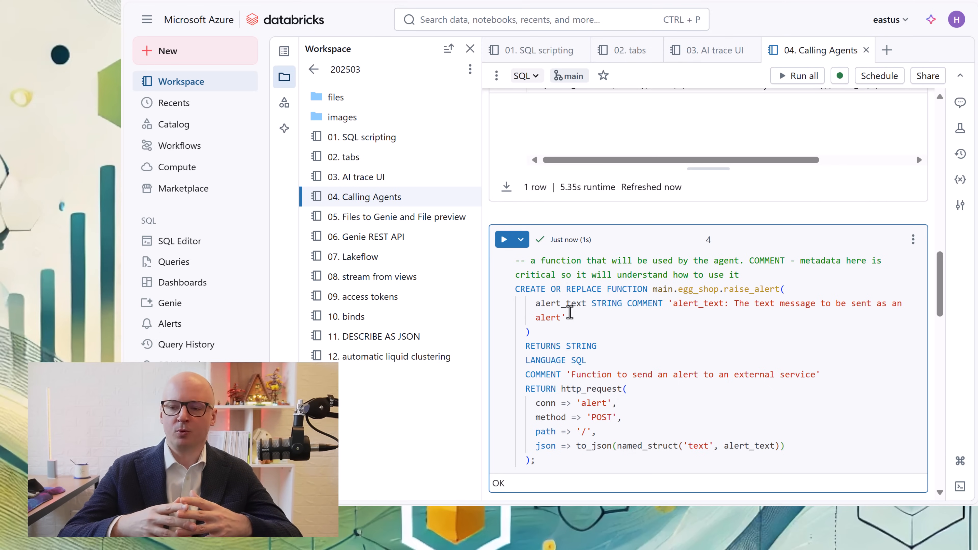
pyautogui.moveTo(464, 122)
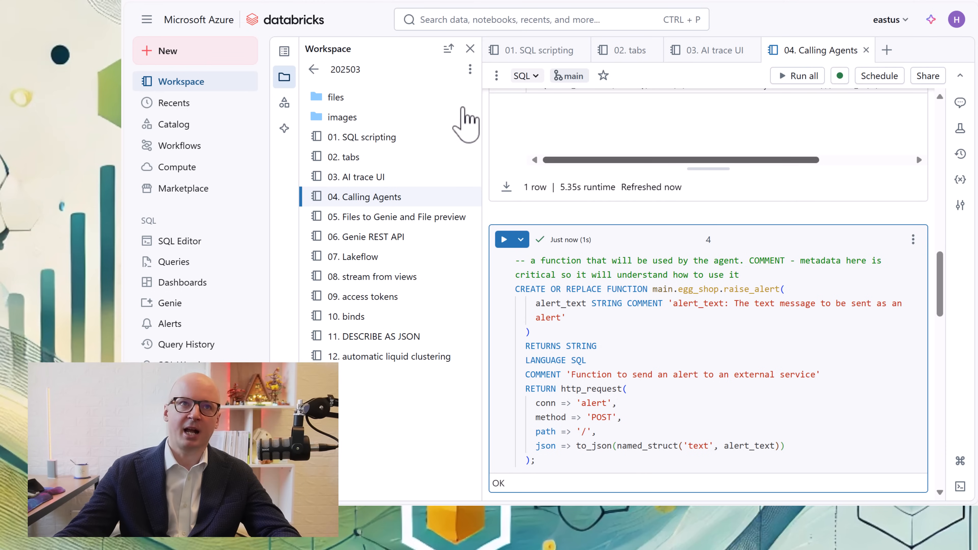
# View Catalog Explorer's external connections list containing the new alert connection.
pyautogui.click(176, 124)
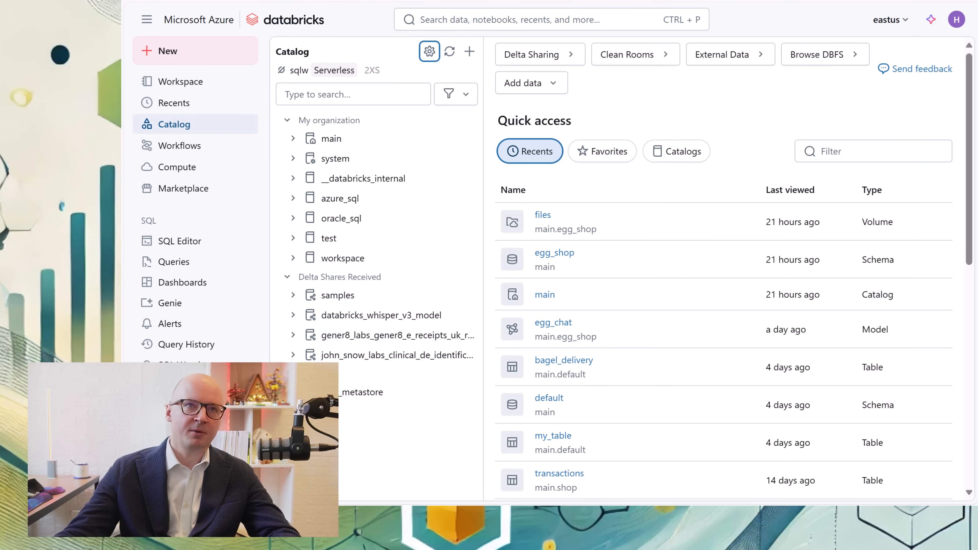
pyautogui.moveTo(351, 87)
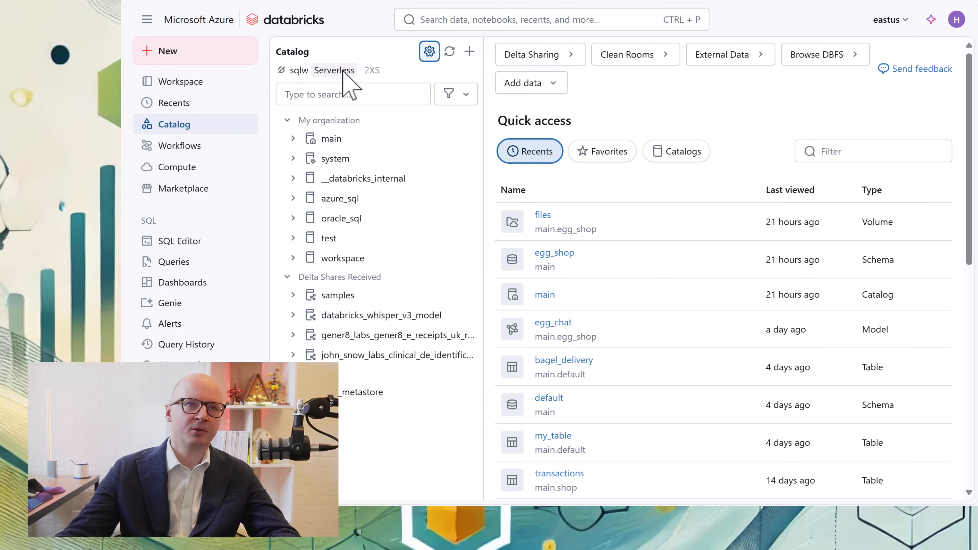
pyautogui.click(429, 51)
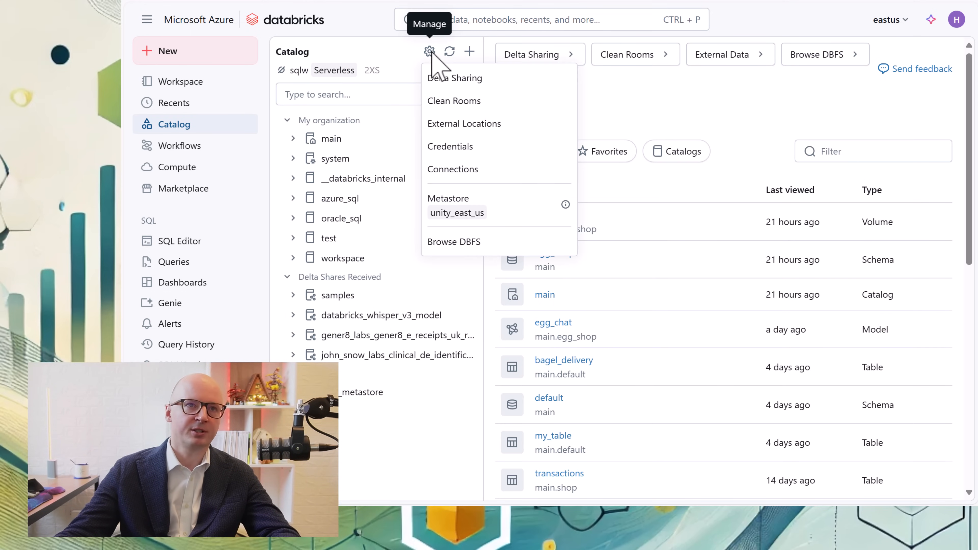
pyautogui.click(453, 170)
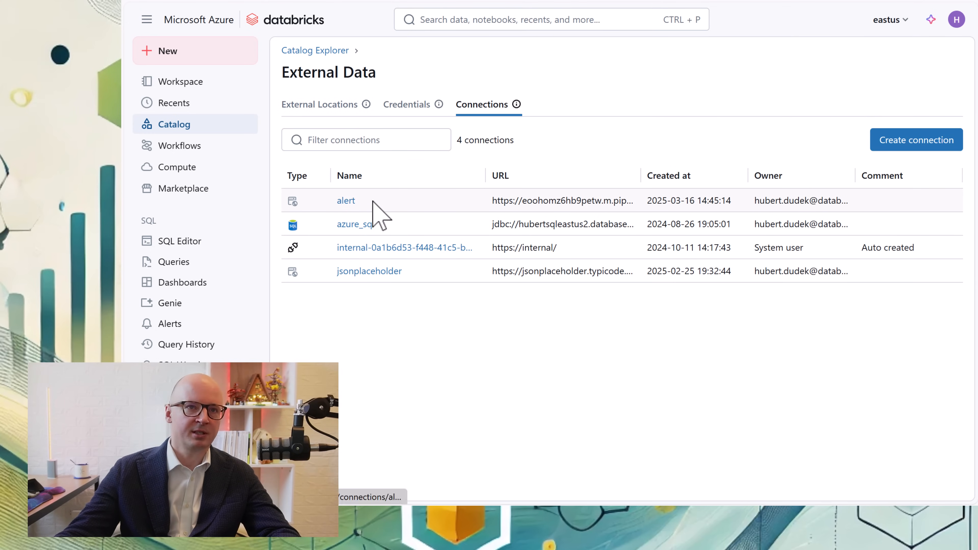
pyautogui.moveTo(327, 214)
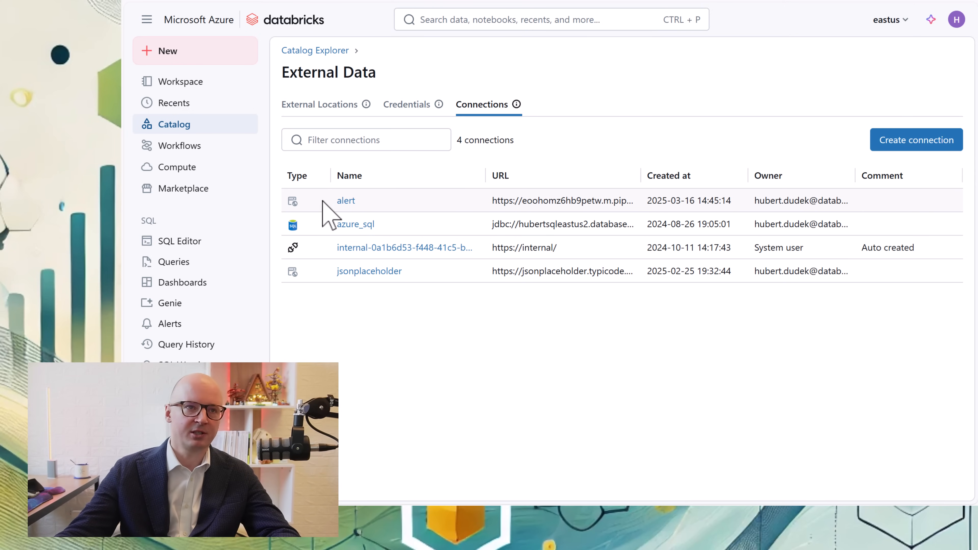
pyautogui.moveTo(618, 203)
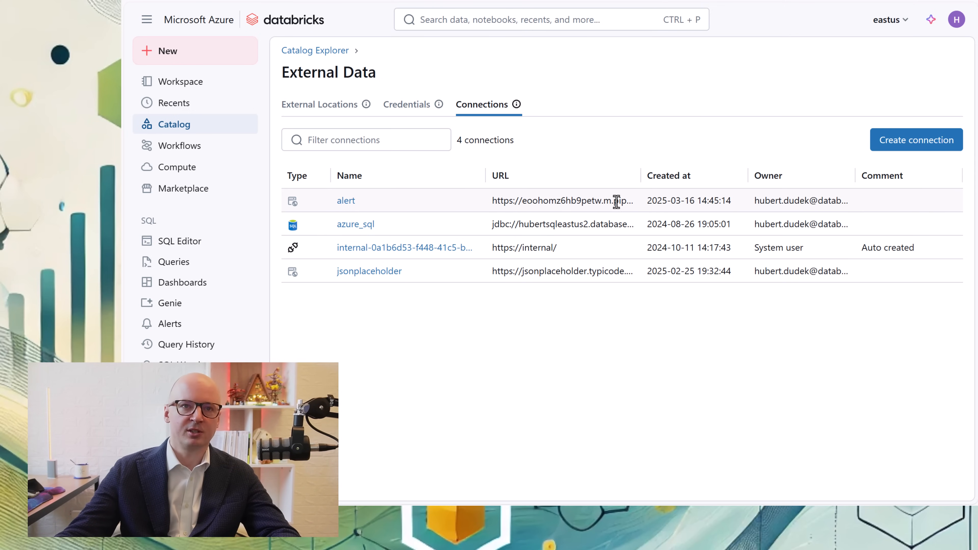
pyautogui.moveTo(318, 212)
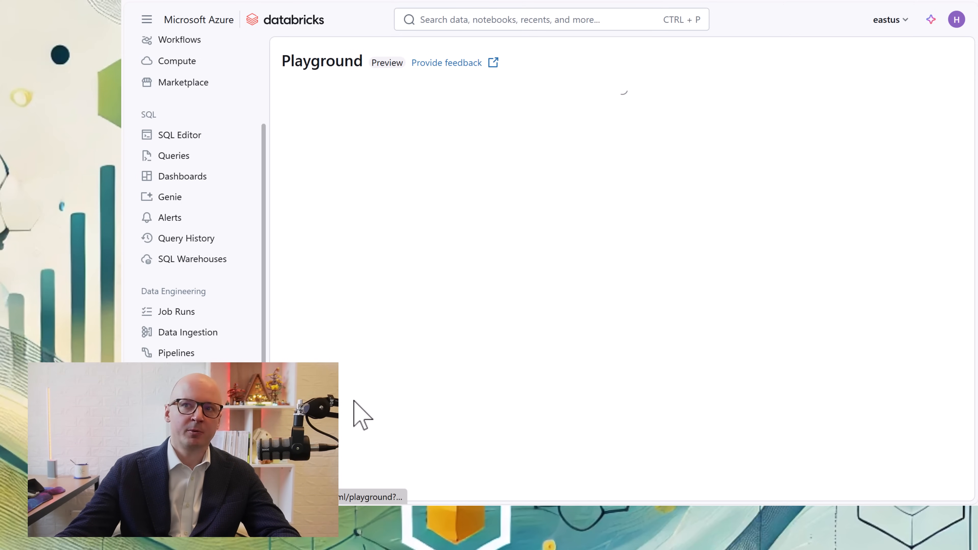
# Add the hosted function main.egg_shop.raise_alert as a tool for the playground model.
pyautogui.click(649, 100)
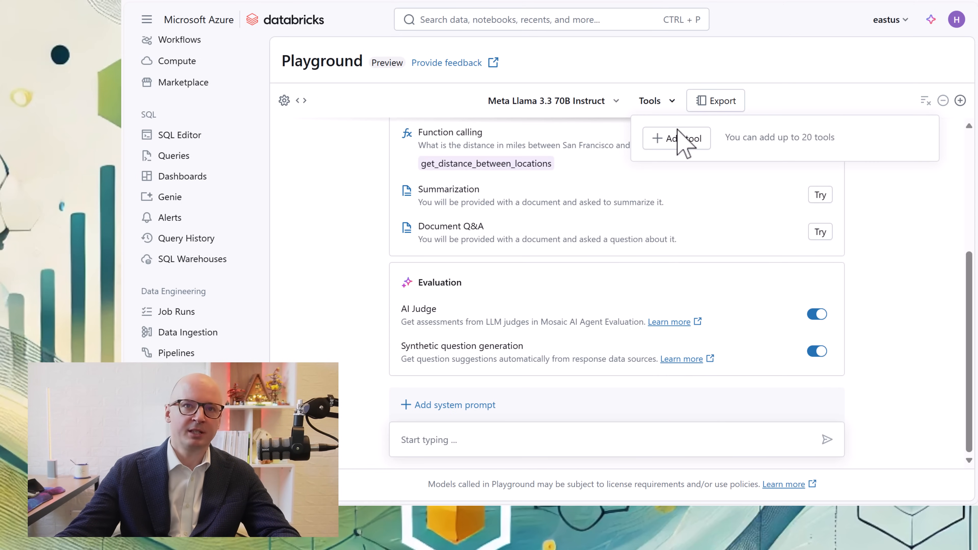
pyautogui.click(676, 138)
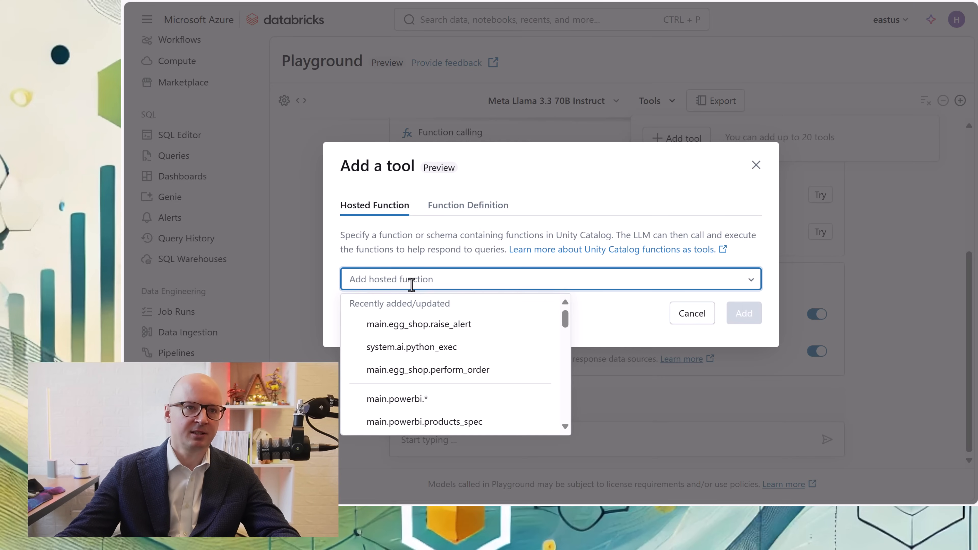
pyautogui.moveTo(419, 324)
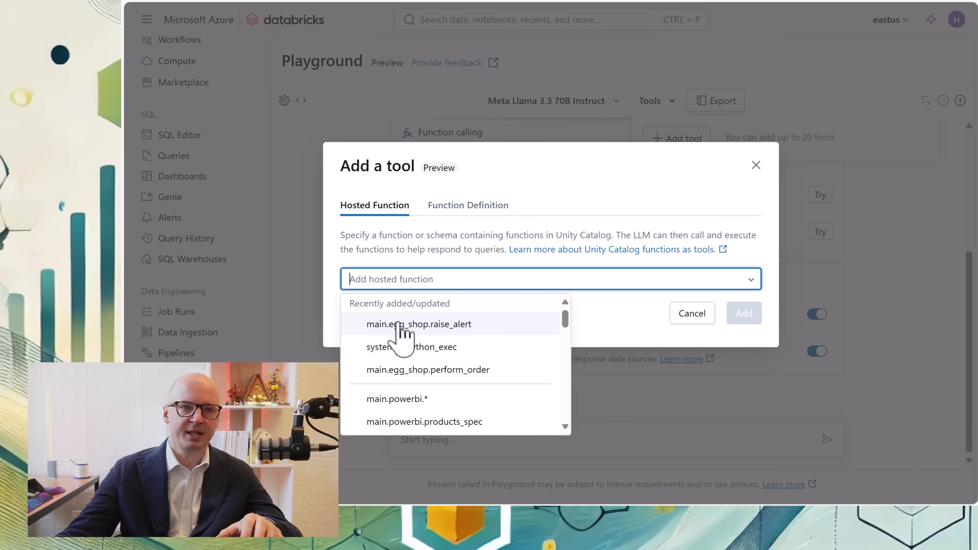
pyautogui.click(419, 324)
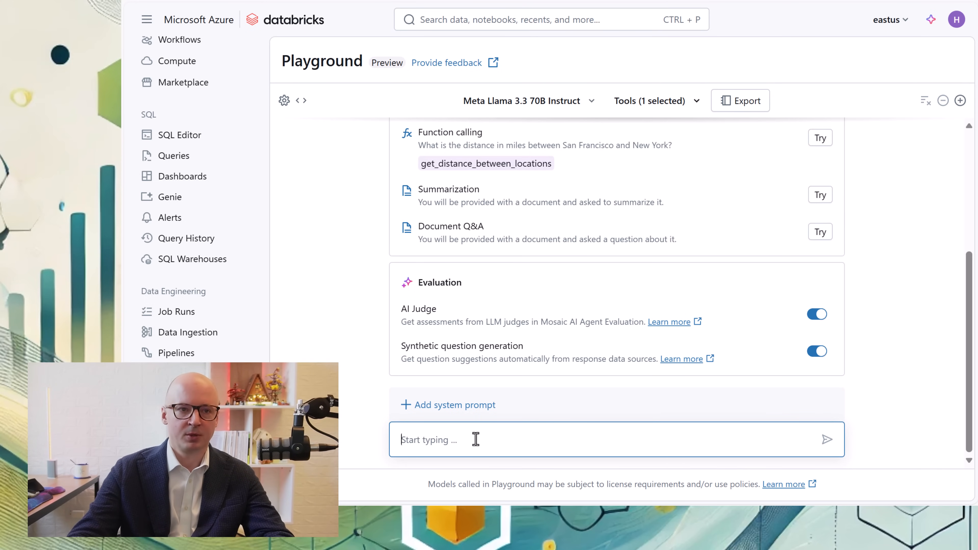
# Send the prompt 'raise alert that server is burning' to the playground model.
pyautogui.write('r')
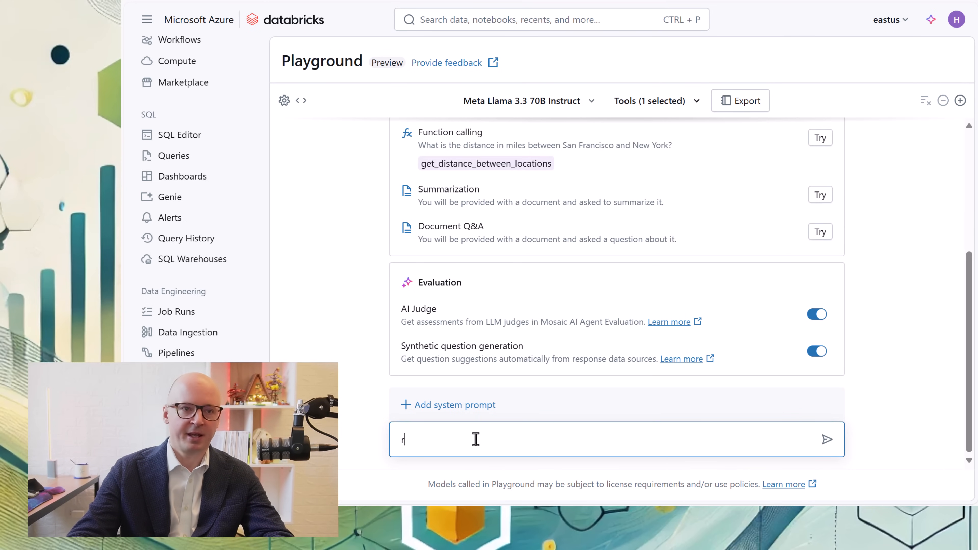
pyautogui.write('aise a;e')
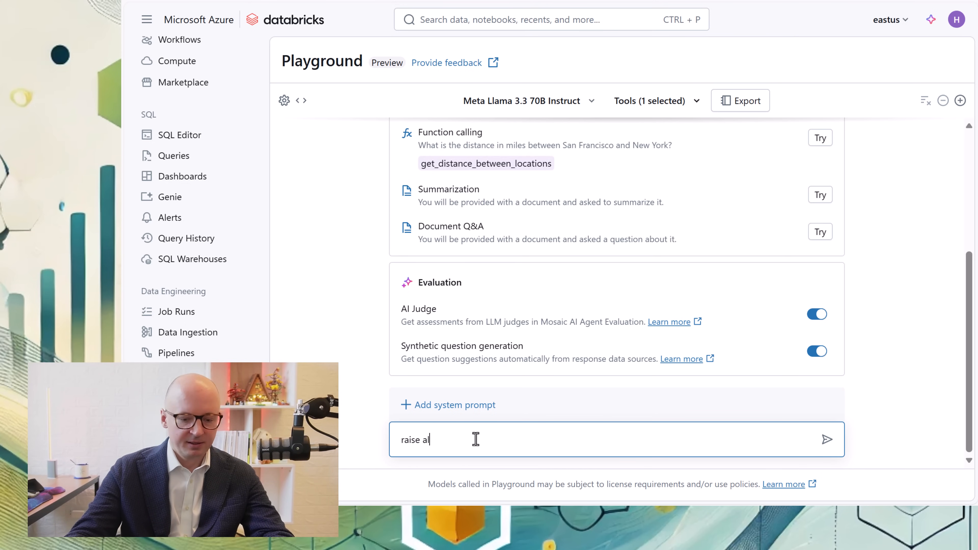
pyautogui.write('ert that s')
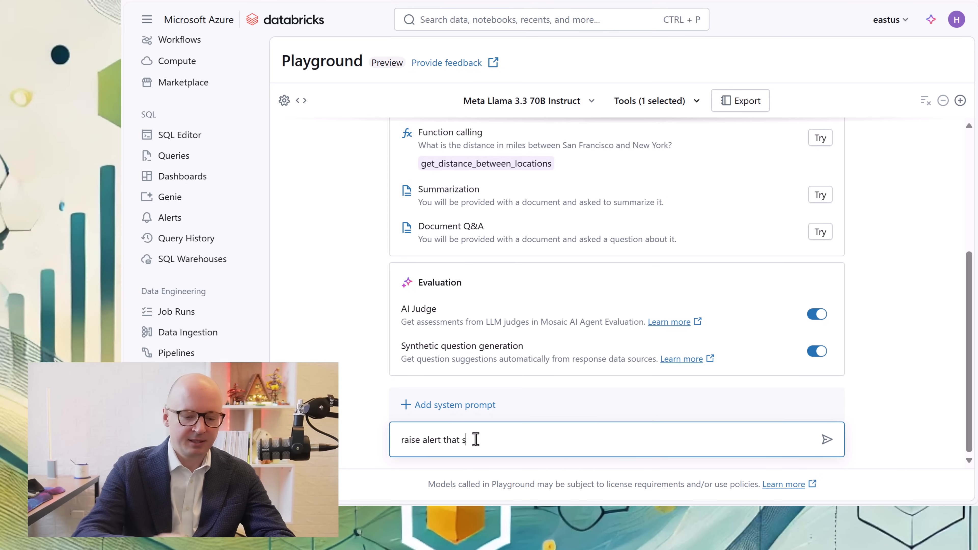
pyautogui.write('erver is b')
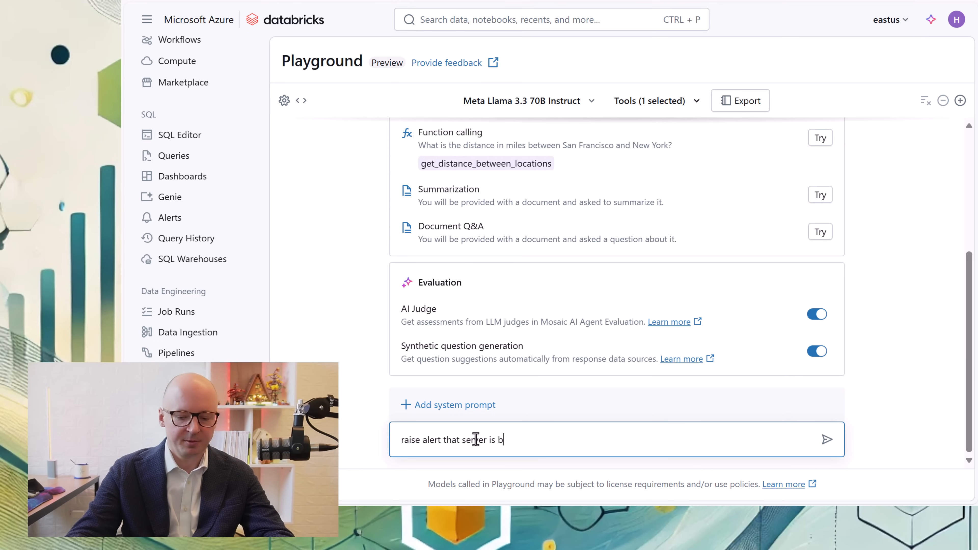
pyautogui.write('urning')
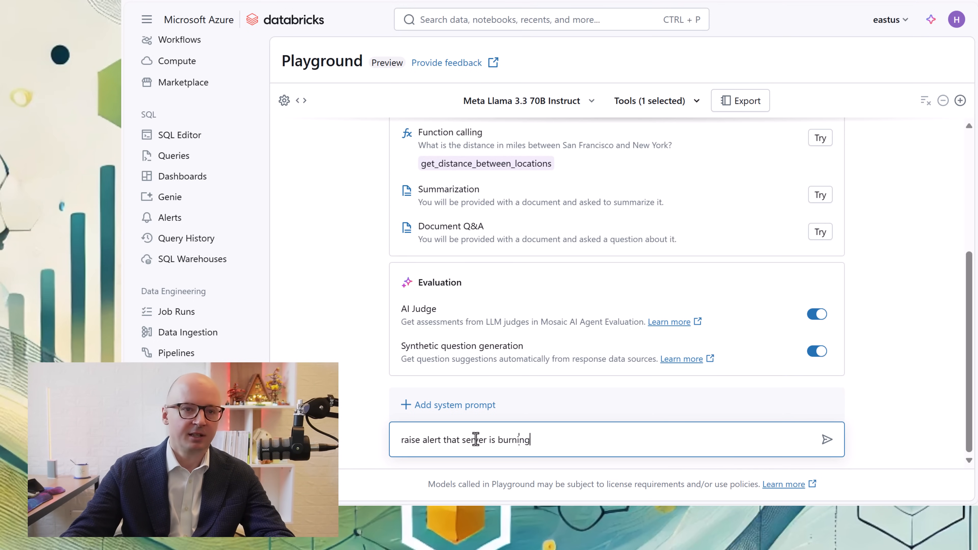
pyautogui.click(827, 439)
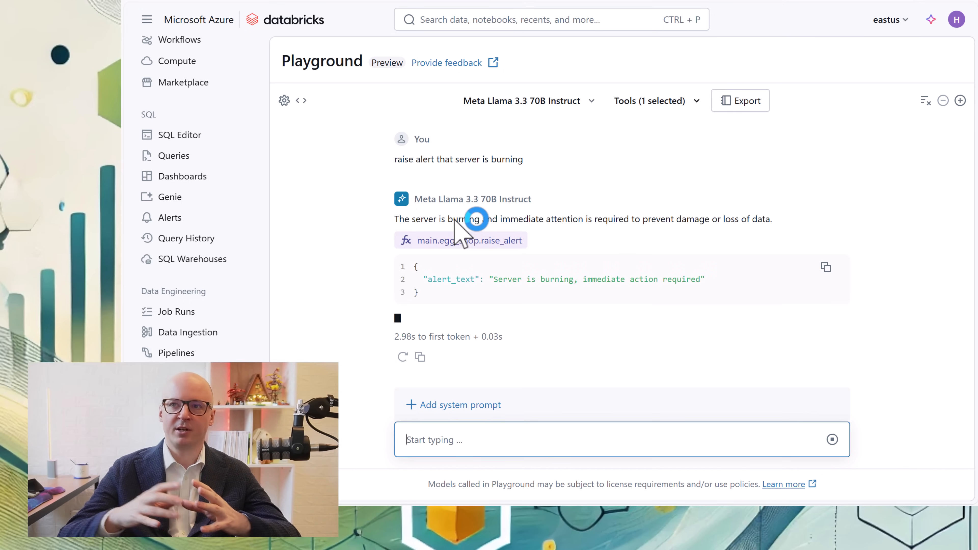
pyautogui.moveTo(470, 236)
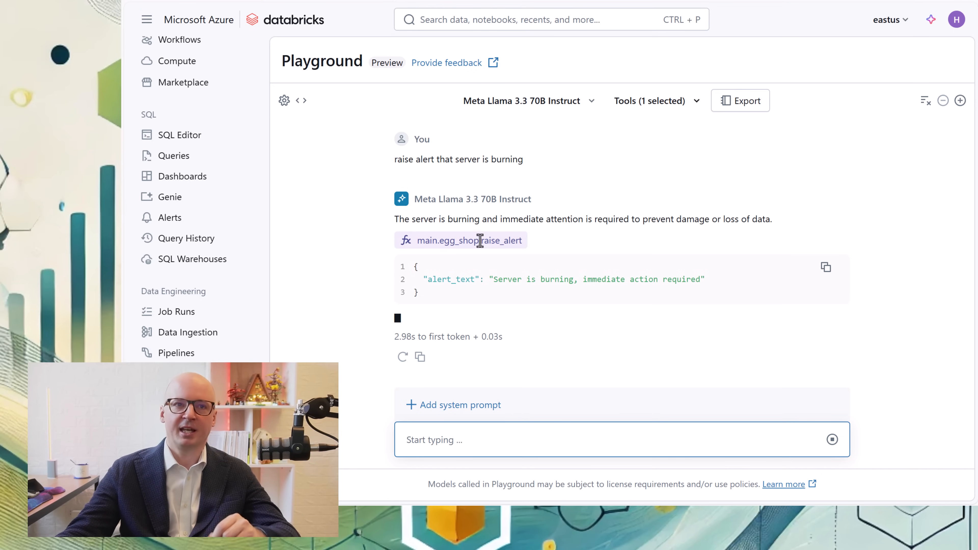
pyautogui.moveTo(495, 244)
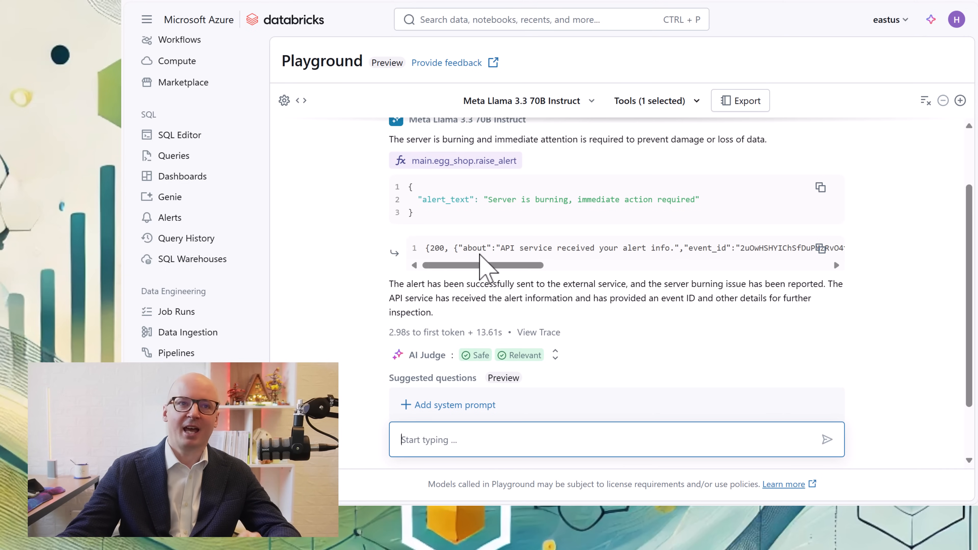
pyautogui.moveTo(433, 253)
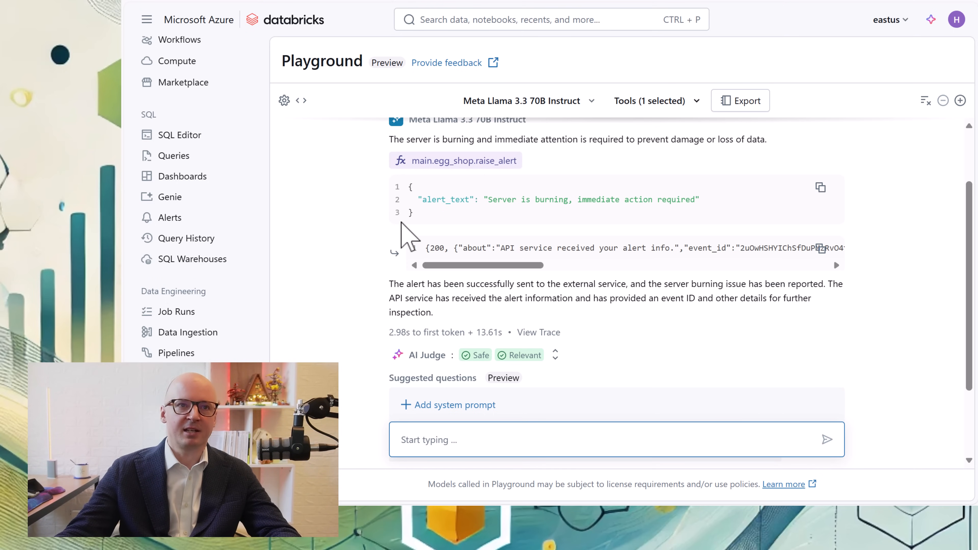
pyautogui.moveTo(529, 100)
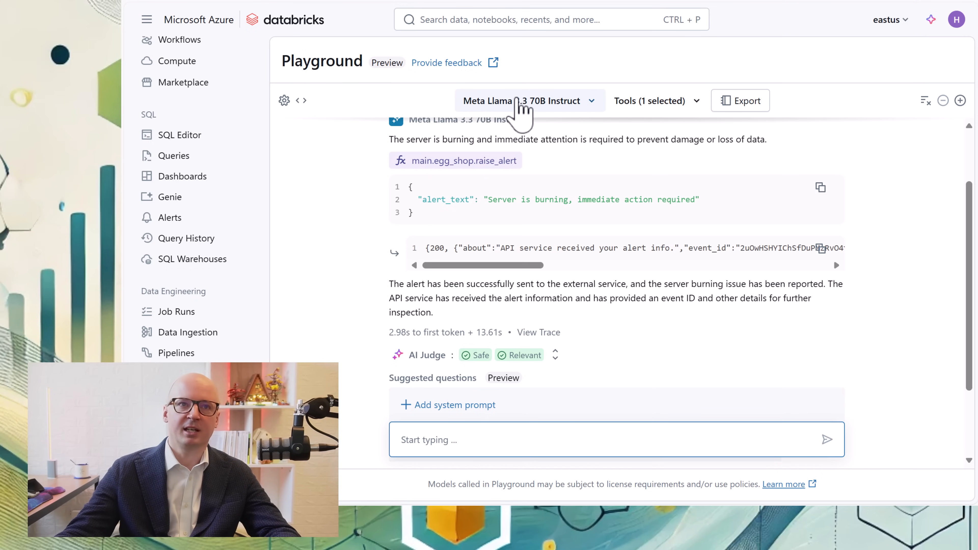
pyautogui.moveTo(578, 226)
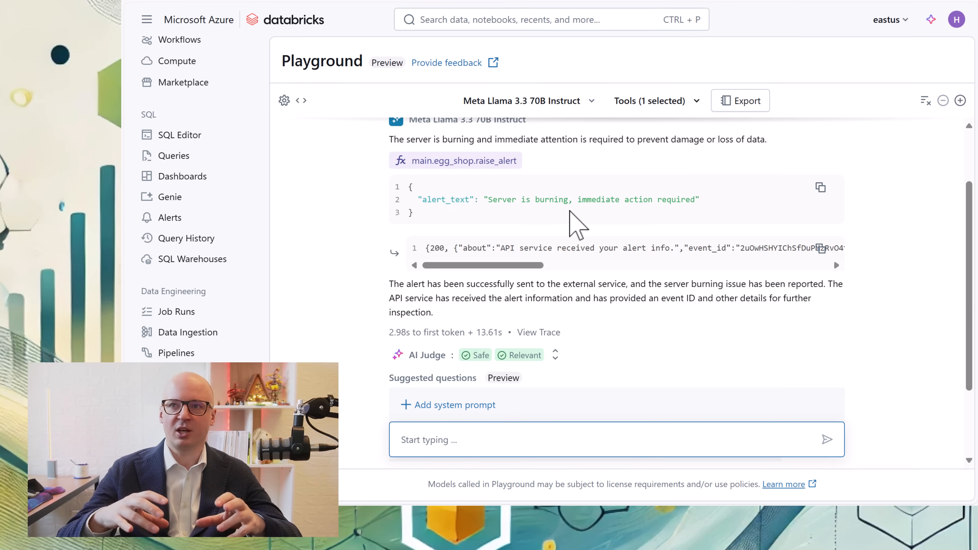
pyautogui.moveTo(755, 101)
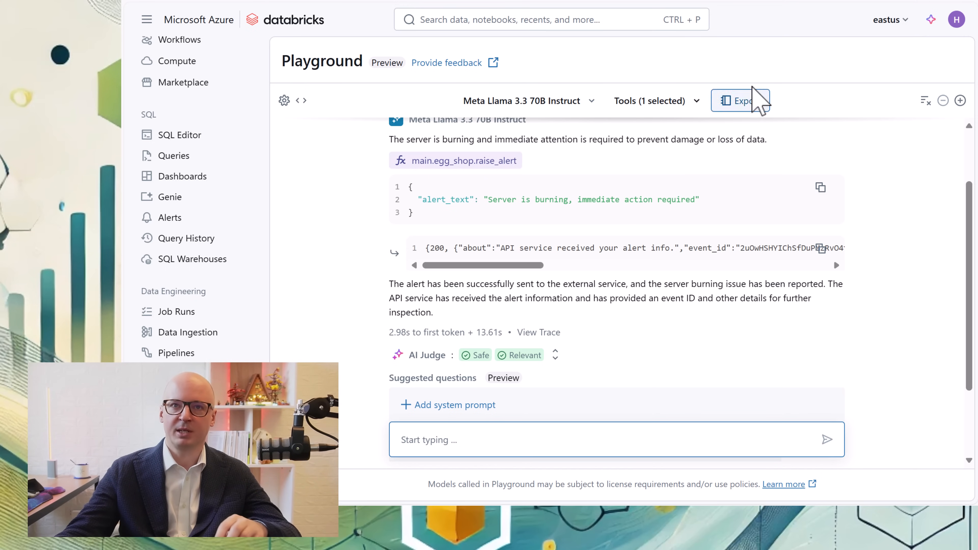
pyautogui.moveTo(741, 101)
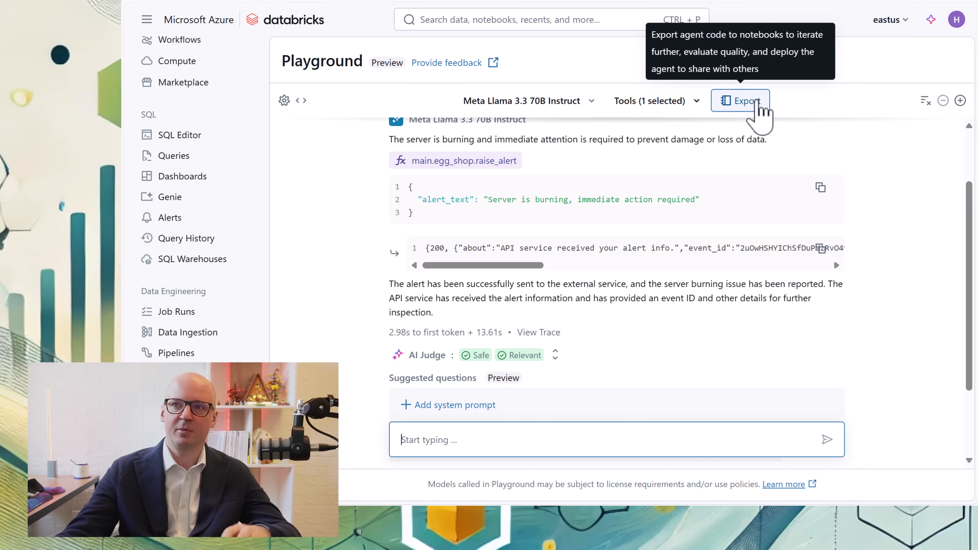
pyautogui.moveTo(286, 34)
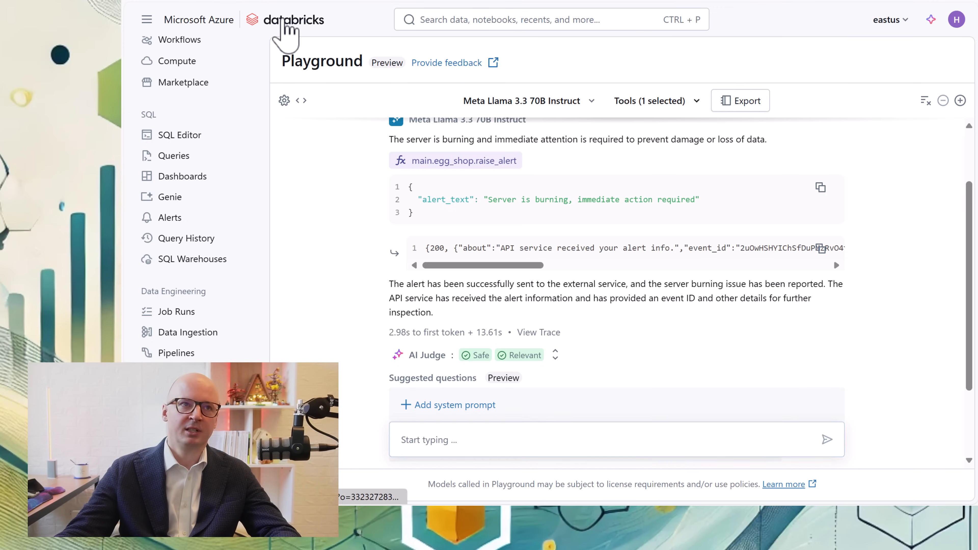
# Go back to the workspace notebooks and switch to the file preview demo.
pyautogui.click(284, 20)
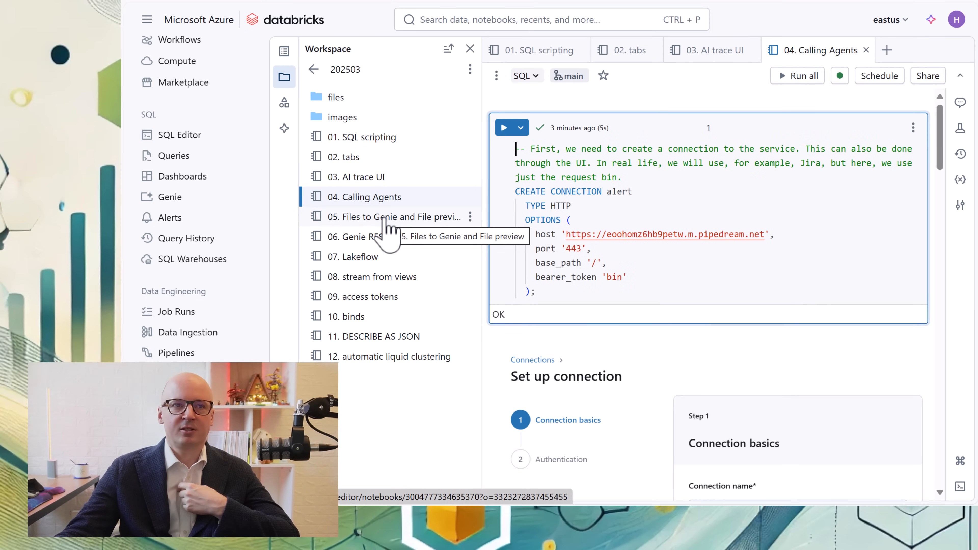
pyautogui.moveTo(425, 244)
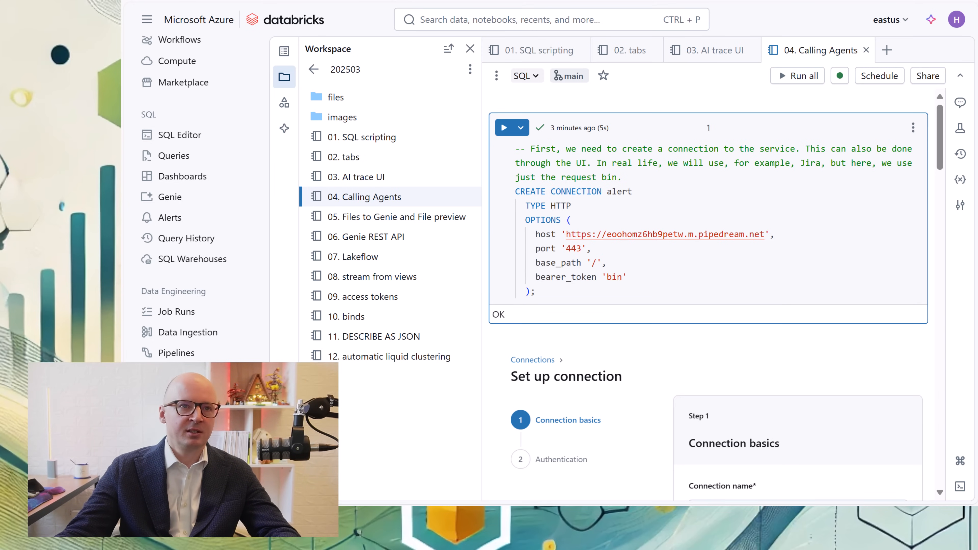
pyautogui.click(165, 117)
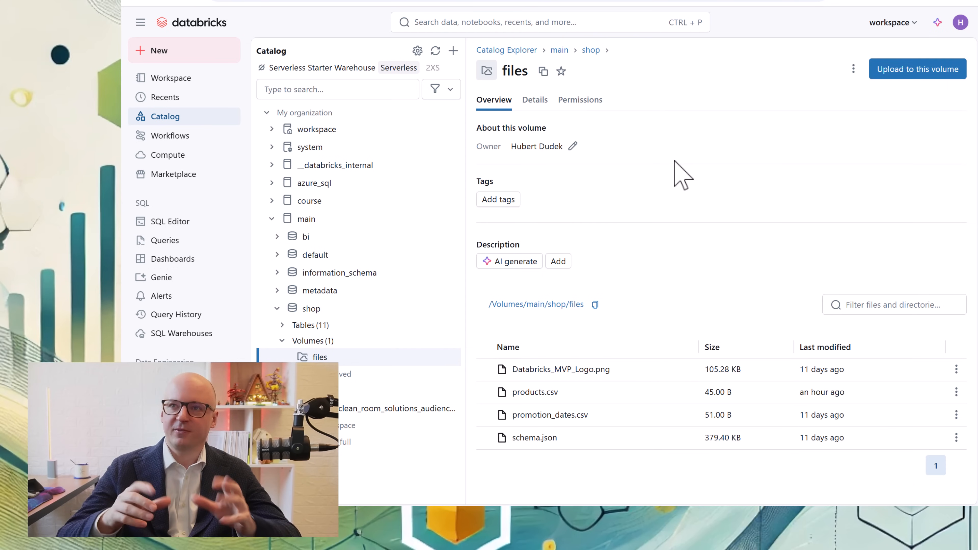
pyautogui.moveTo(658, 282)
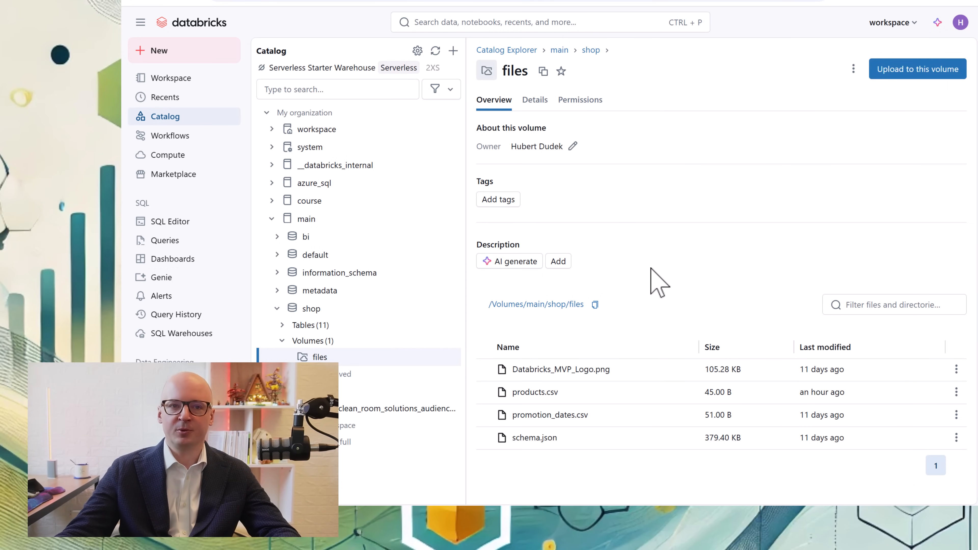
pyautogui.moveTo(570, 391)
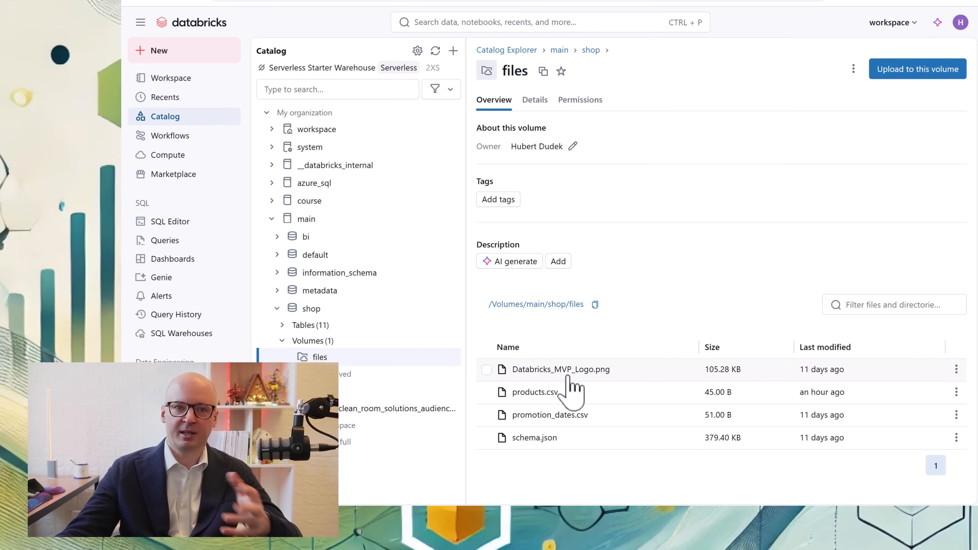
pyautogui.click(559, 369)
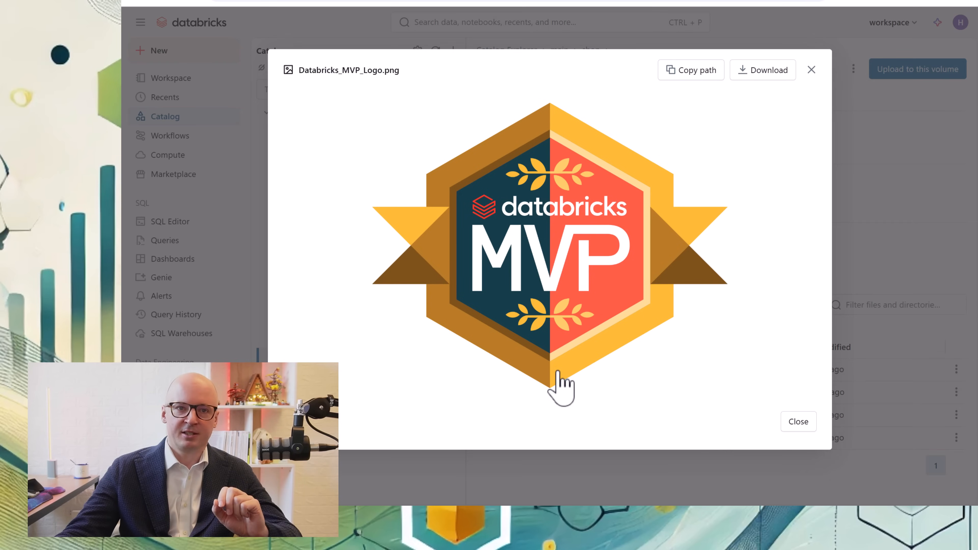
pyautogui.moveTo(893, 259)
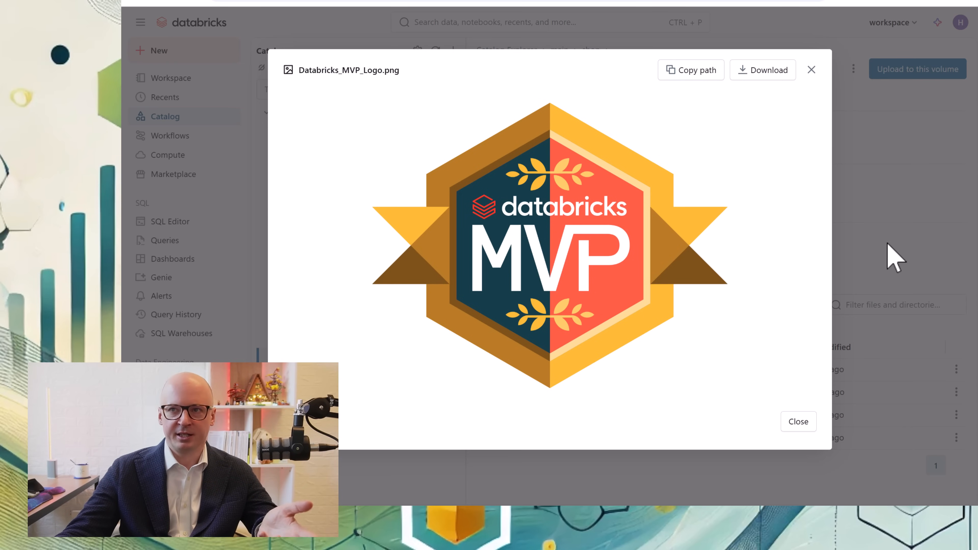
pyautogui.click(798, 422)
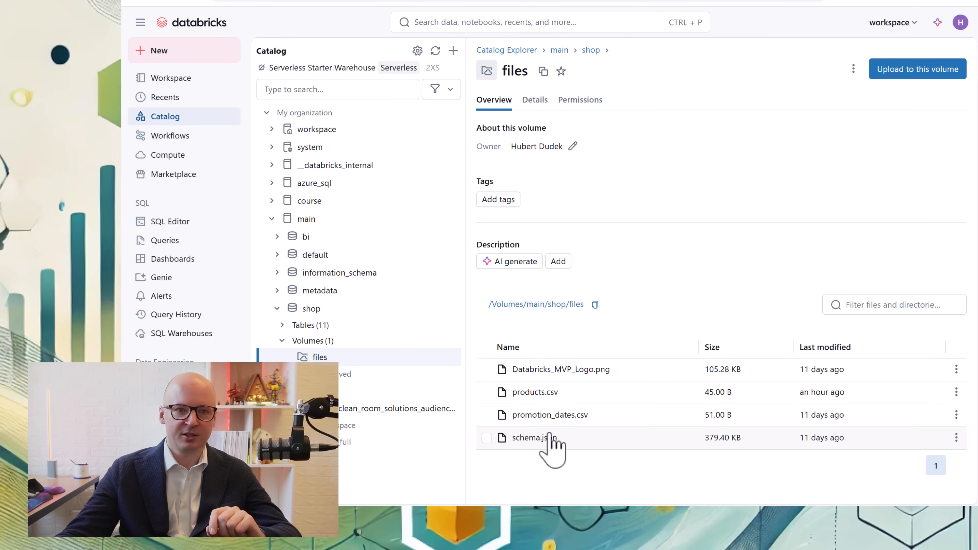
pyautogui.click(533, 438)
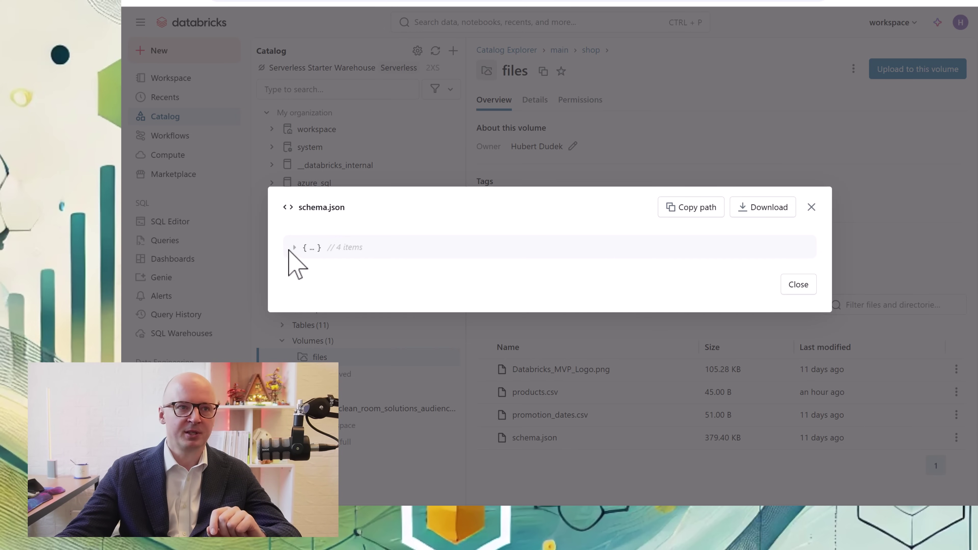
pyautogui.click(294, 247)
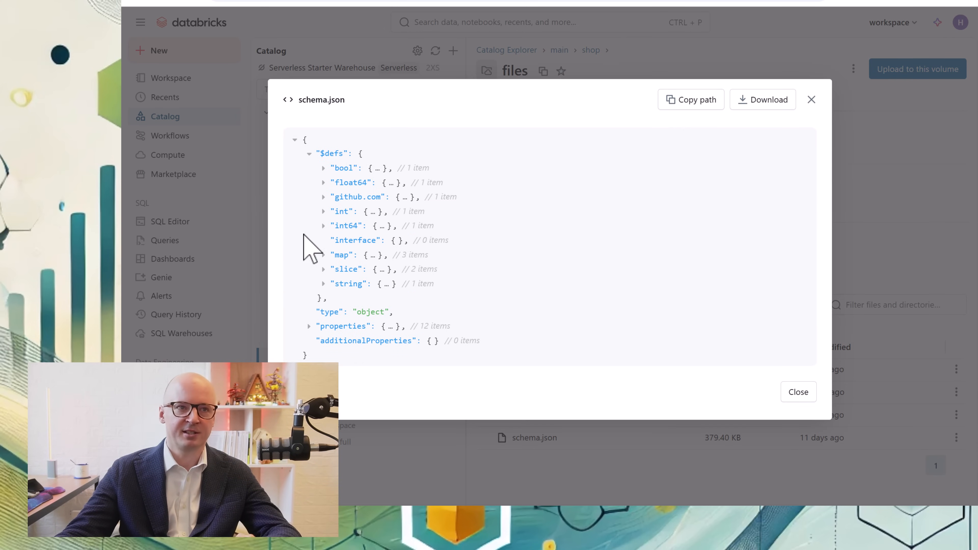
pyautogui.click(797, 392)
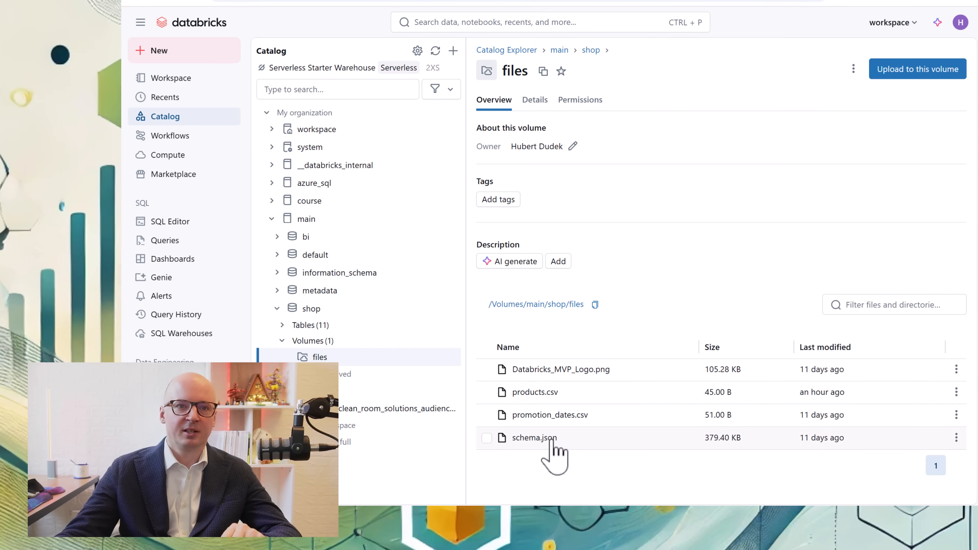
pyautogui.click(535, 392)
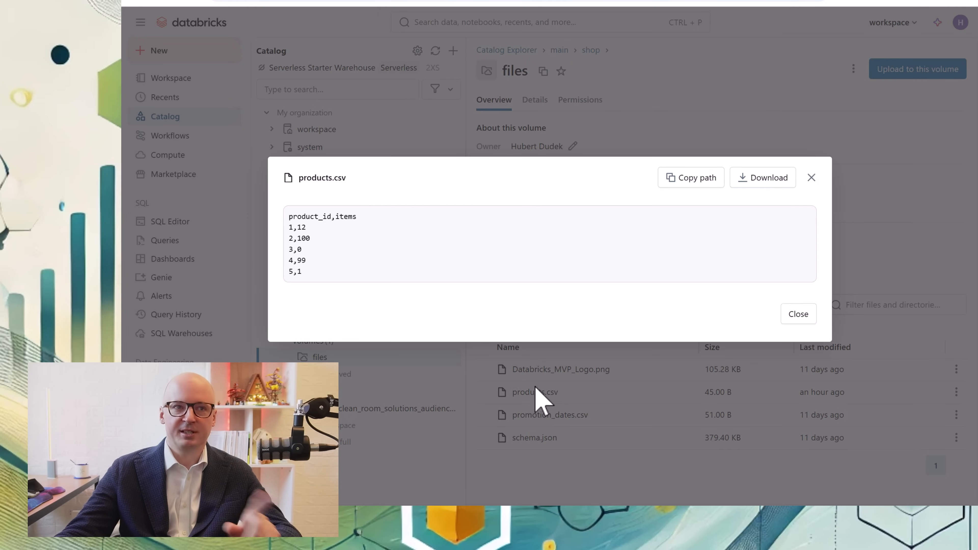
pyautogui.moveTo(808, 221)
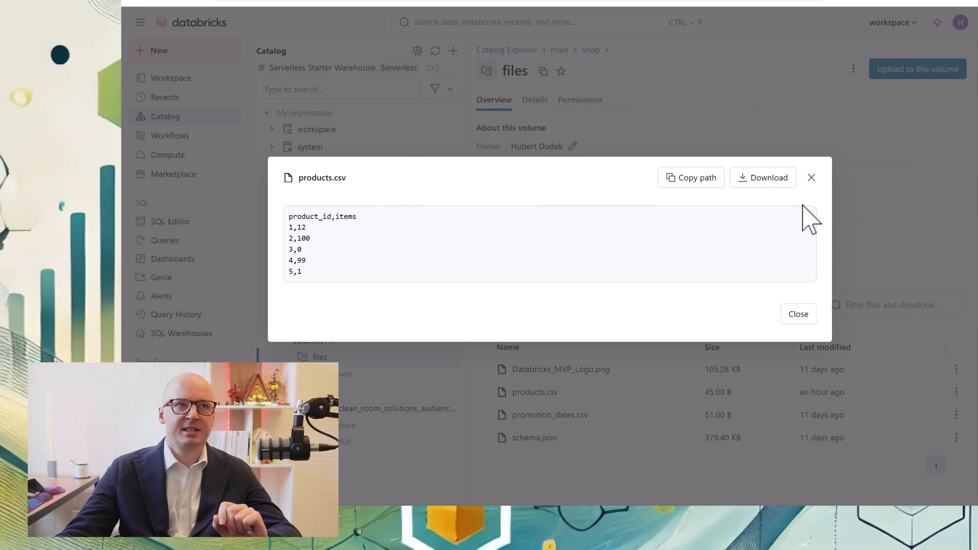
pyautogui.click(798, 314)
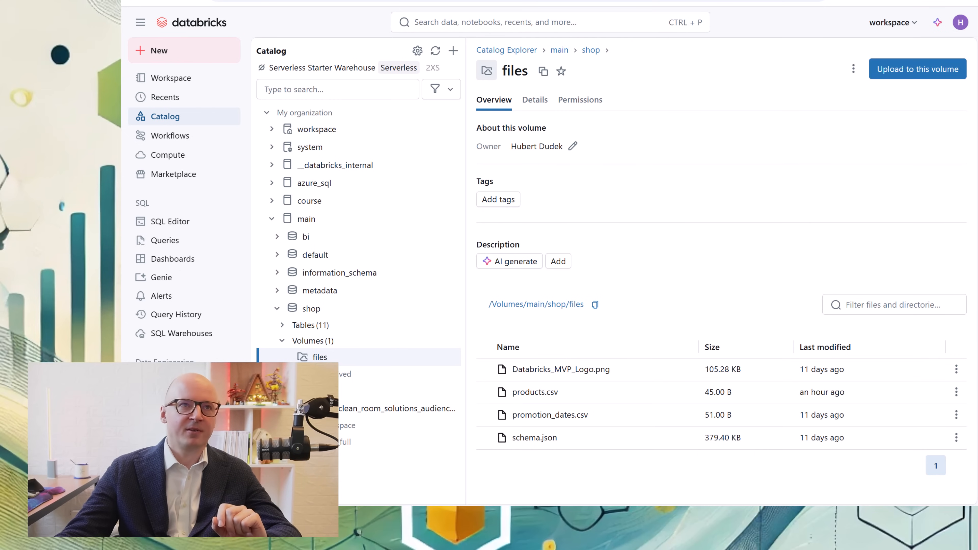
pyautogui.click(162, 277)
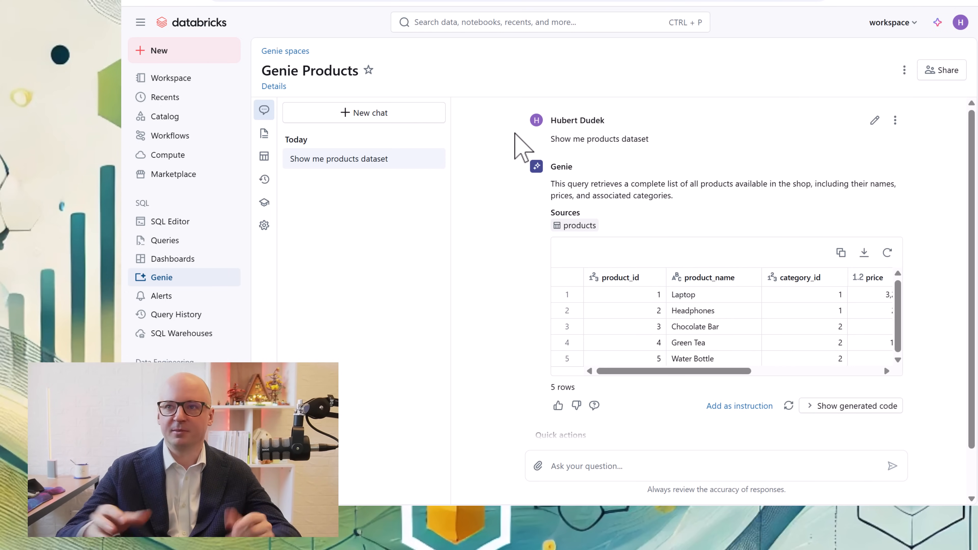
pyautogui.moveTo(549, 163)
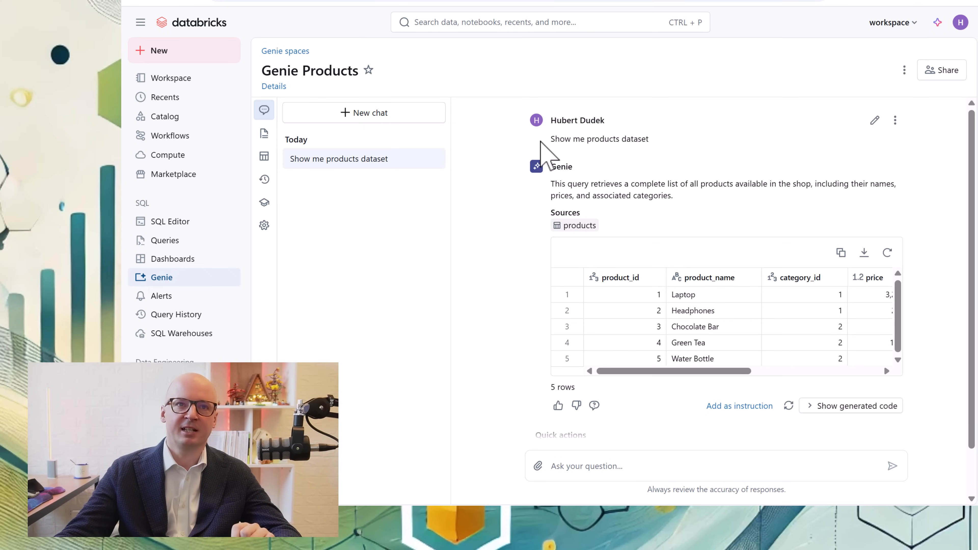
pyautogui.moveTo(550, 143)
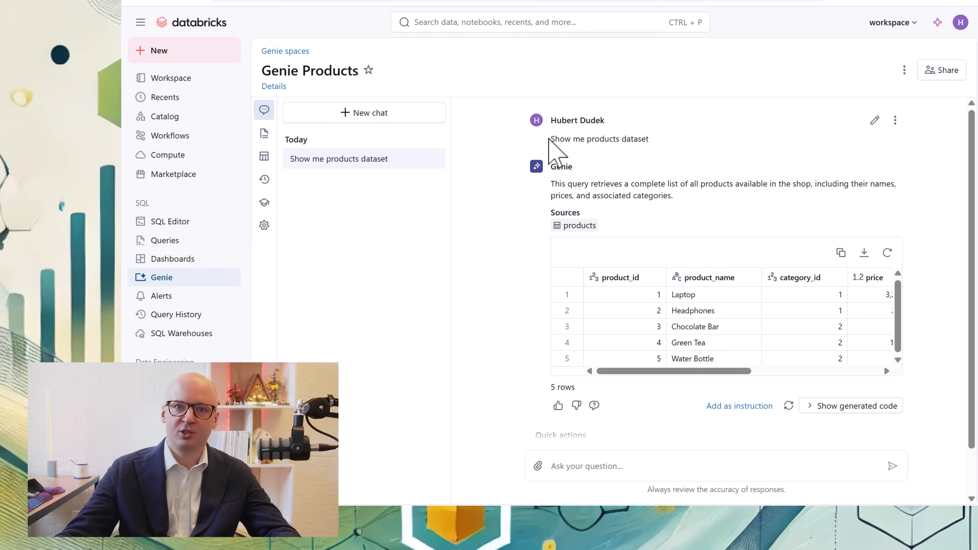
pyautogui.moveTo(552, 141)
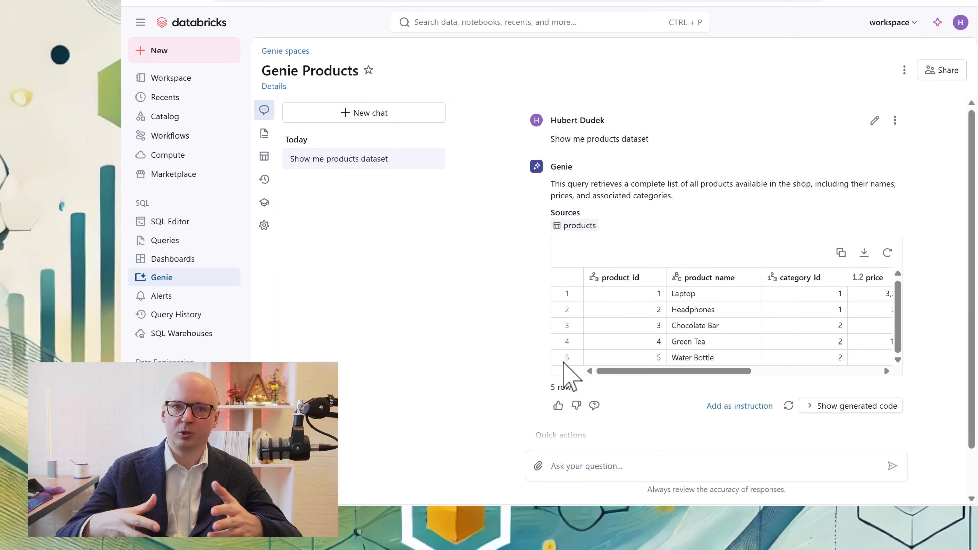
pyautogui.moveTo(678, 358)
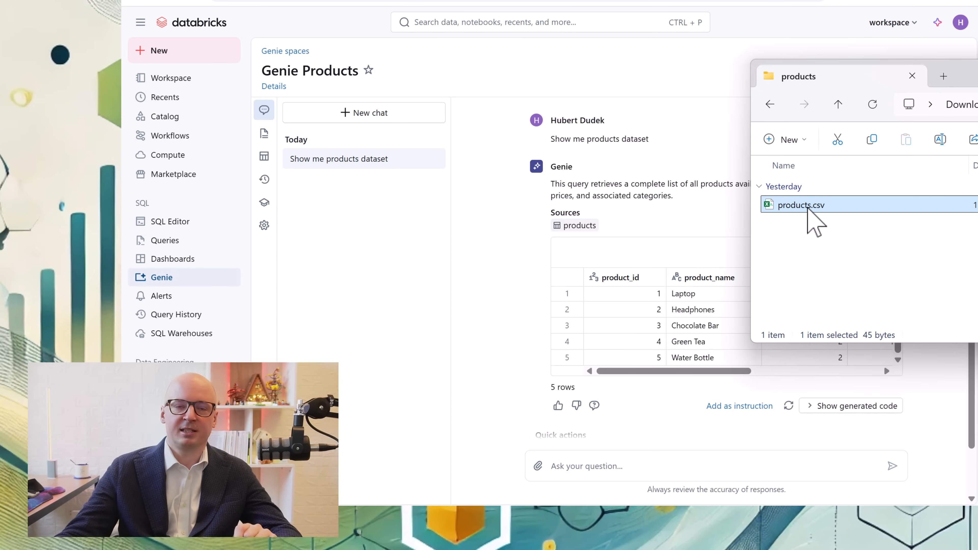
pyautogui.moveTo(808, 215)
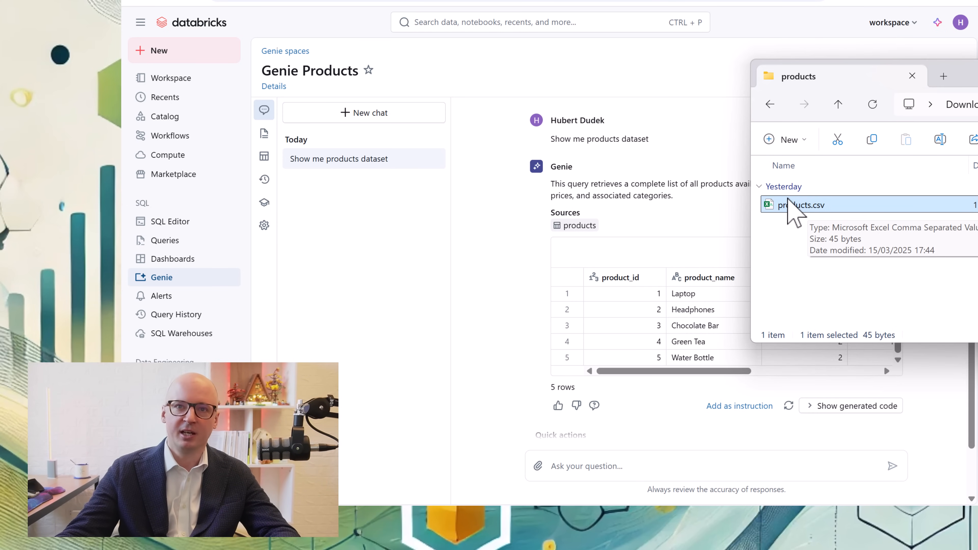
pyautogui.moveTo(817, 222)
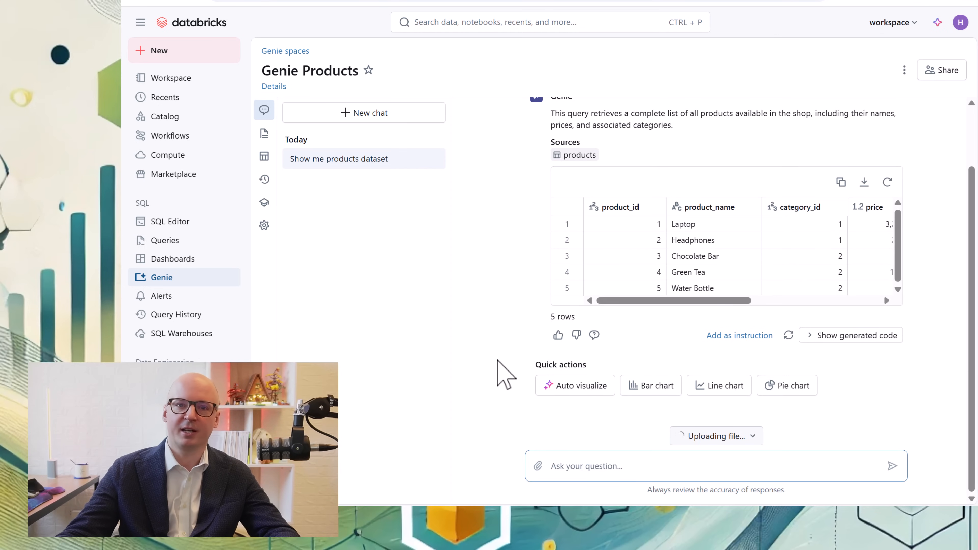
# Ask Genie to 'please join products csv with my products table' and send the request.
pyautogui.click(585, 467)
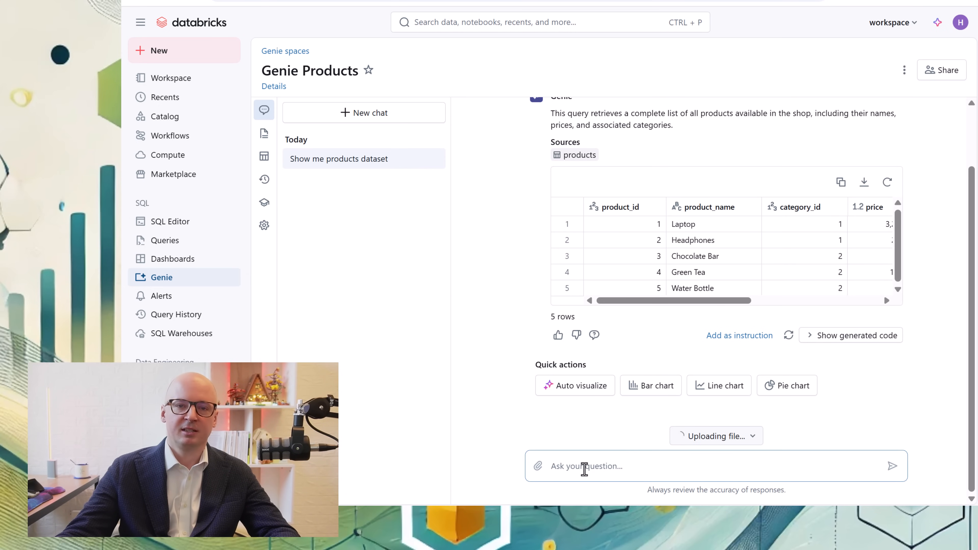
pyautogui.click(892, 466)
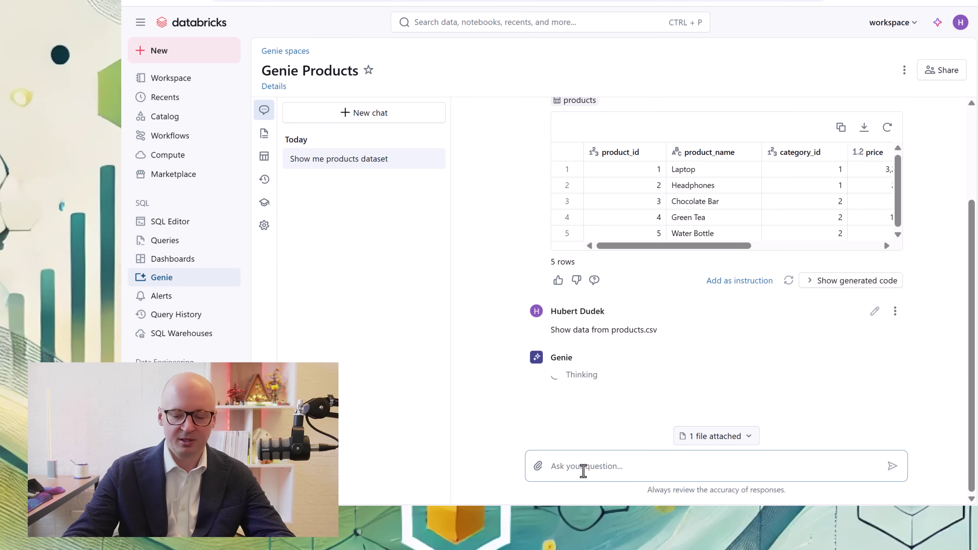
pyautogui.write('please je')
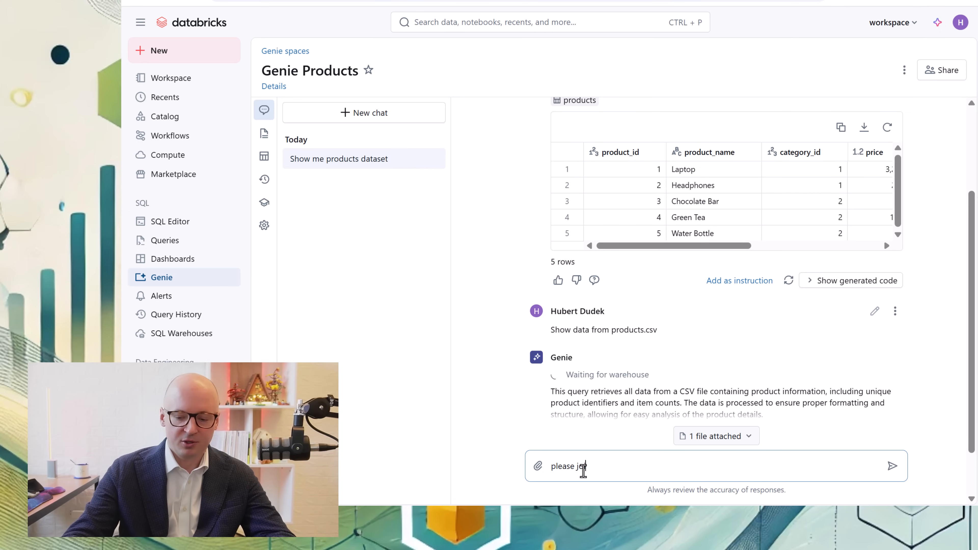
pyautogui.write('n p')
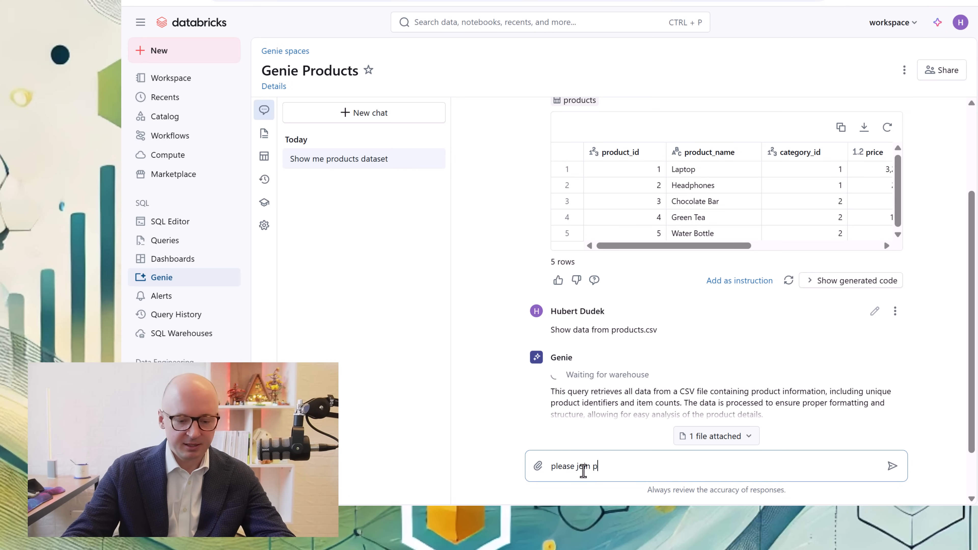
pyautogui.write('roducts')
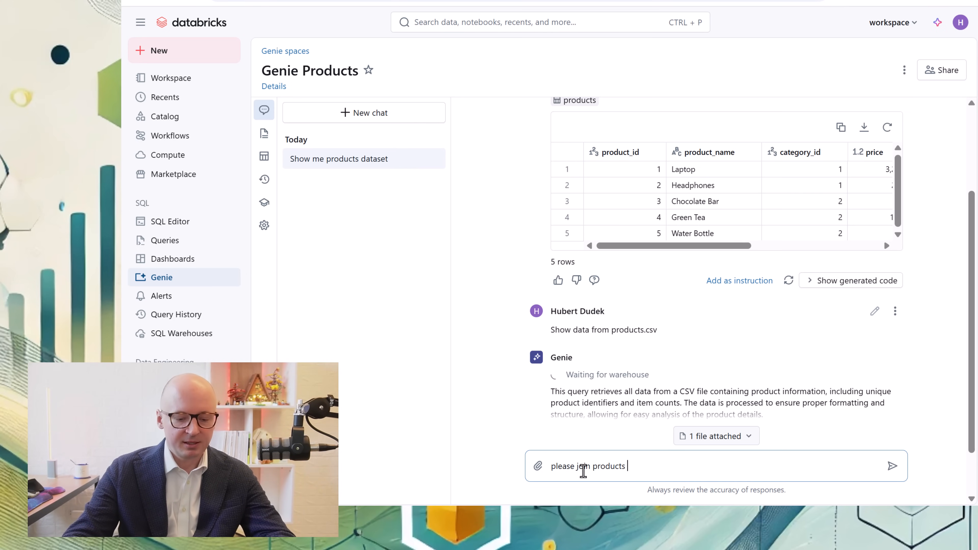
pyautogui.write('csv with m')
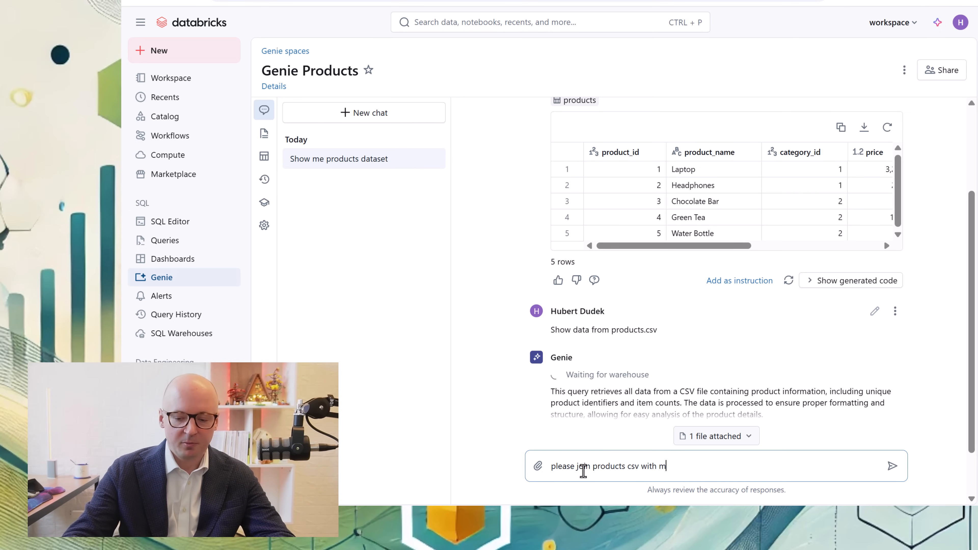
pyautogui.write('y product')
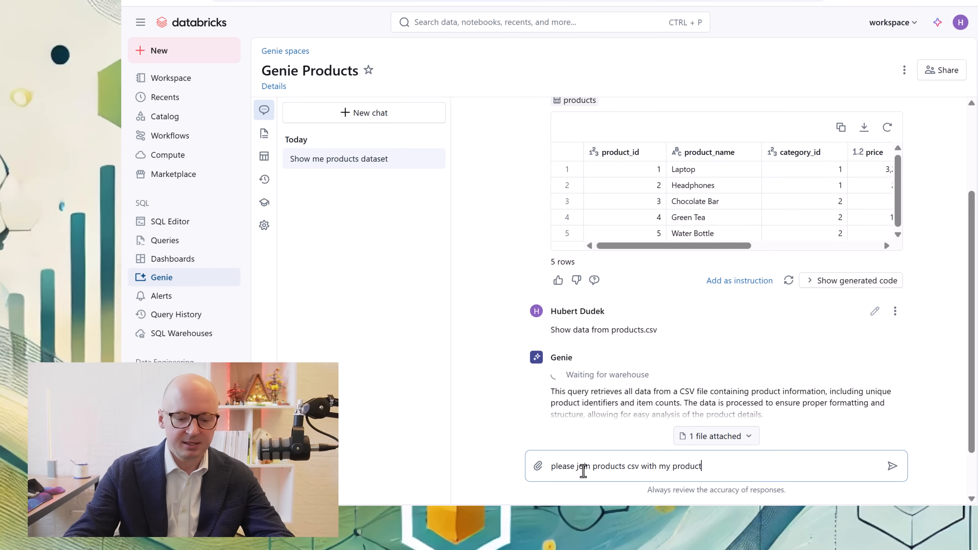
pyautogui.write('s table')
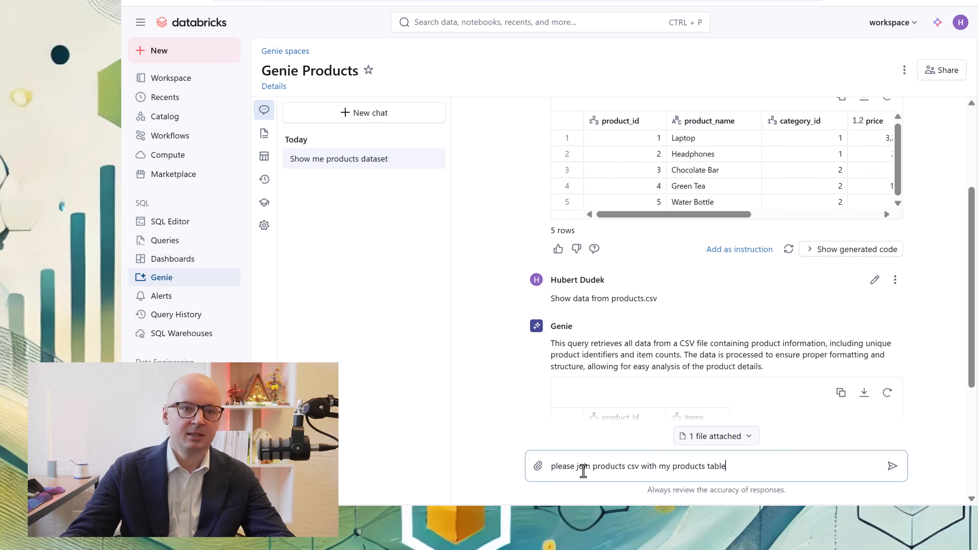
pyautogui.click(892, 466)
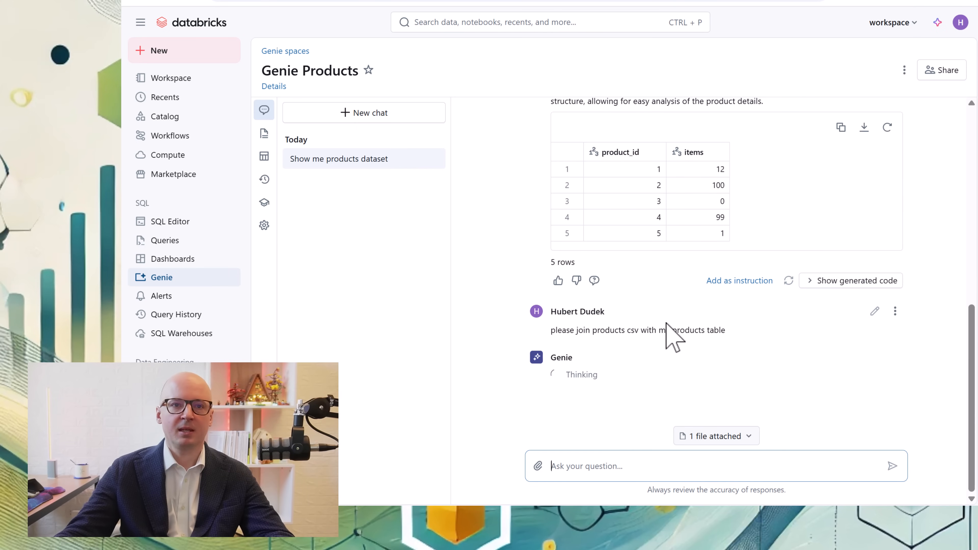
pyautogui.moveTo(474, 336)
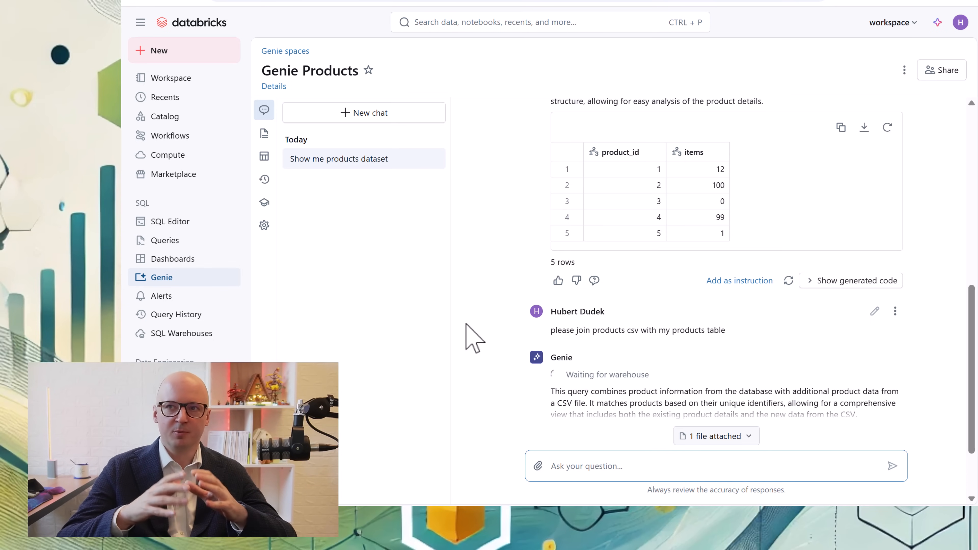
pyautogui.moveTo(679, 356)
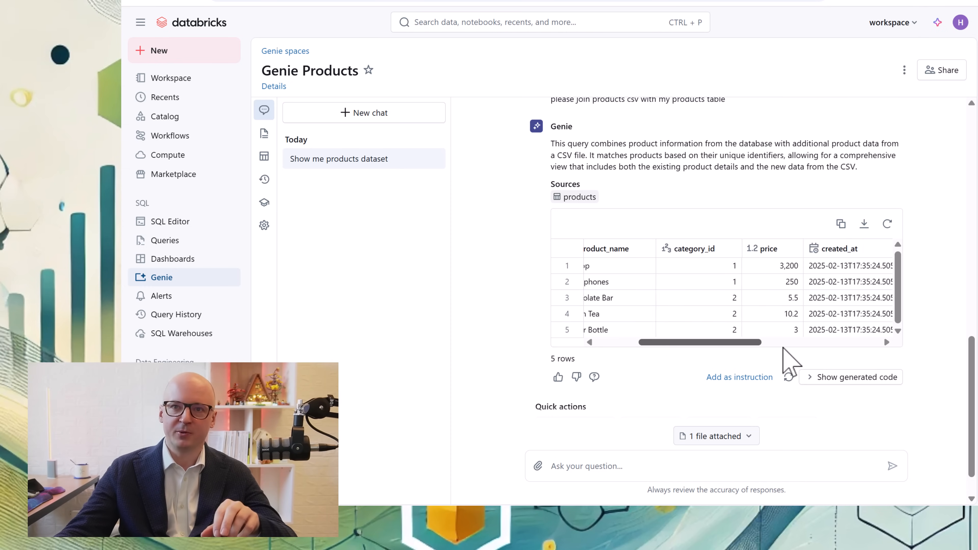
# Inspect the joined result's columns, then move to the Genie REST API notebook.
pyautogui.hscroll(3)
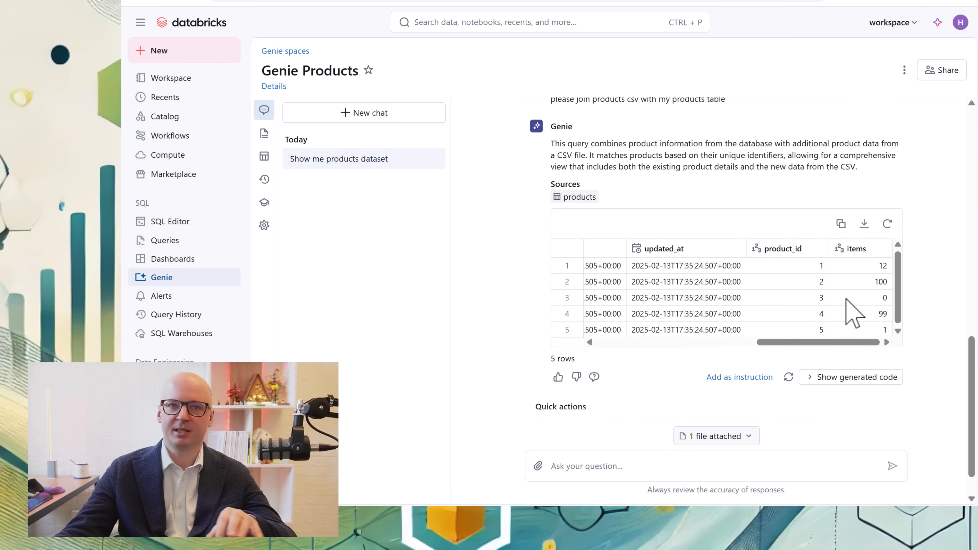
pyautogui.moveTo(814, 256)
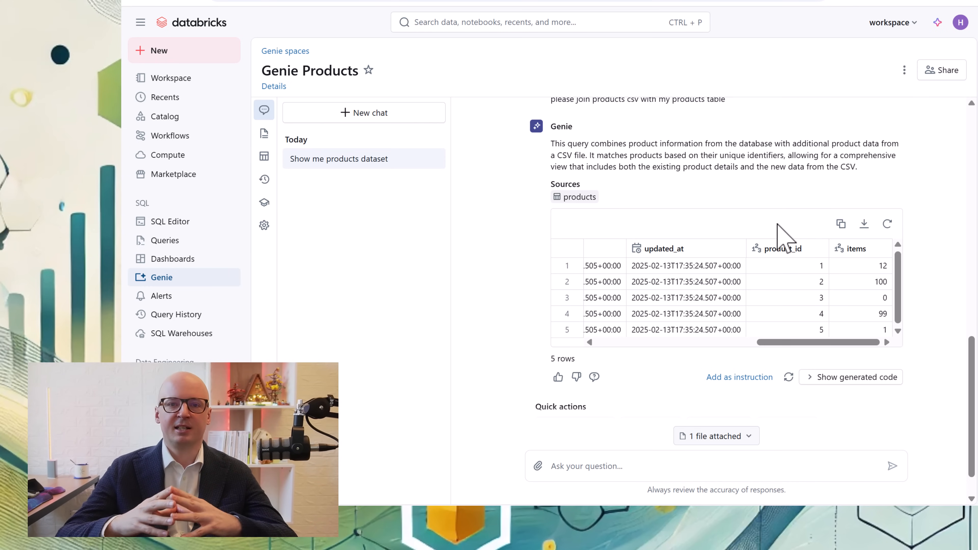
pyautogui.click(172, 77)
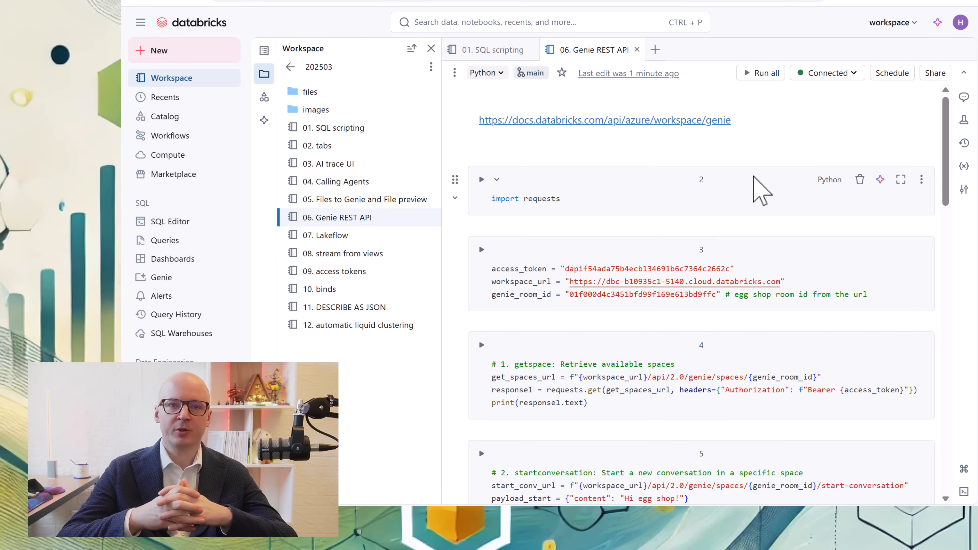
pyautogui.moveTo(493, 209)
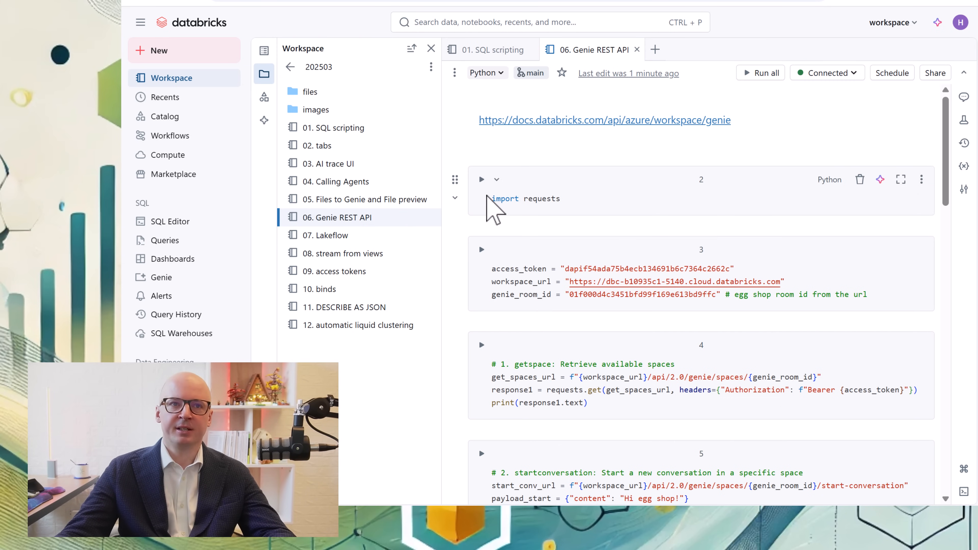
# Run the requests import, connection settings and getspace cells to retrieve the Egg shop space.
pyautogui.click(481, 179)
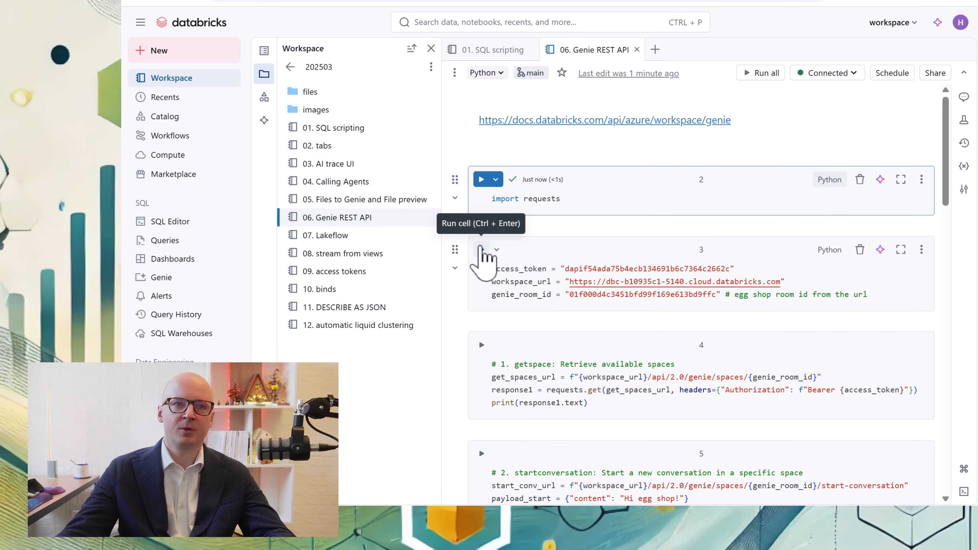
pyautogui.moveTo(483, 262)
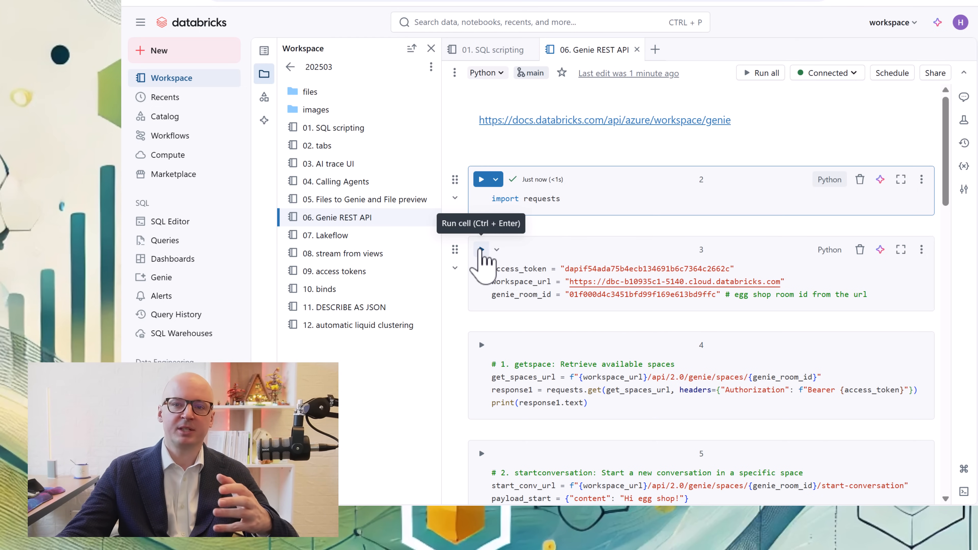
pyautogui.click(481, 249)
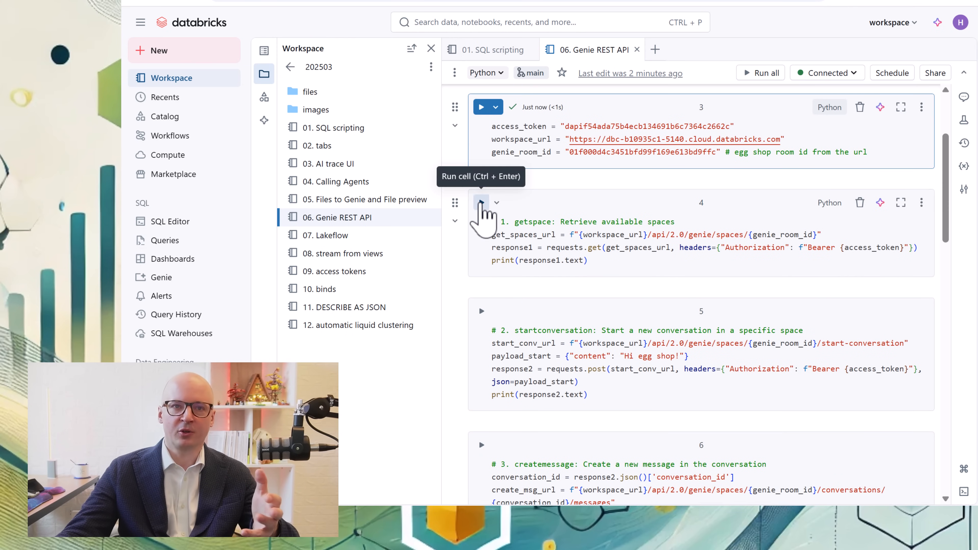
pyautogui.click(480, 203)
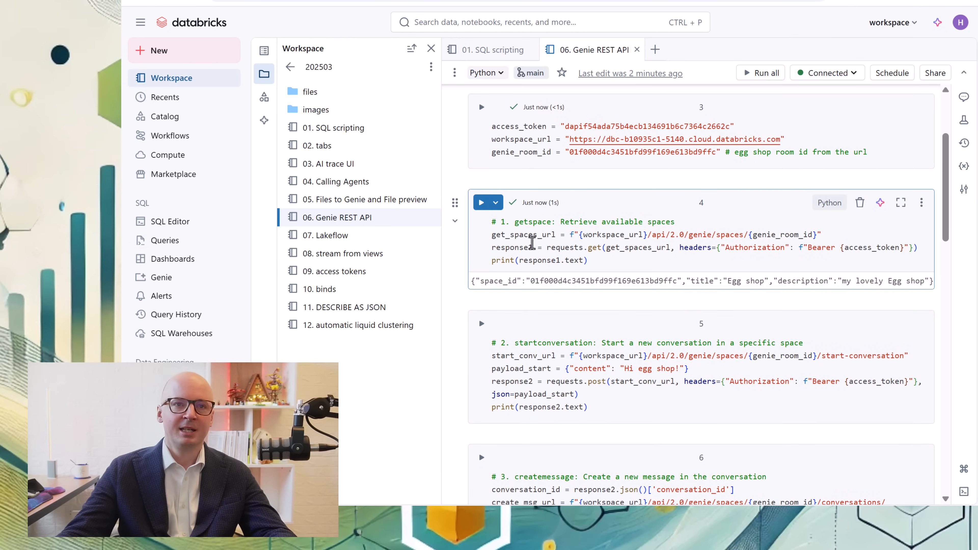
pyautogui.moveTo(492, 218)
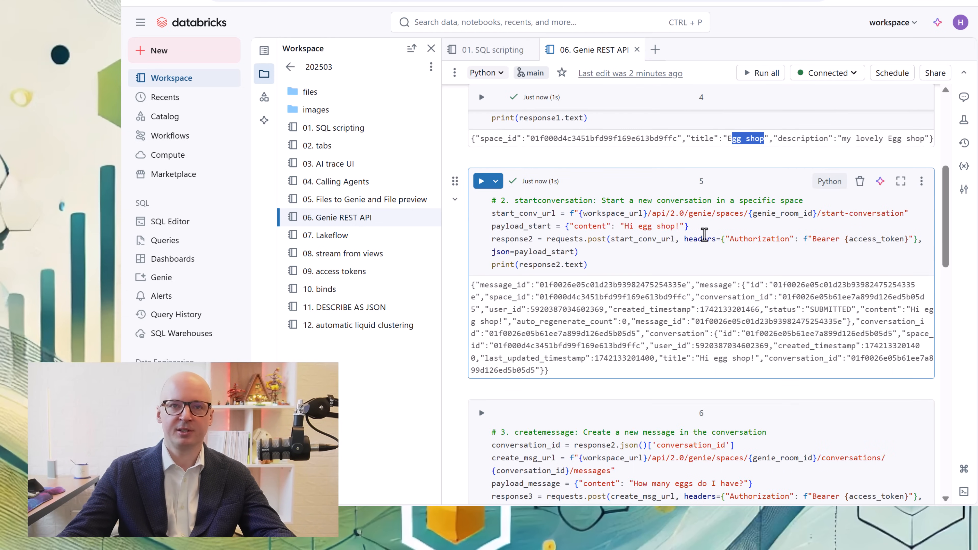
# Run the createmessage and getmessage cells and review the generated SUM(quantity) query.
pyautogui.scroll(-3)
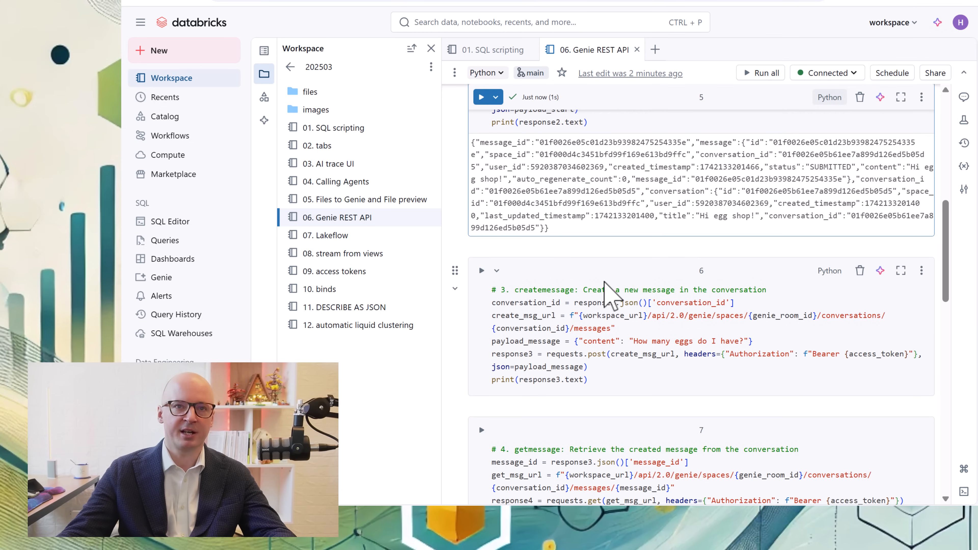
pyautogui.moveTo(481, 278)
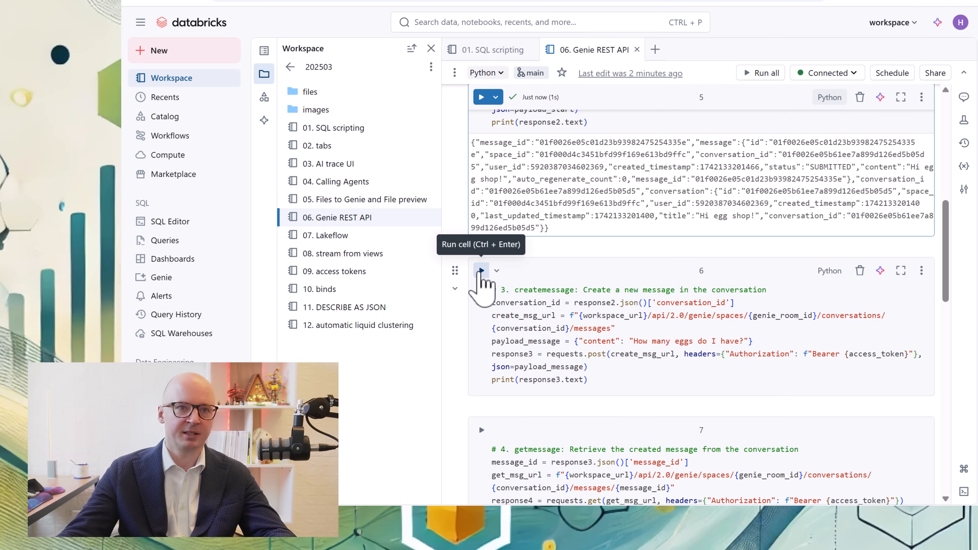
pyautogui.click(481, 271)
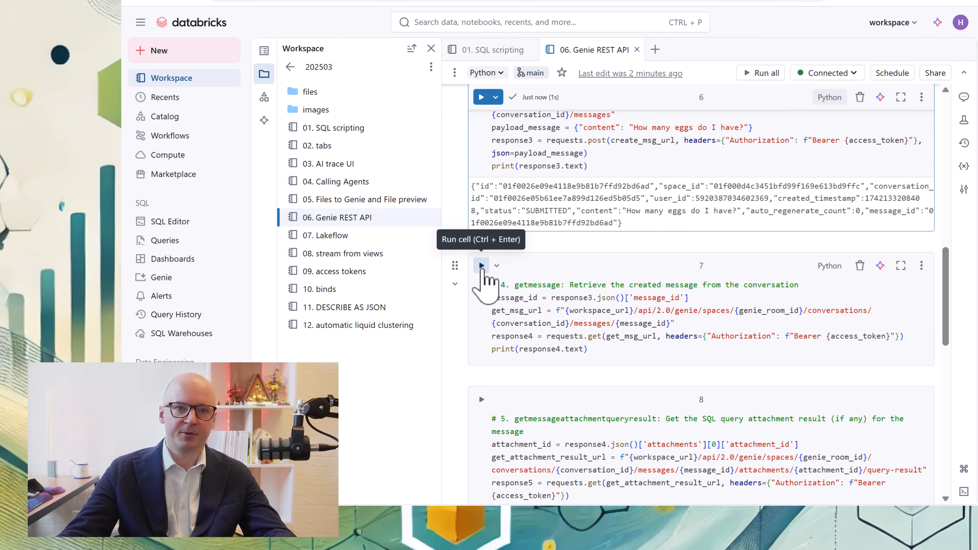
pyautogui.click(481, 265)
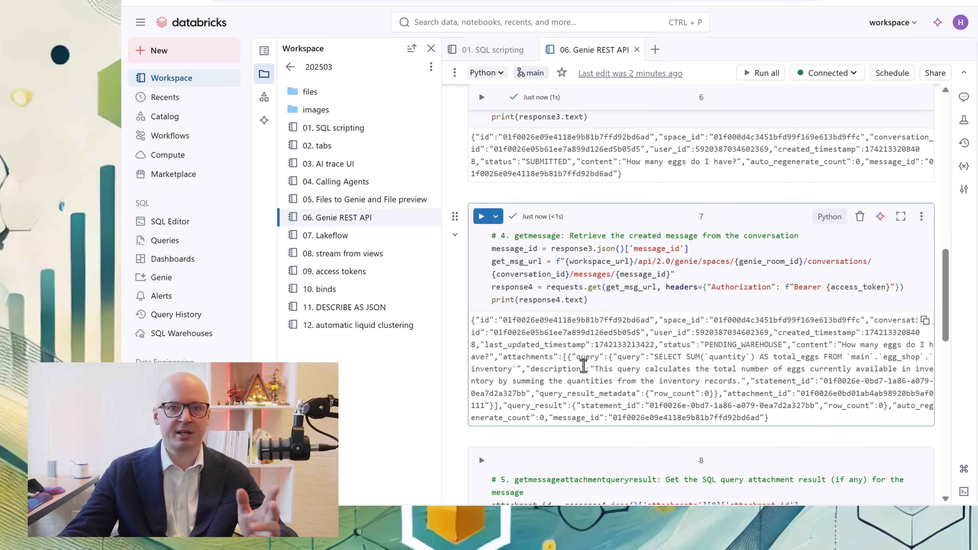
pyautogui.scroll(-3)
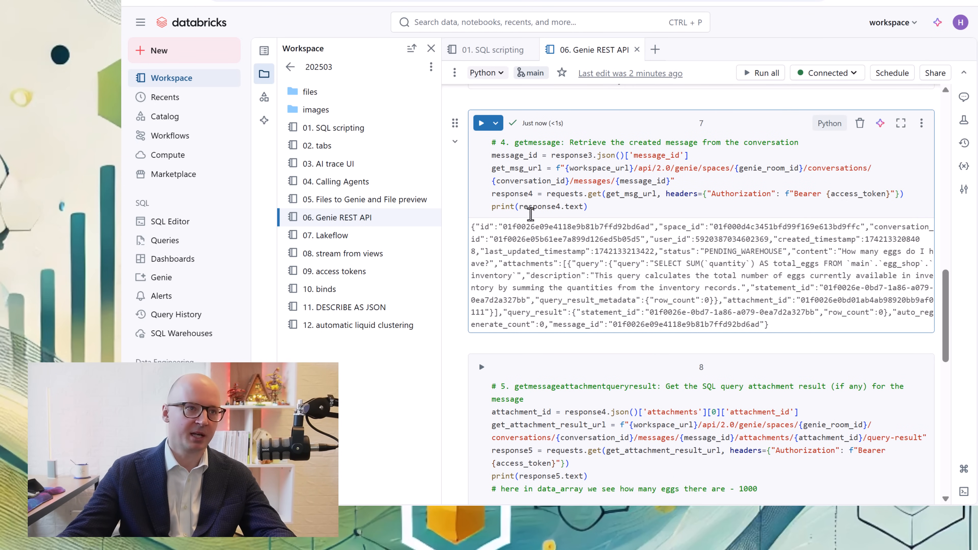
pyautogui.moveTo(783, 194)
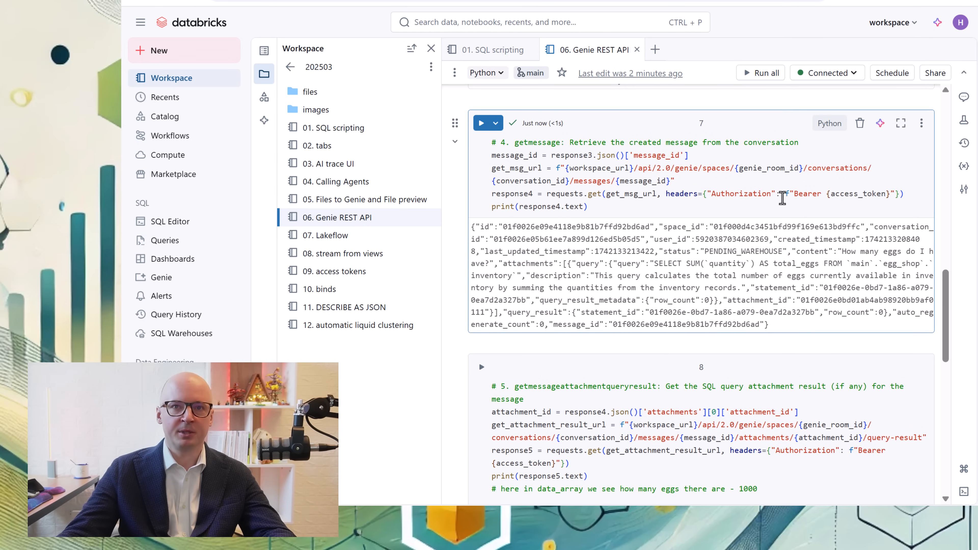
pyautogui.scroll(3)
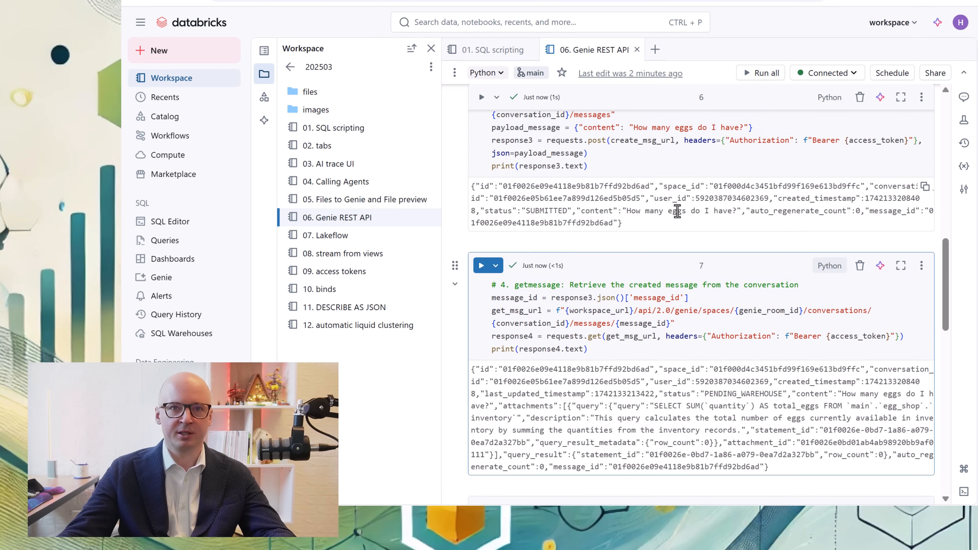
pyautogui.moveTo(239, 125)
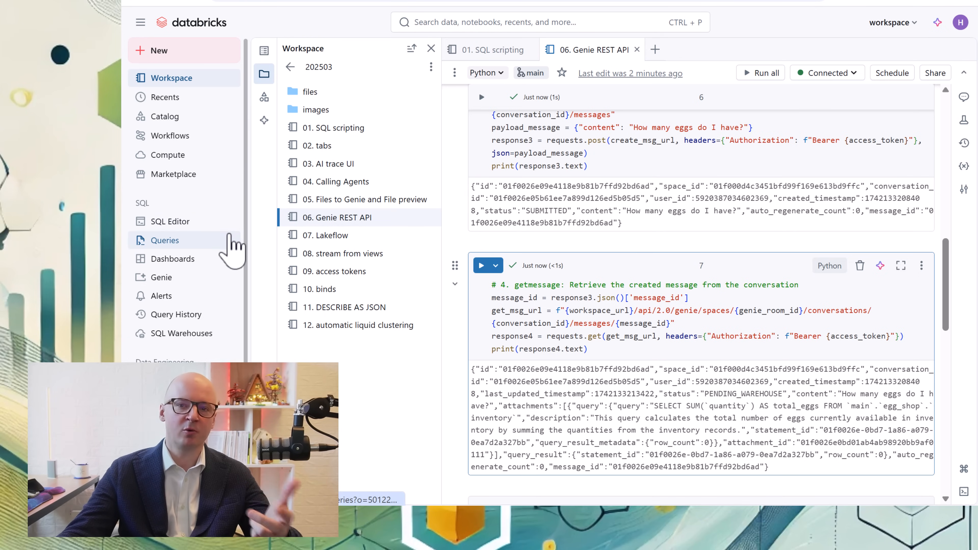
pyautogui.moveTo(161, 277)
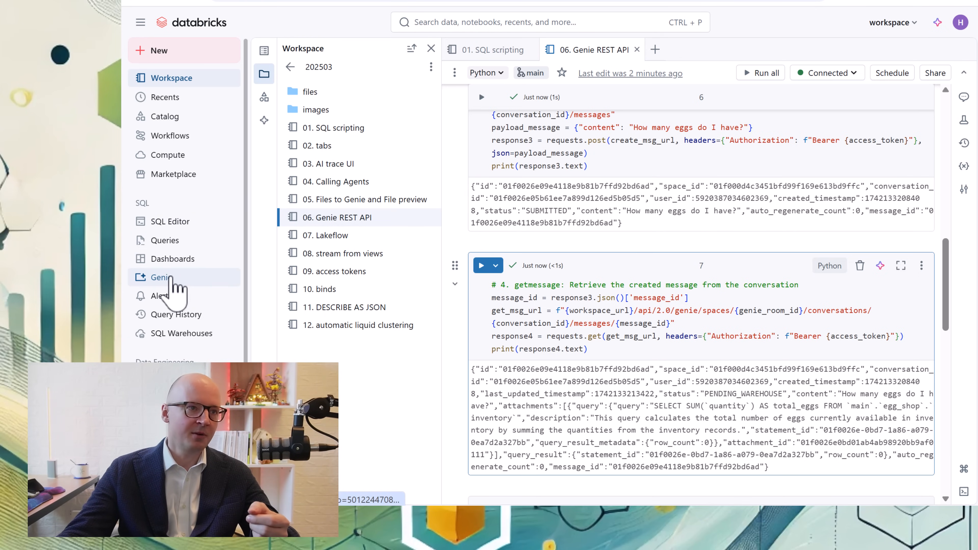
# Go to the Genie spaces from the left sidebar.
pyautogui.click(161, 277)
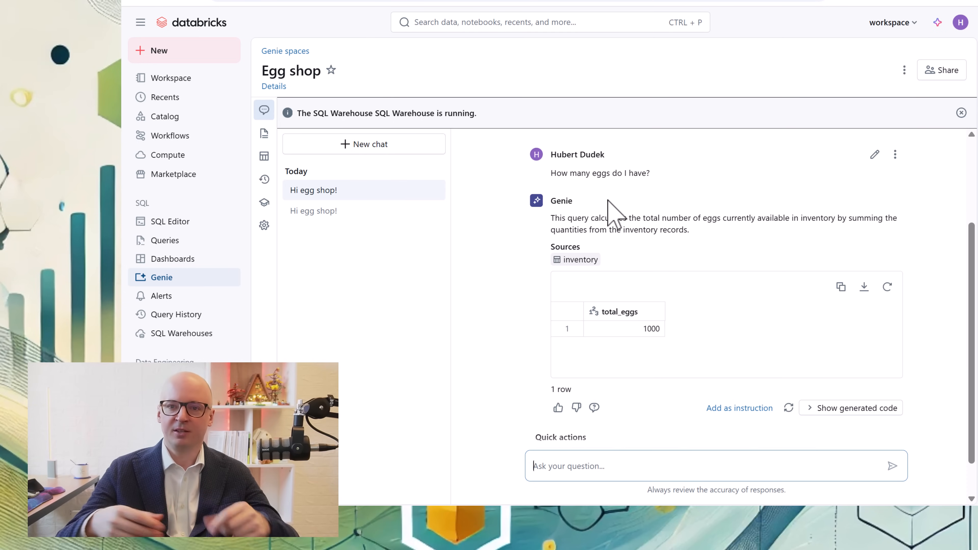
pyautogui.moveTo(644, 306)
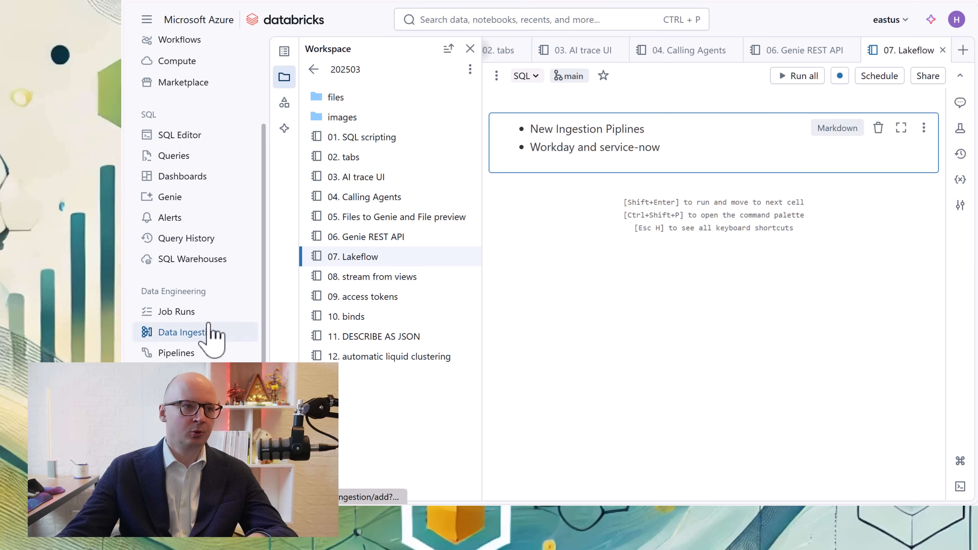
pyautogui.moveTo(174, 291)
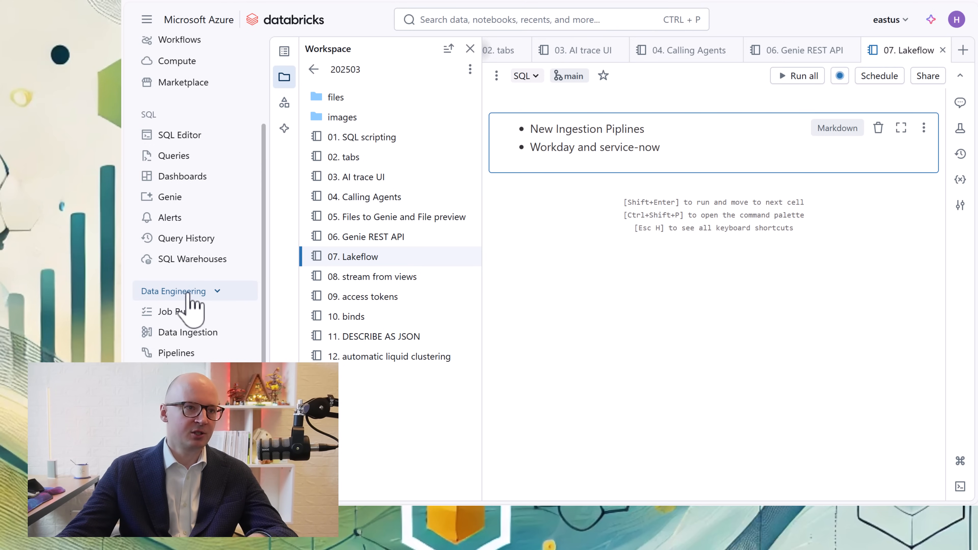
pyautogui.moveTo(177, 352)
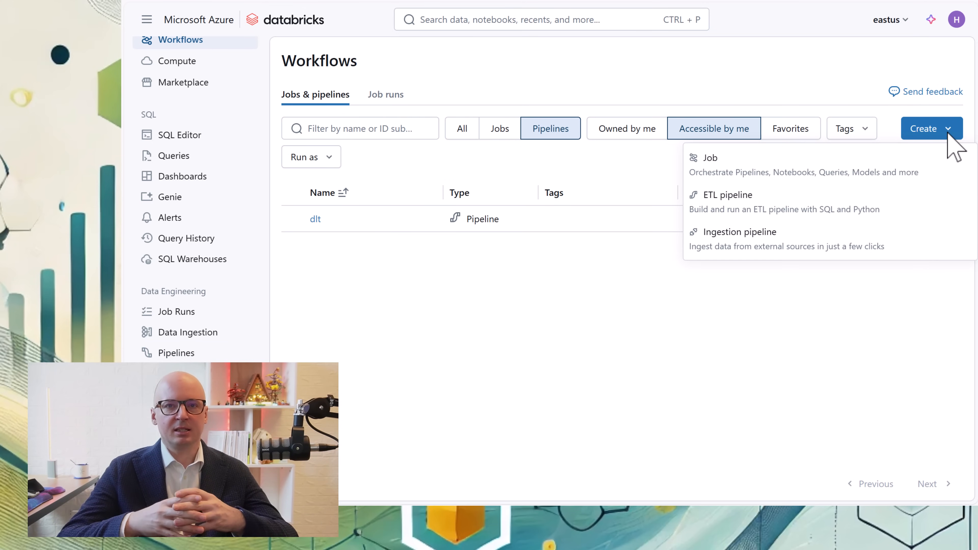
pyautogui.moveTo(792, 172)
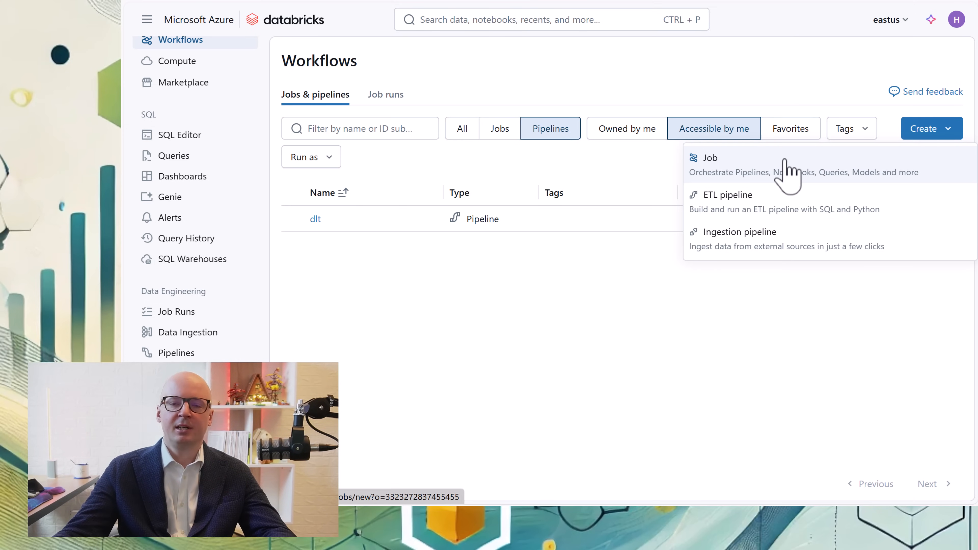
pyautogui.moveTo(774, 253)
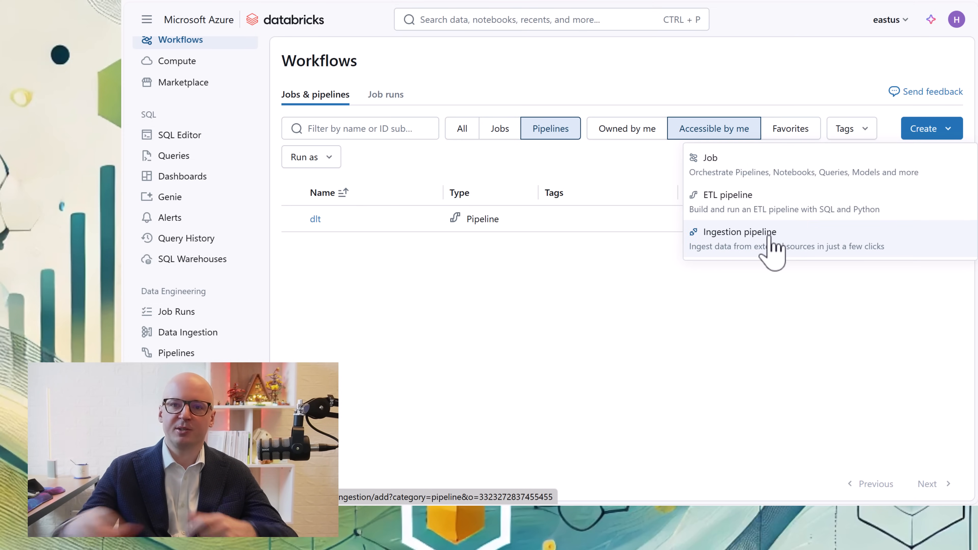
# Choose Ingestion pipeline to reach the Add data page with the Salesforce connector.
pyautogui.click(740, 233)
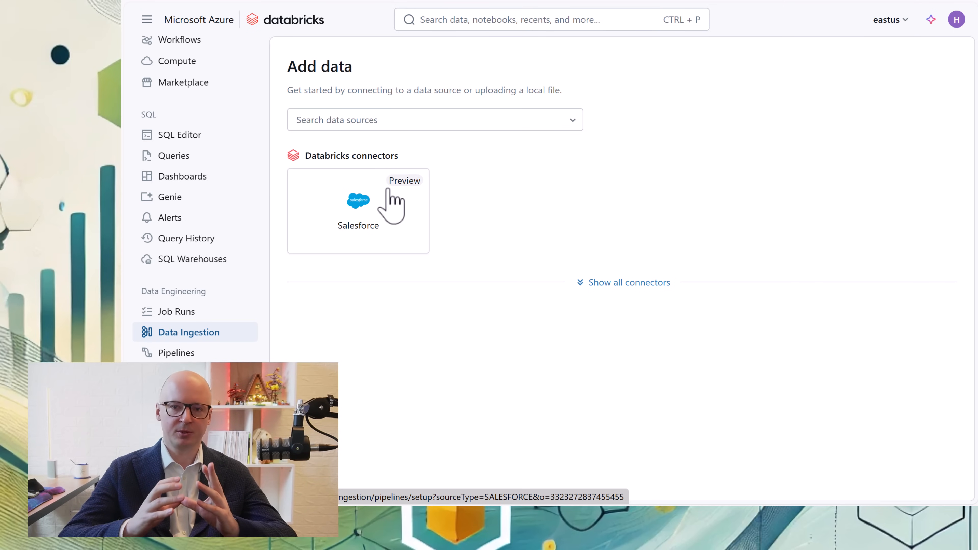
pyautogui.moveTo(433, 237)
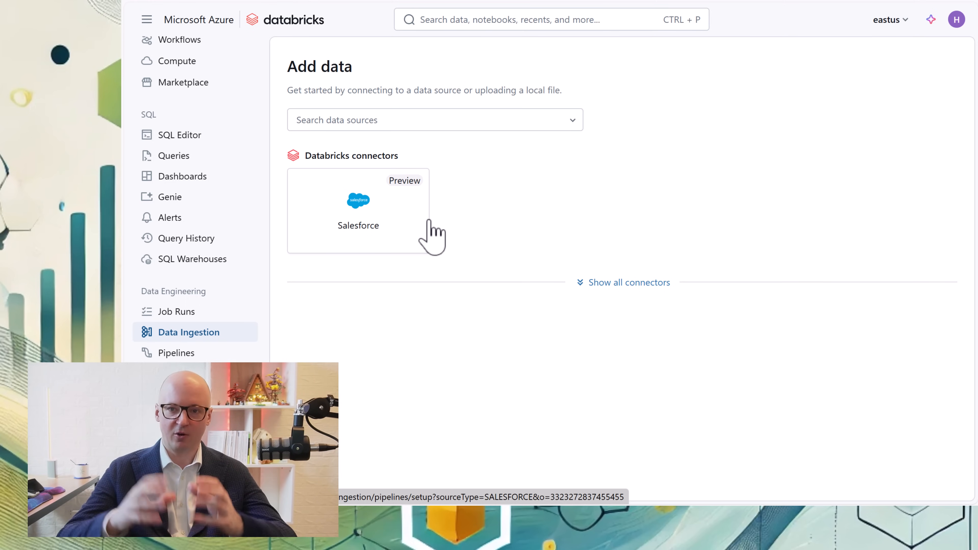
pyautogui.moveTo(339, 128)
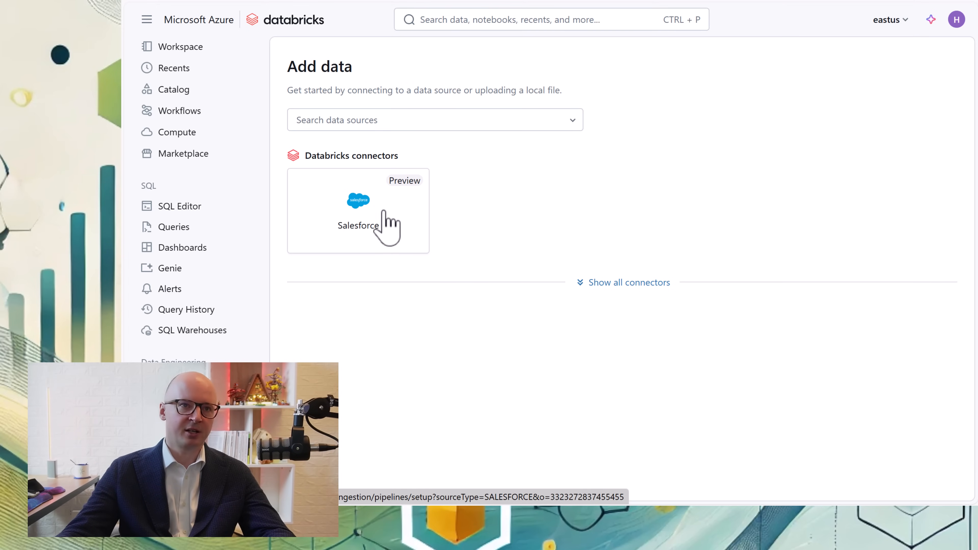
pyautogui.moveTo(324, 200)
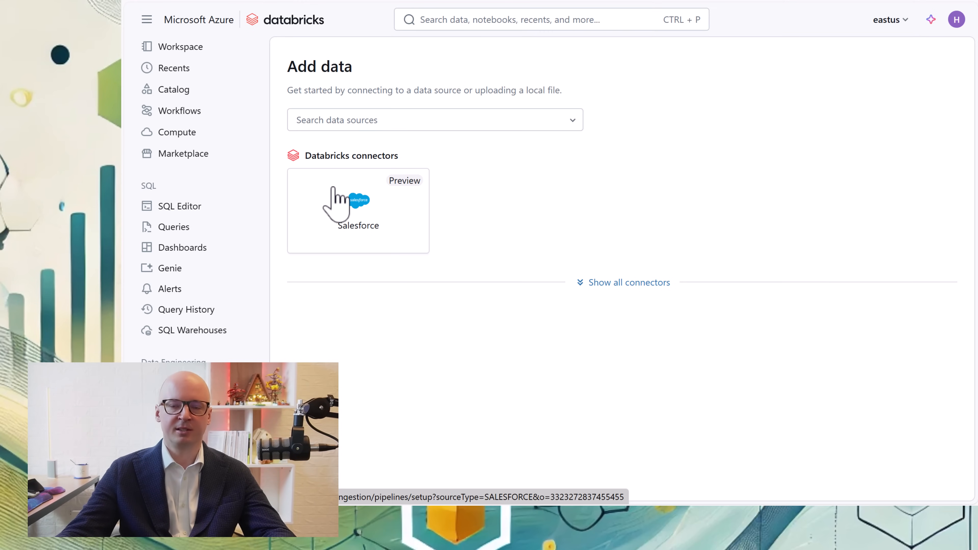
pyautogui.moveTo(173, 68)
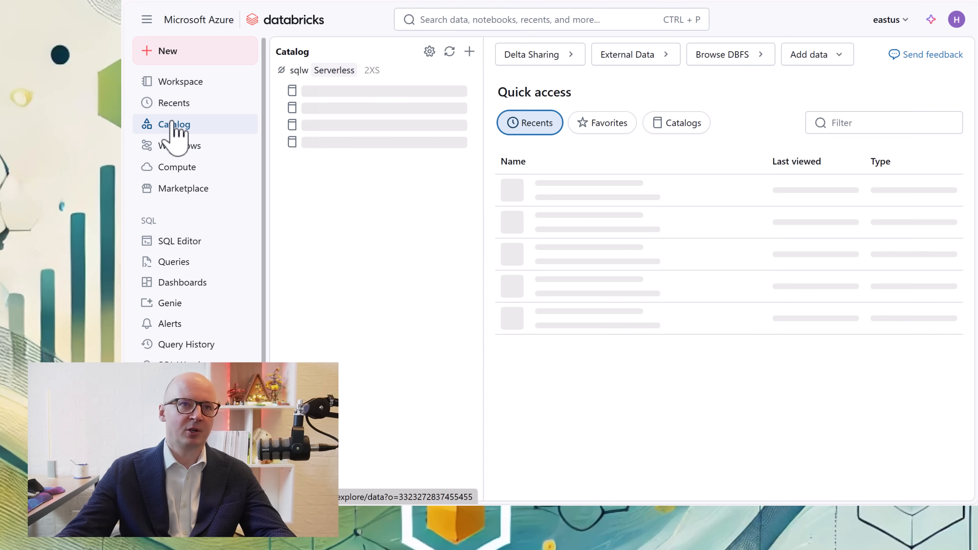
# Start creating a new connection from Catalog and browse the connection types down to HTTP.
pyautogui.click(469, 51)
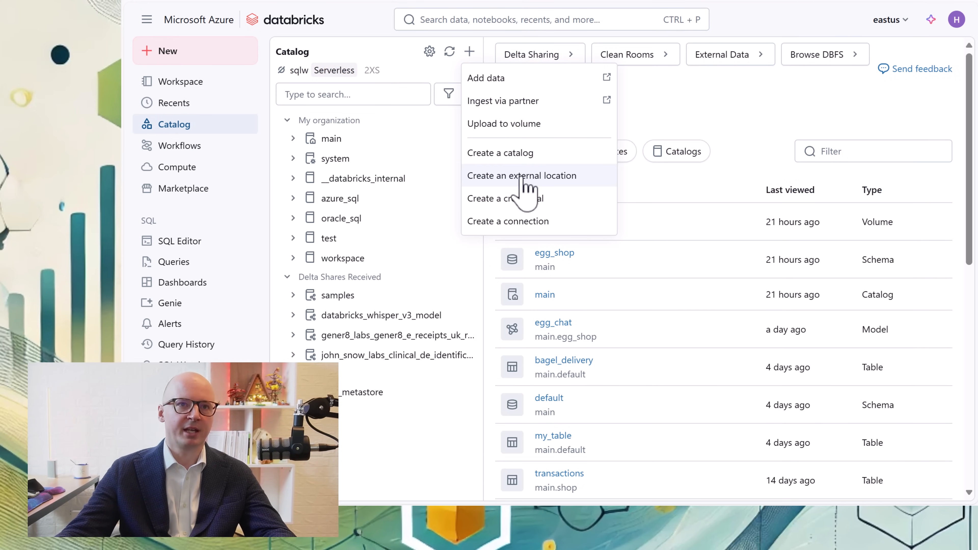
pyautogui.click(508, 220)
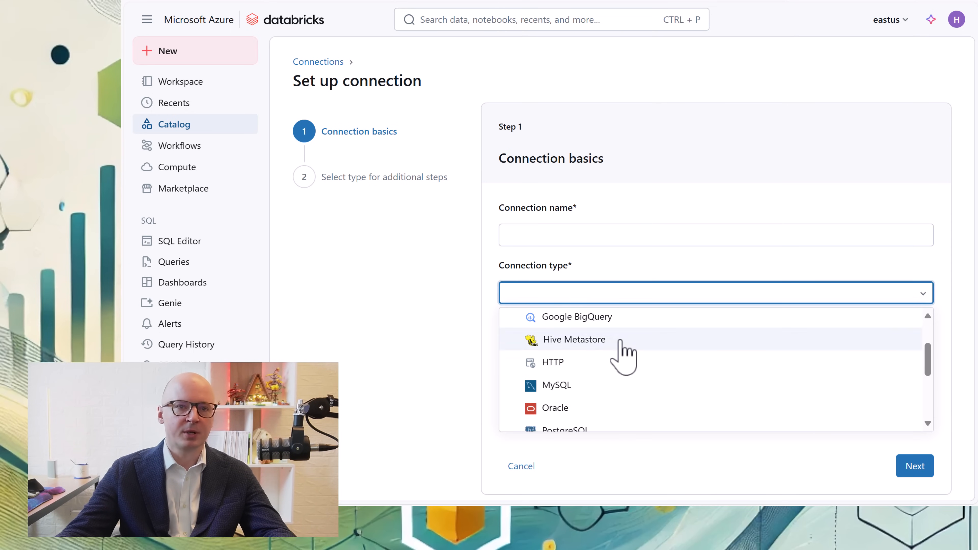
pyautogui.scroll(-3)
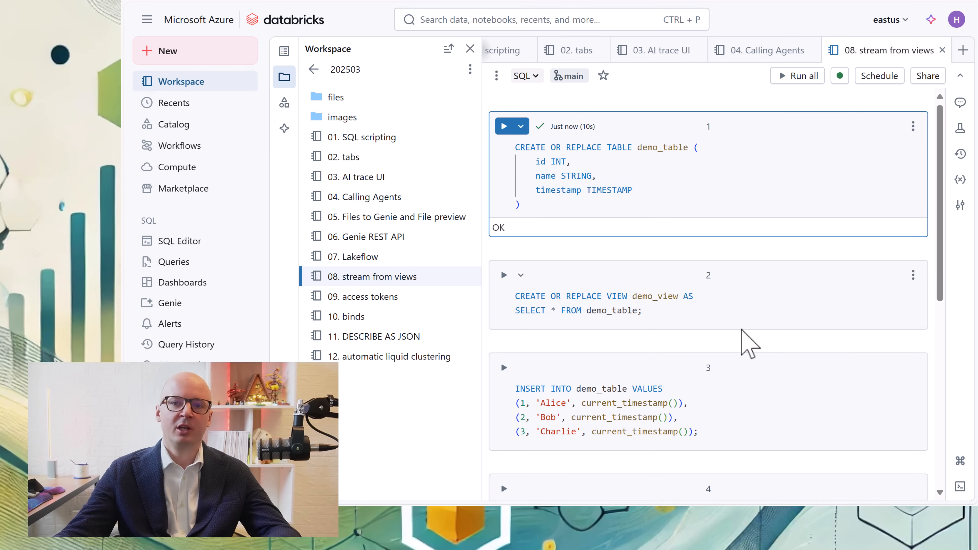
pyautogui.moveTo(559, 237)
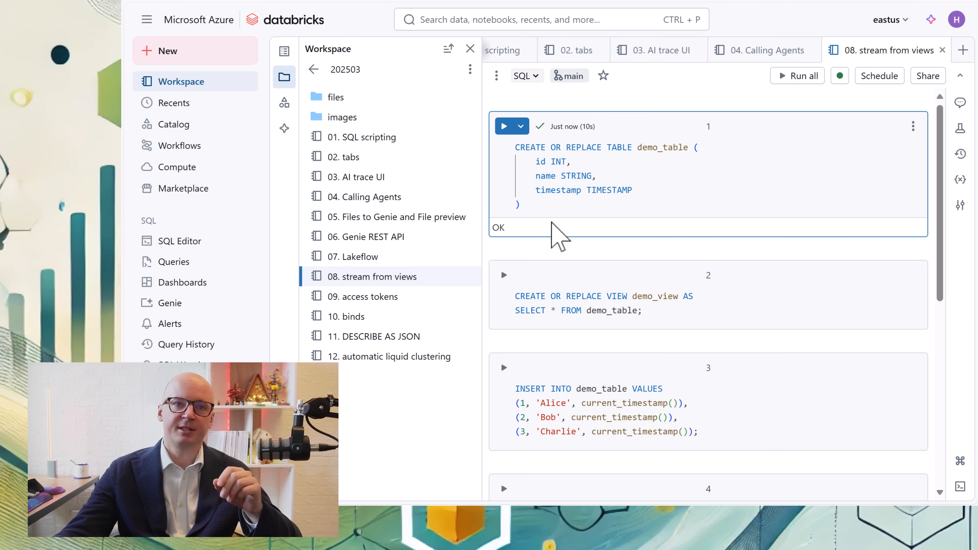
pyautogui.moveTo(504, 275)
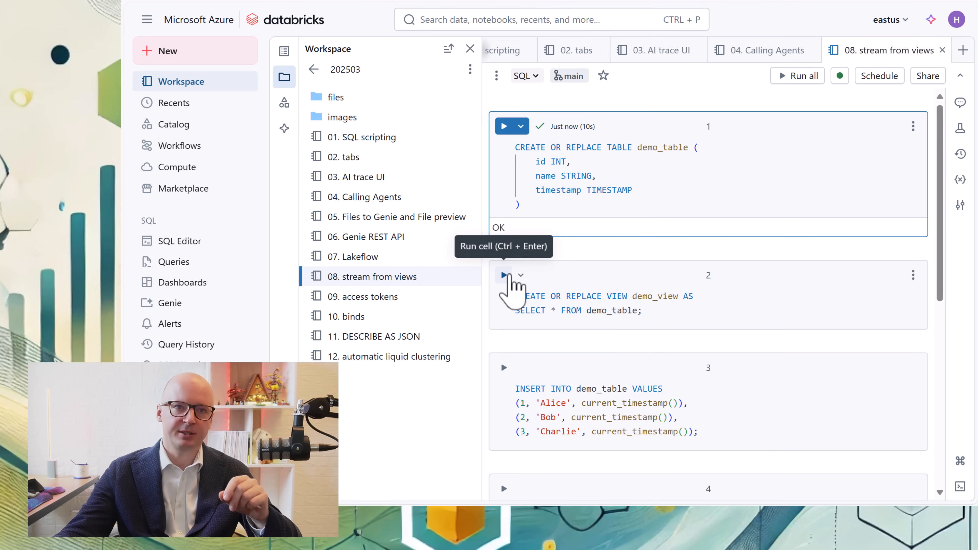
# Create demo_view, insert Alice, Bob and Charlie into demo_table, and view the streamed rows.
pyautogui.click(503, 275)
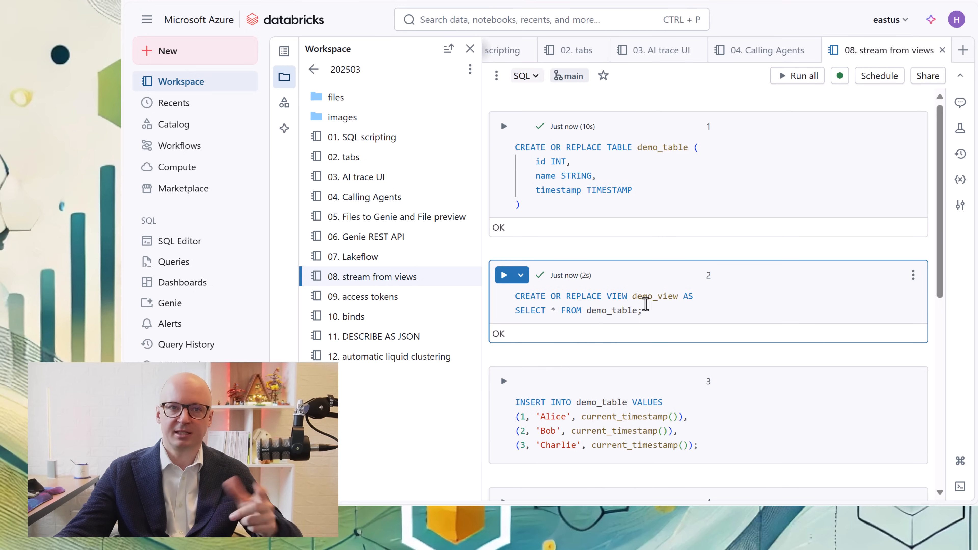
pyautogui.click(797, 75)
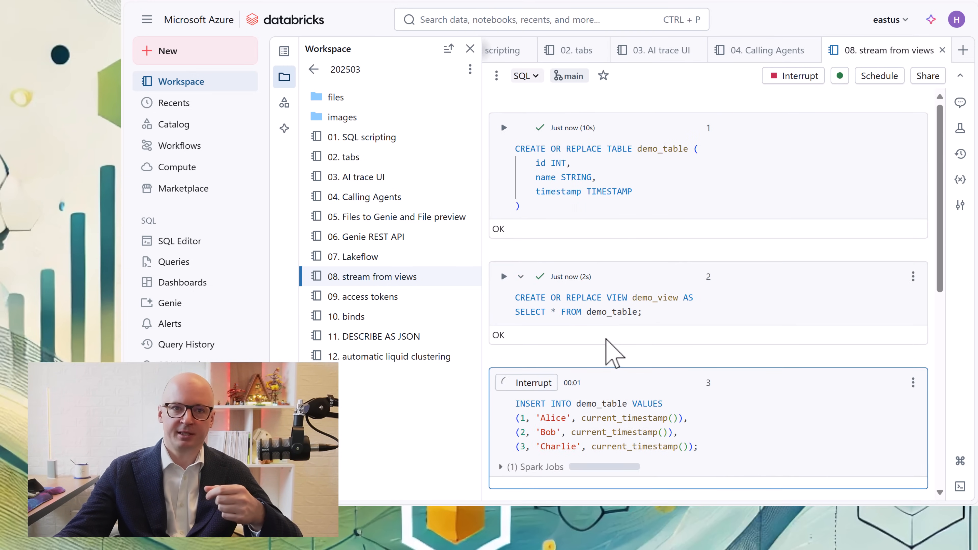
pyautogui.scroll(-3)
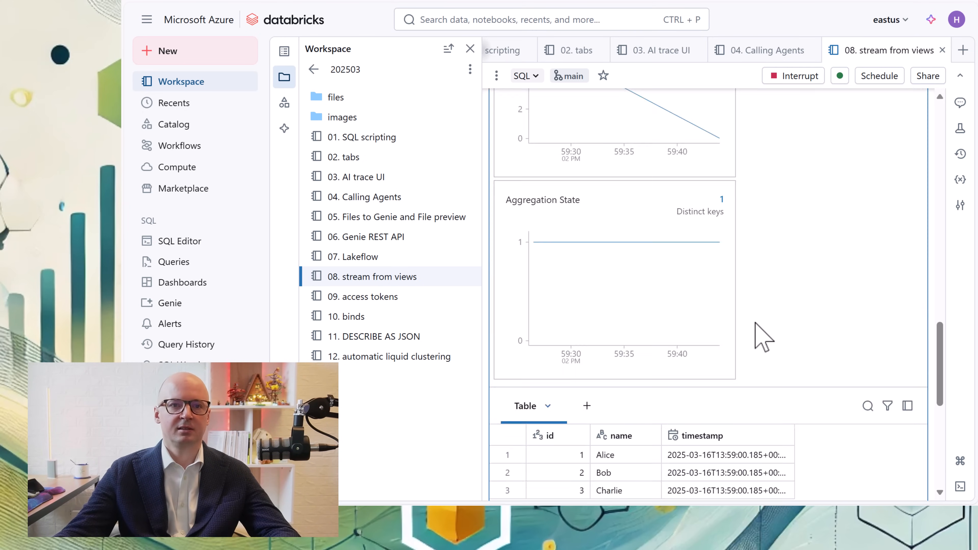
pyautogui.scroll(3)
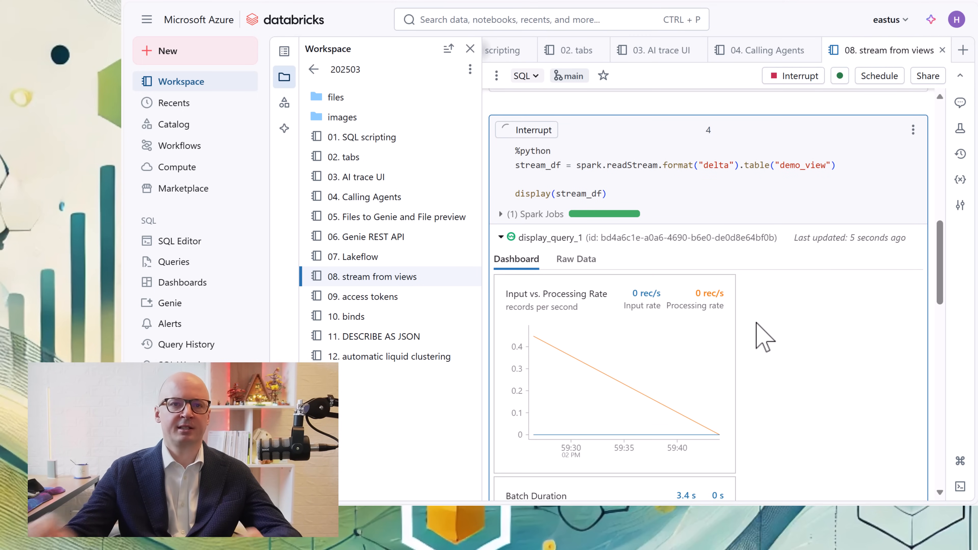
pyautogui.scroll(-3)
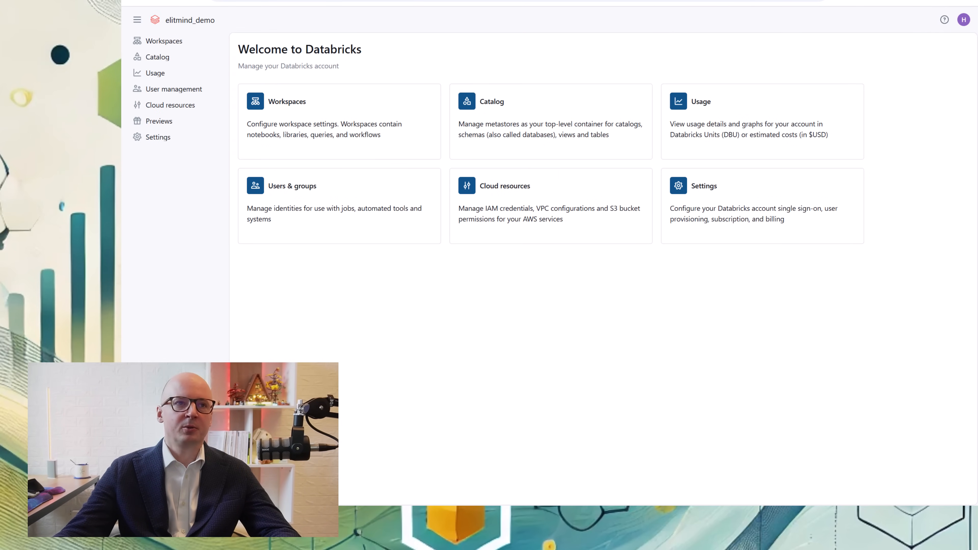
pyautogui.click(158, 137)
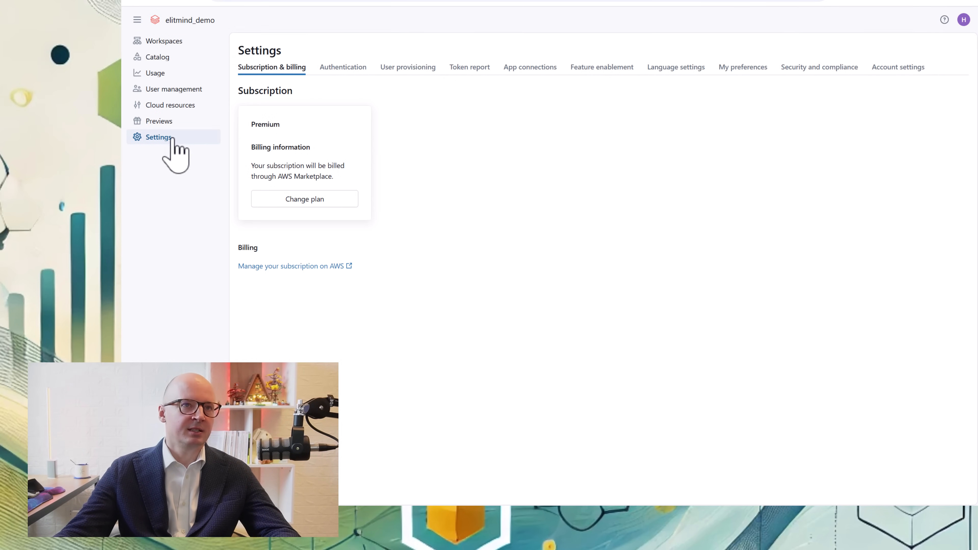
pyautogui.moveTo(470, 67)
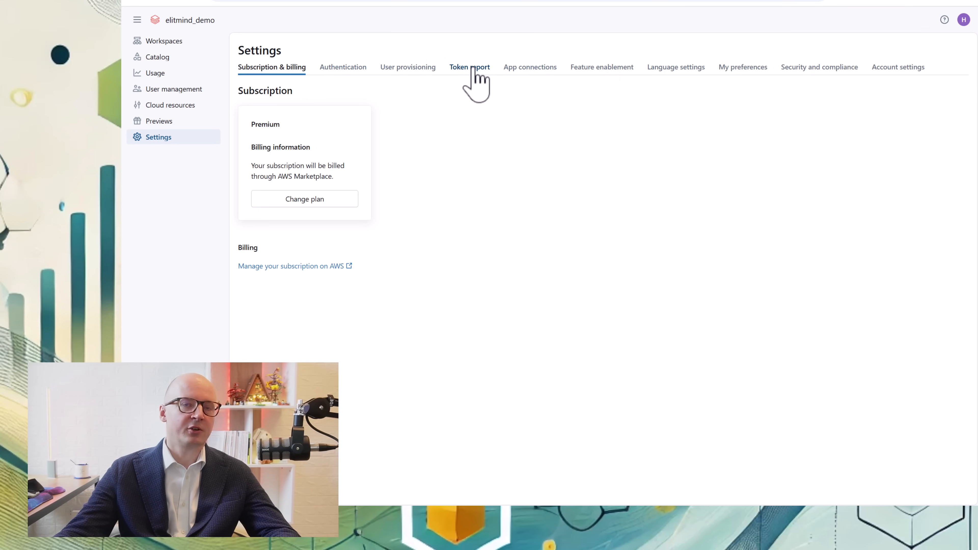
pyautogui.click(470, 66)
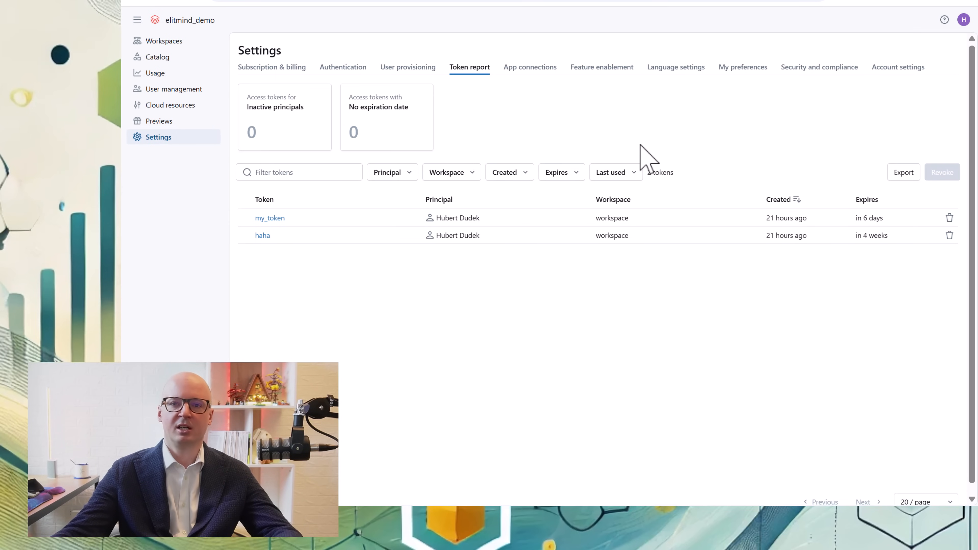
pyautogui.moveTo(636, 155)
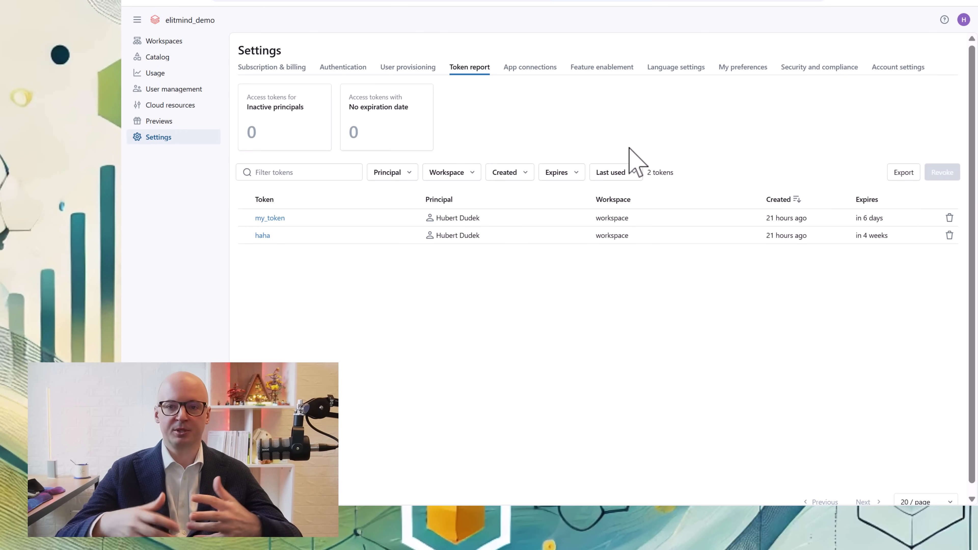
pyautogui.moveTo(584, 175)
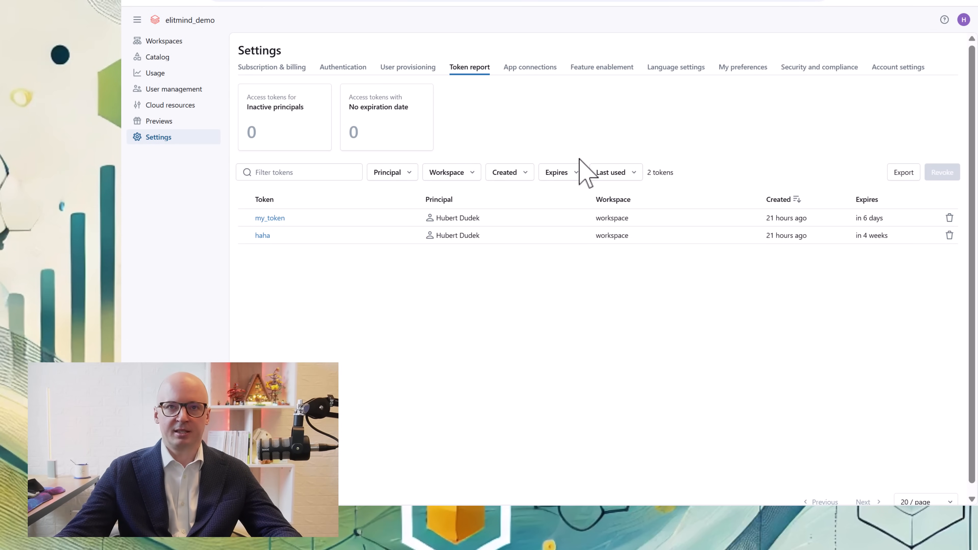
pyautogui.moveTo(624, 337)
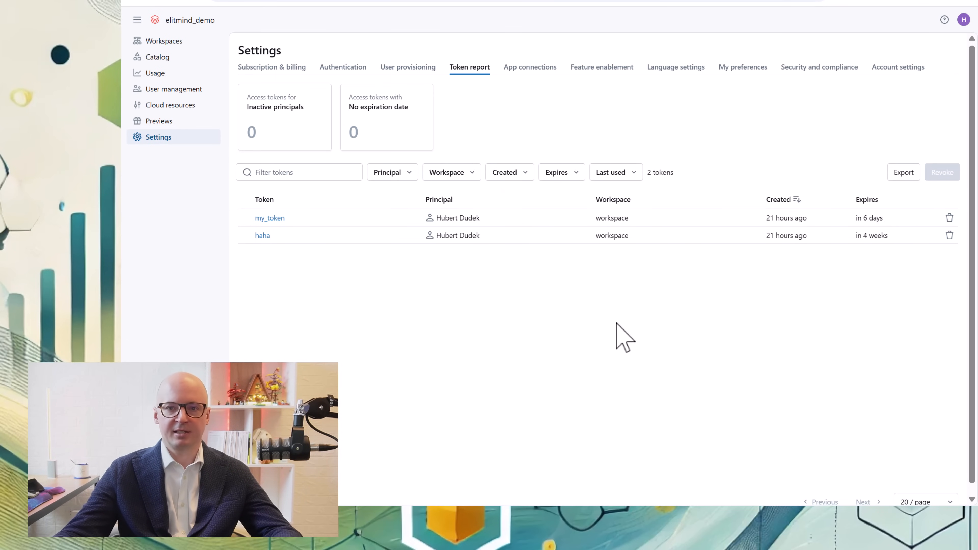
pyautogui.moveTo(605, 345)
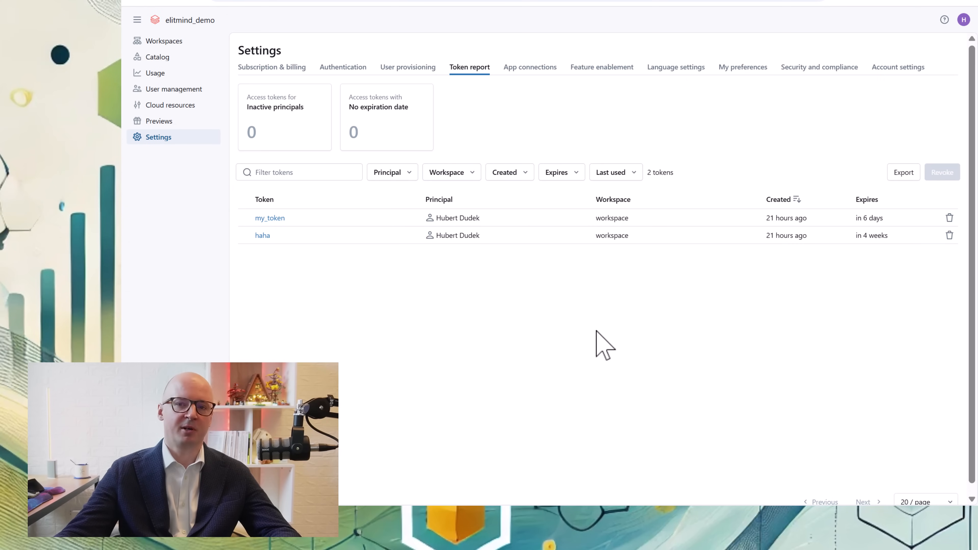
pyautogui.moveTo(591, 336)
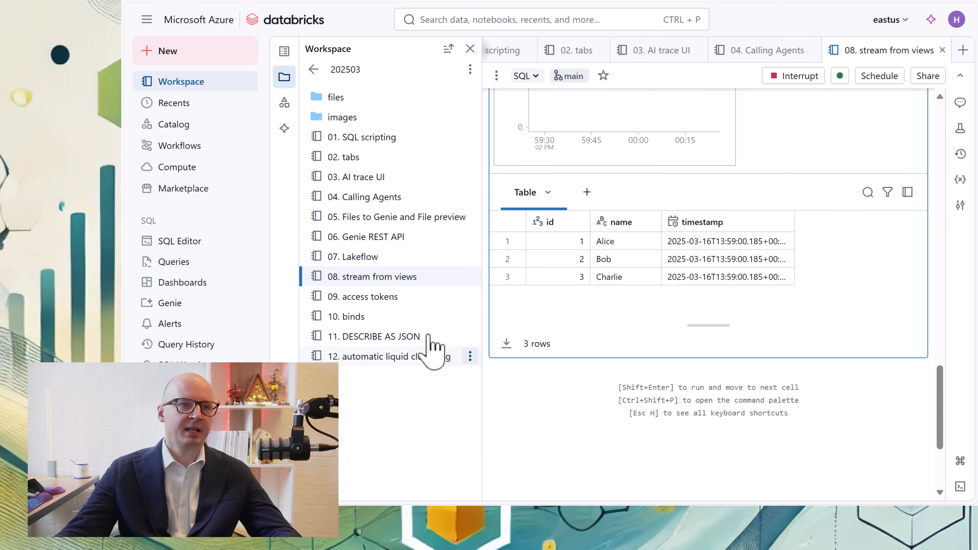
# Open the '10. binds' notebook, then go to Catalog's External Locations list.
pyautogui.click(347, 316)
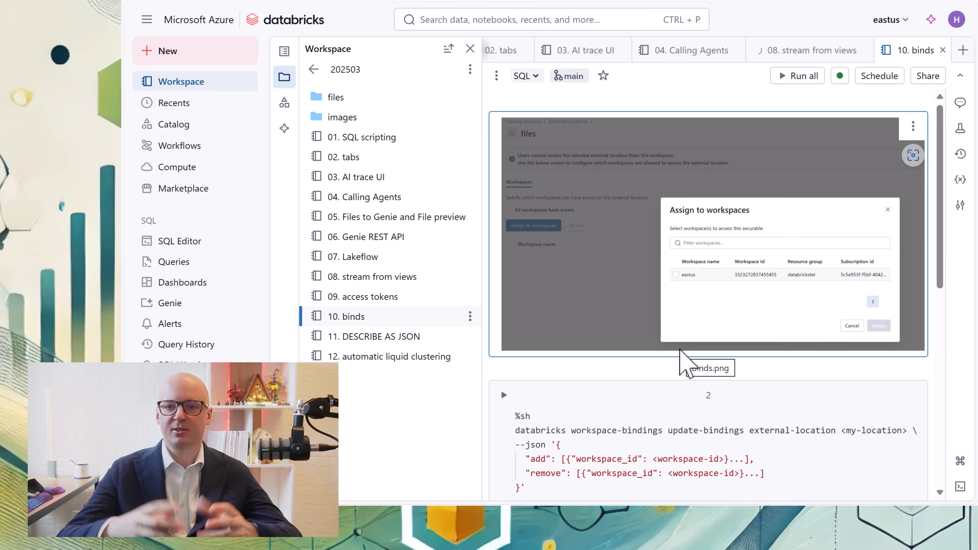
pyautogui.moveTo(175, 103)
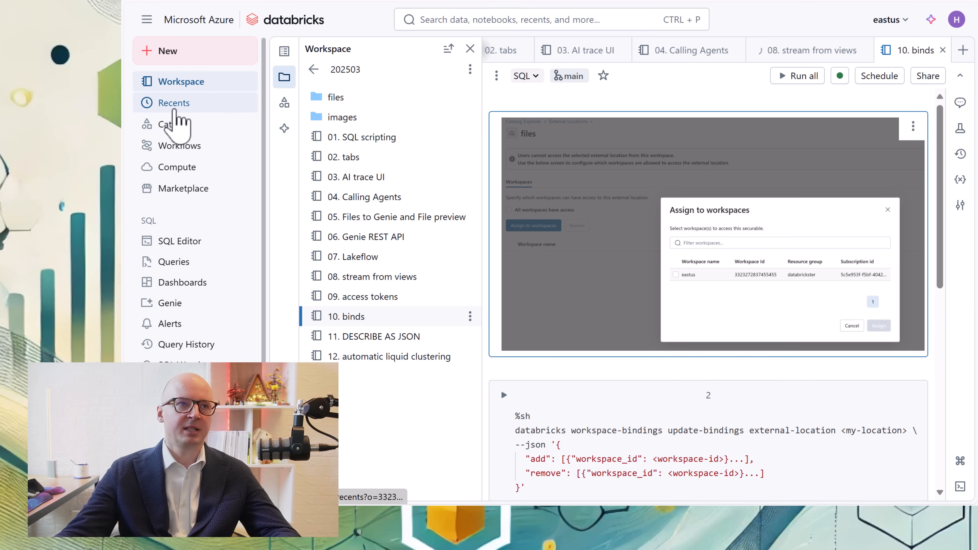
pyautogui.click(174, 123)
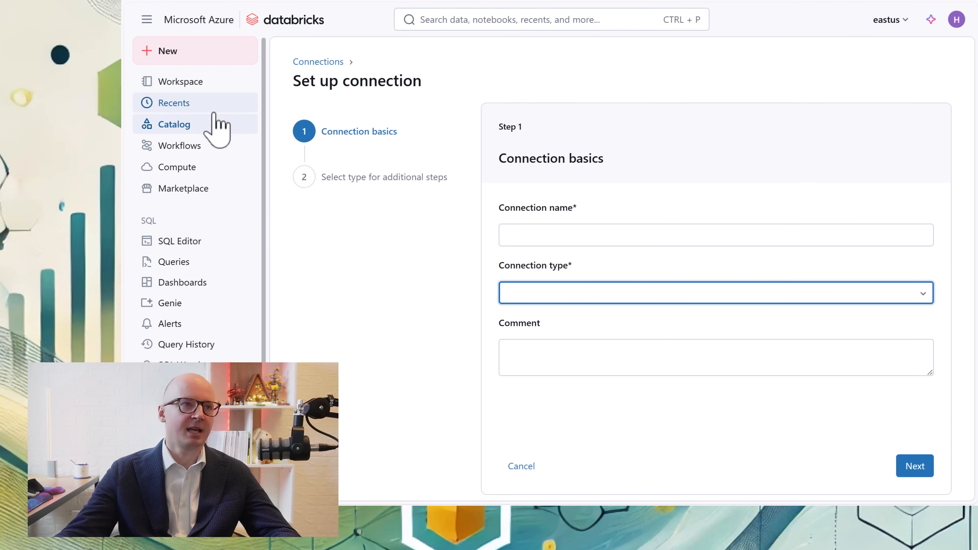
pyautogui.click(175, 124)
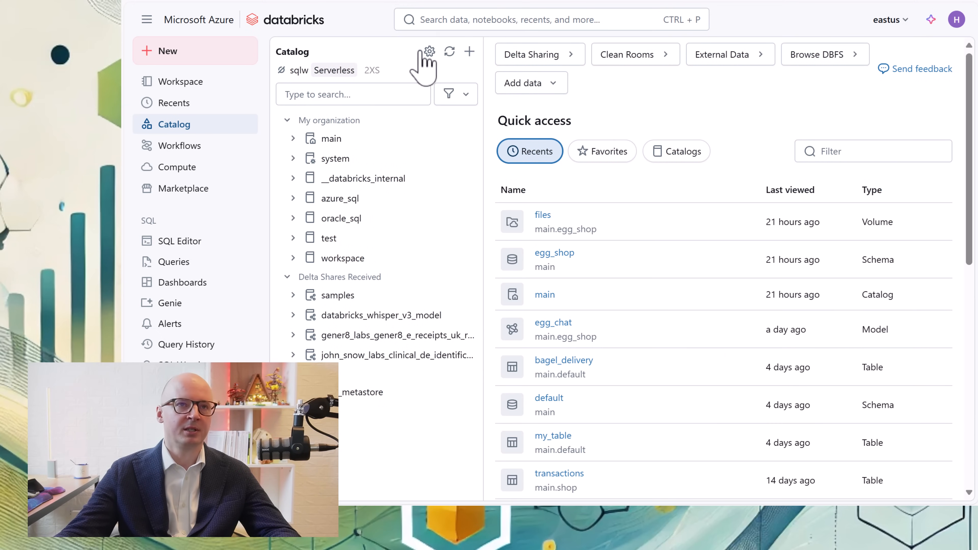
pyautogui.click(723, 54)
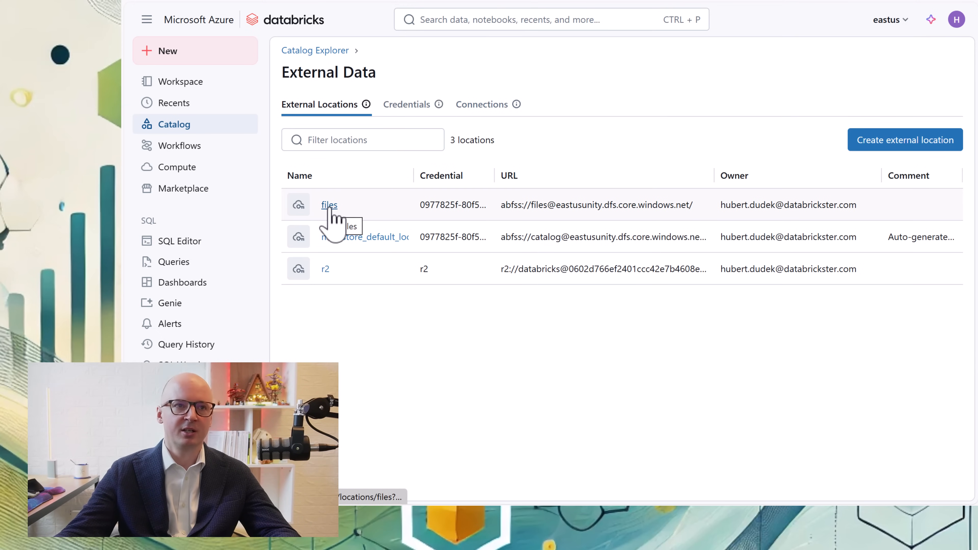
# Open the files external location's Workspaces tab showing eastus has access.
pyautogui.click(329, 205)
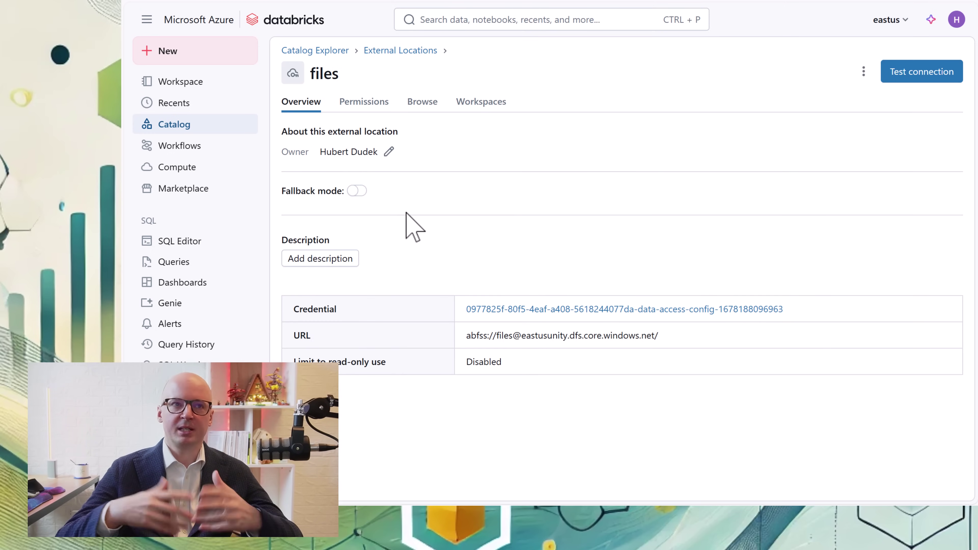
pyautogui.click(481, 102)
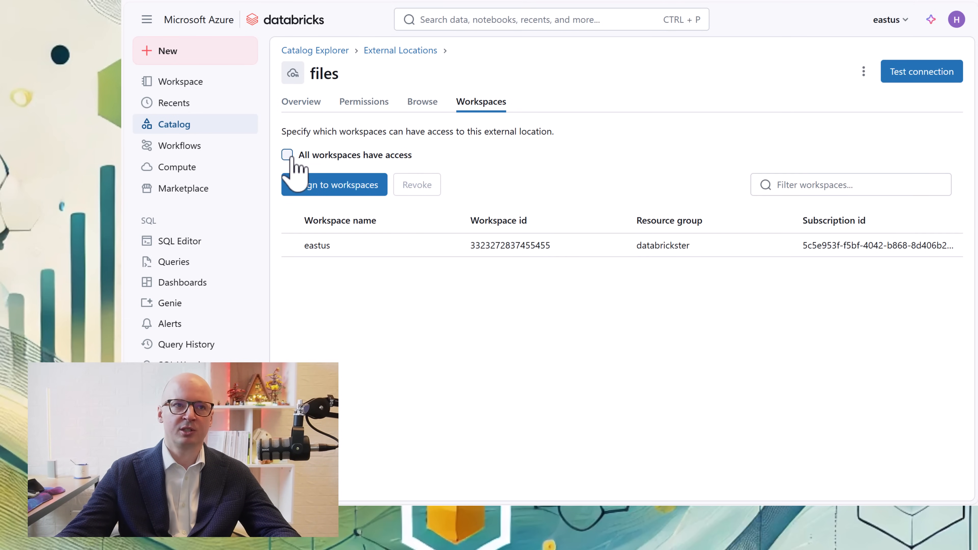
pyautogui.moveTo(320, 187)
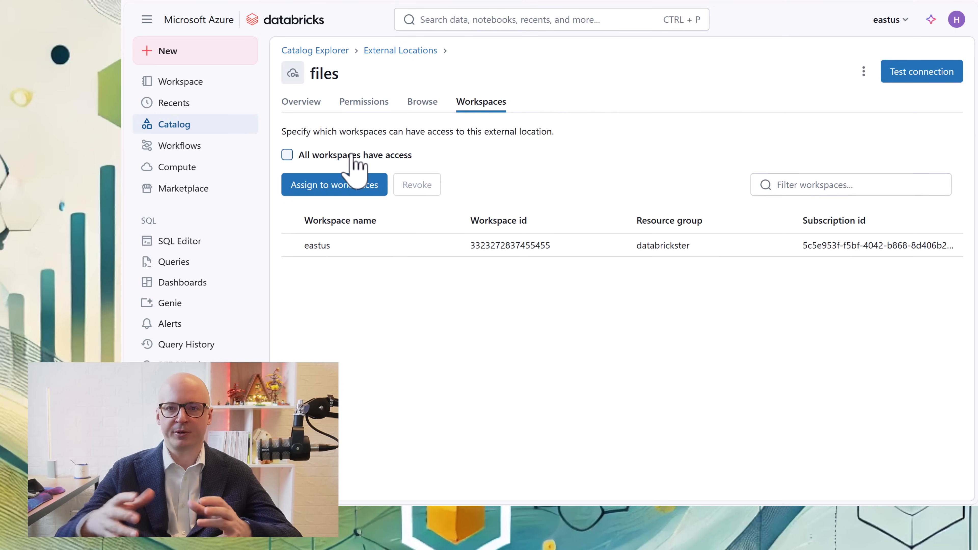
pyautogui.moveTo(303, 161)
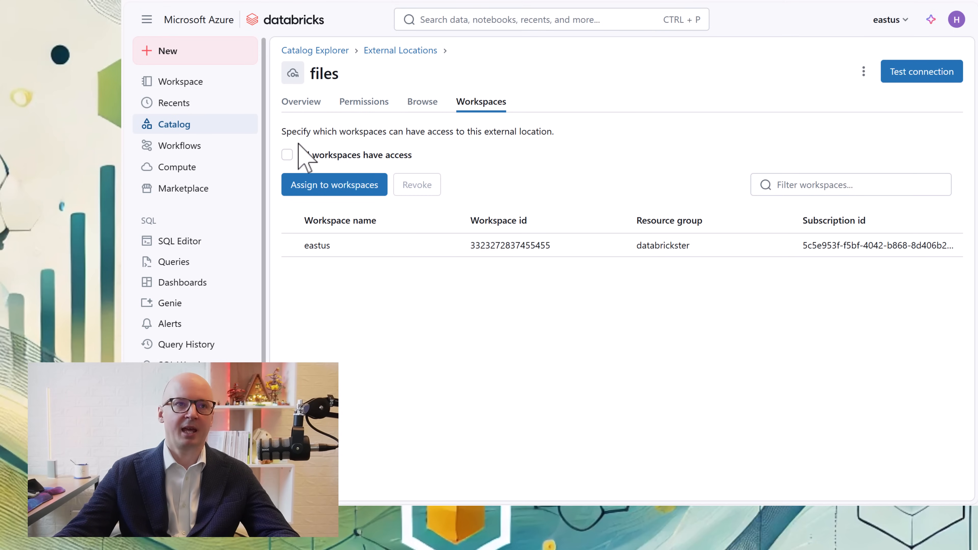
pyautogui.moveTo(334, 184)
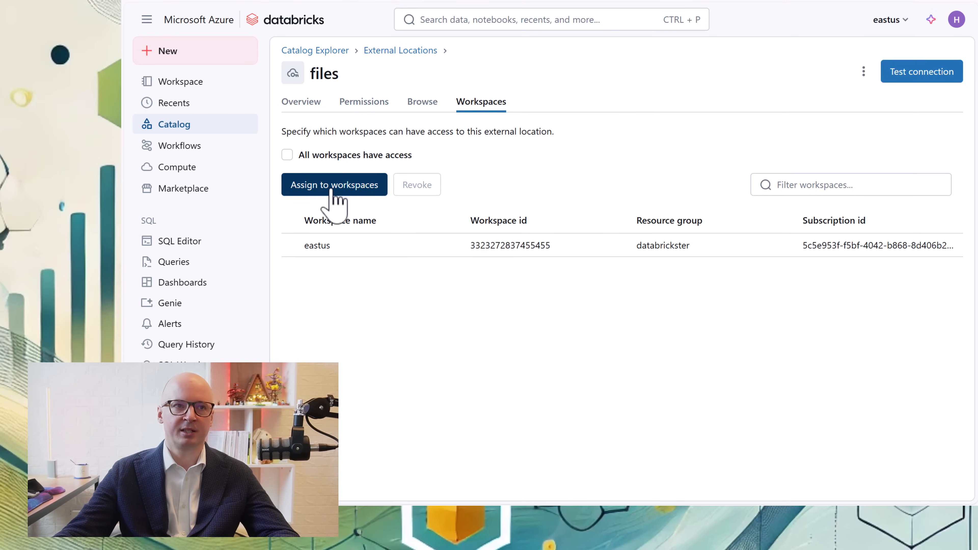
pyautogui.moveTo(705, 222)
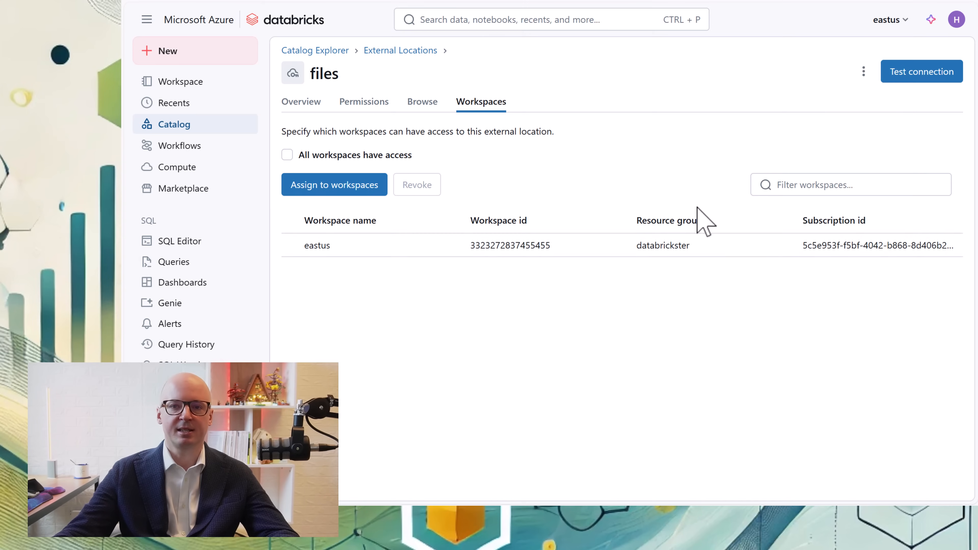
pyautogui.moveTo(606, 306)
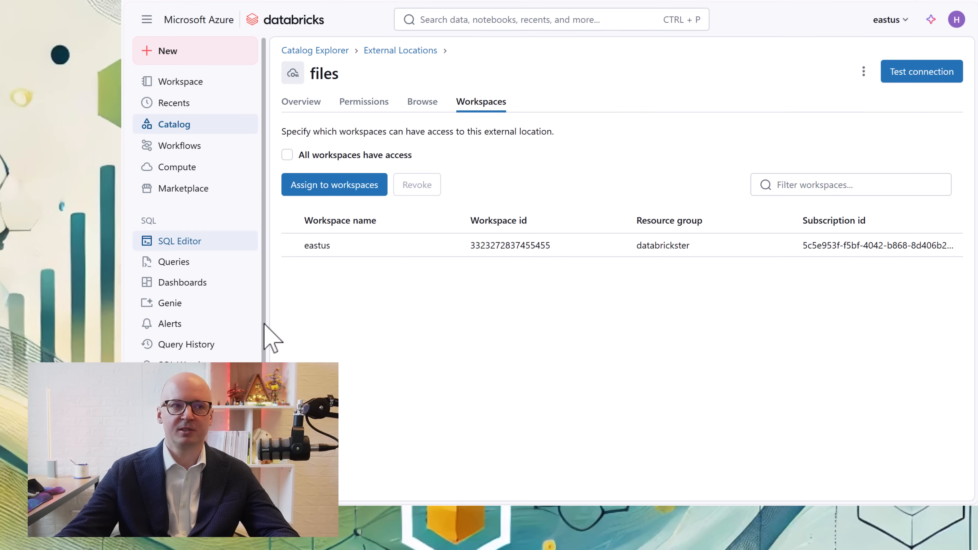
pyautogui.moveTo(318, 315)
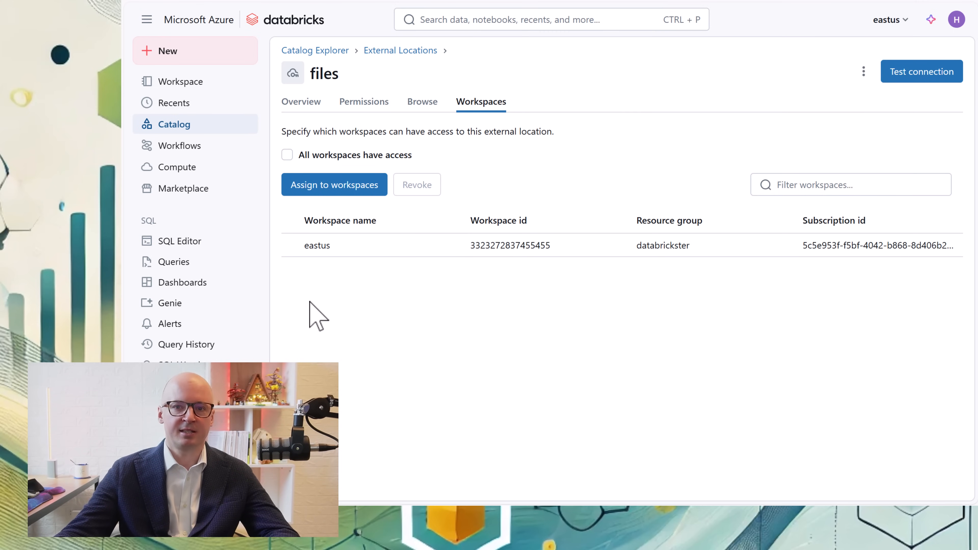
pyautogui.moveTo(319, 34)
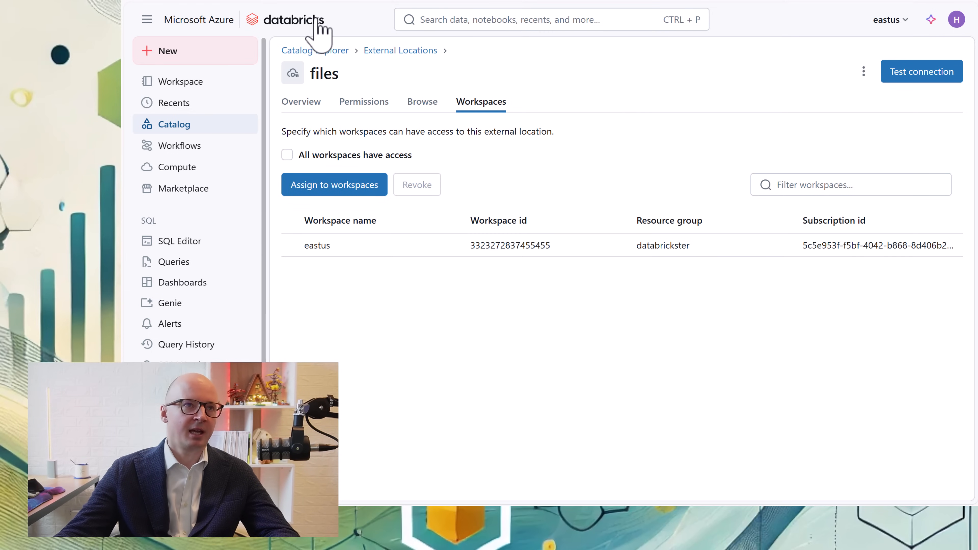
pyautogui.moveTo(305, 31)
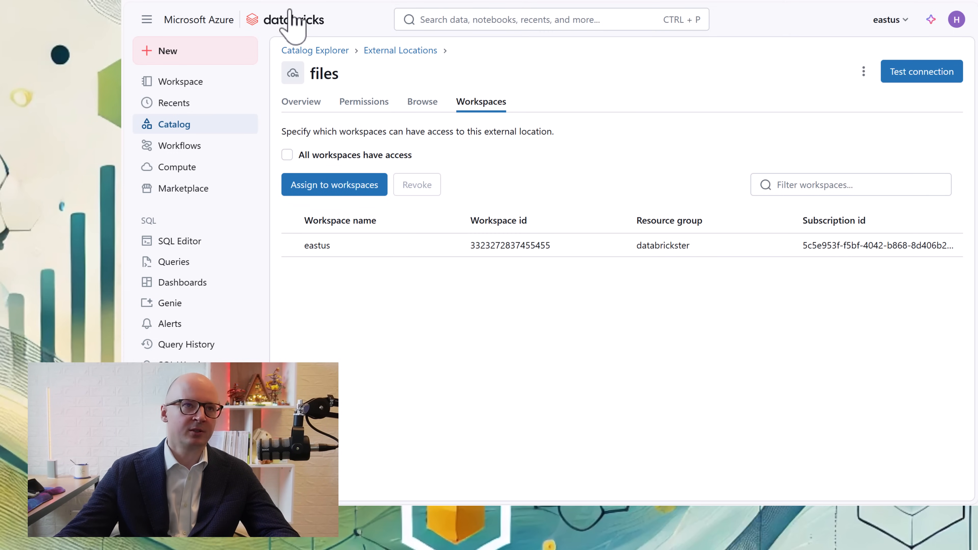
# Reopen '10. binds' from Recents, scroll to the get-bindings cell, and start a web terminal.
pyautogui.click(293, 20)
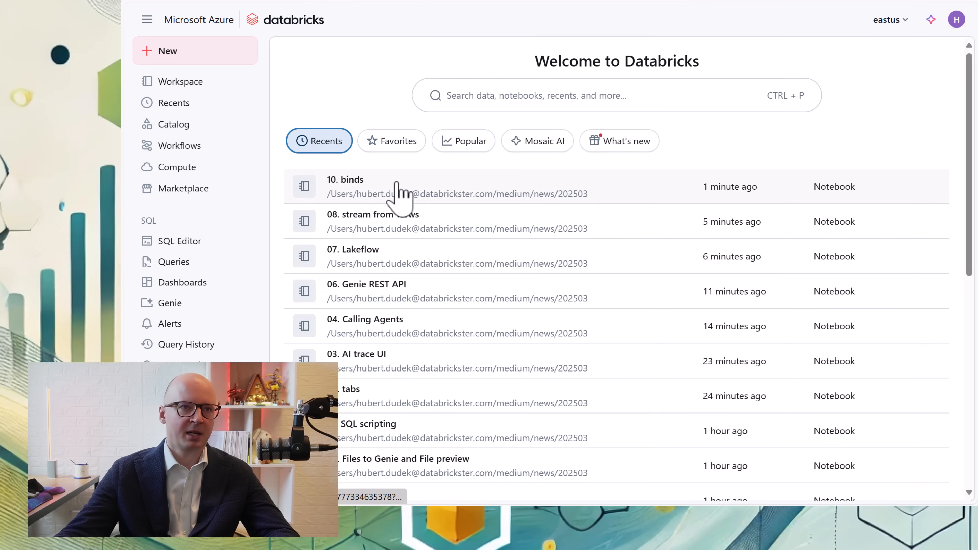
pyautogui.click(345, 187)
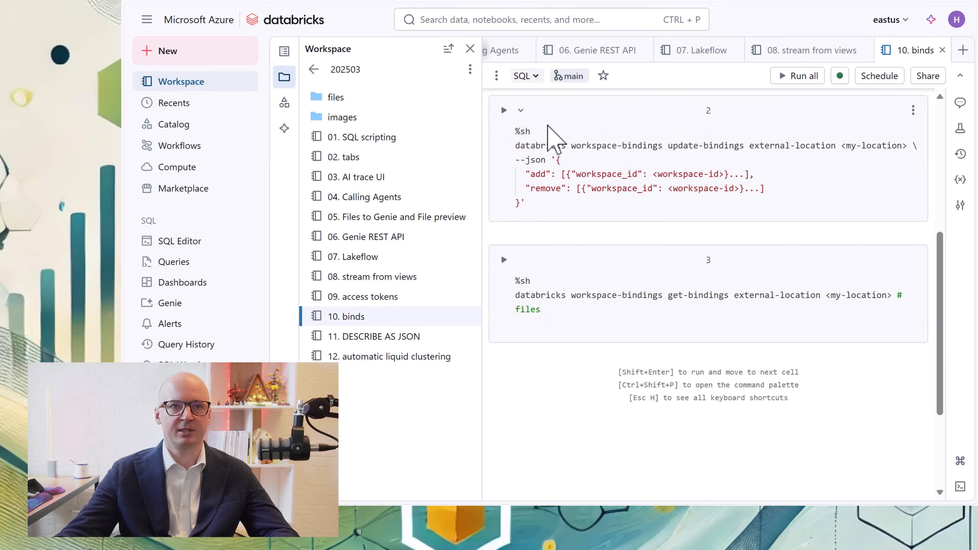
pyautogui.scroll(-3)
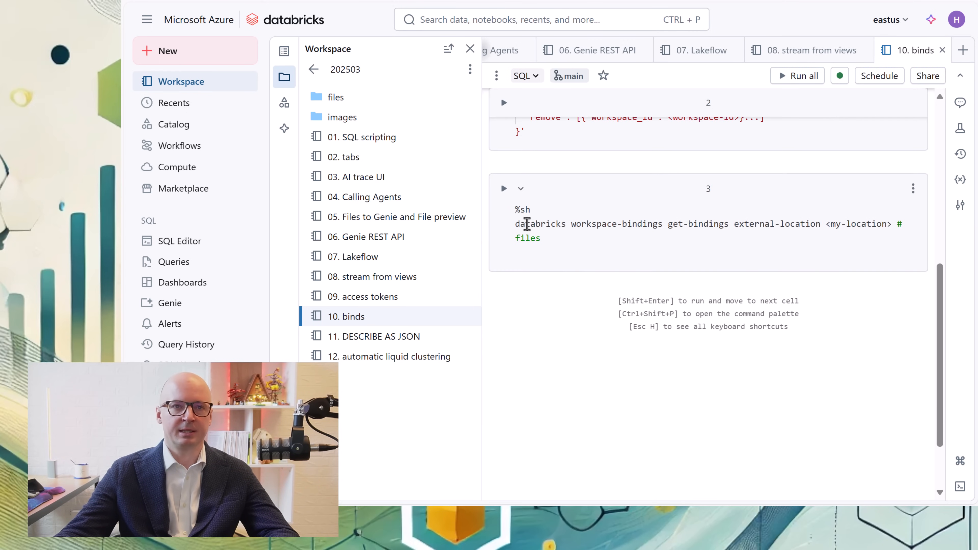
pyautogui.moveTo(961, 487)
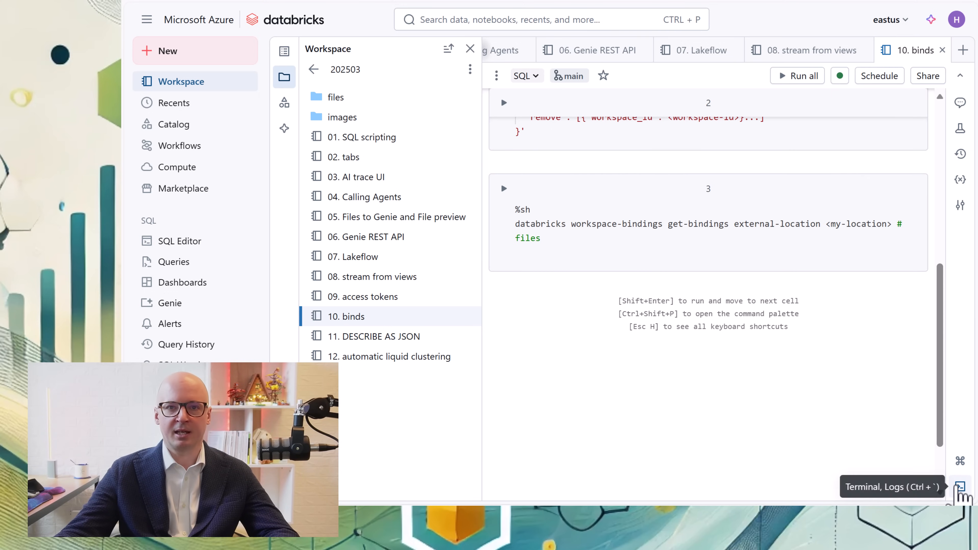
pyautogui.click(961, 486)
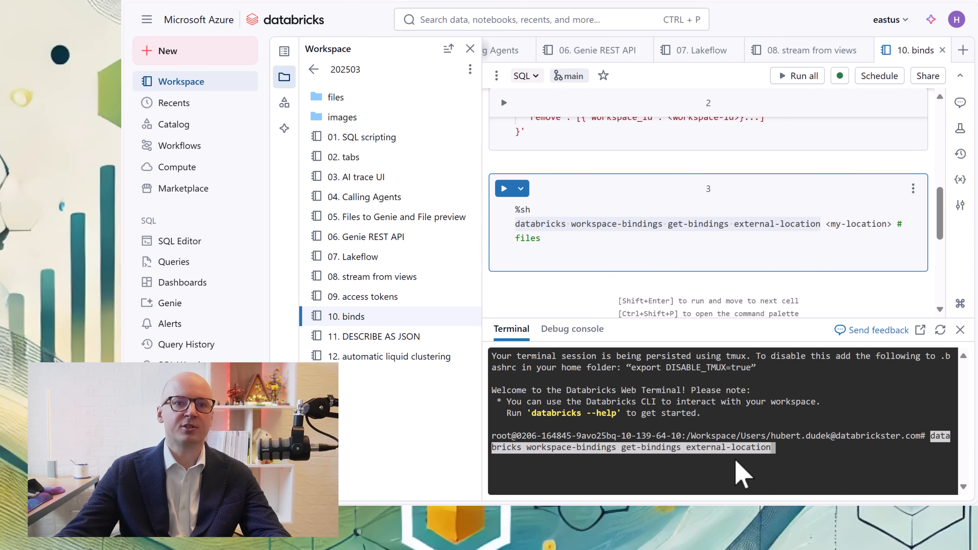
# Run get-bindings for the files external location, returning one READ_WRITE workspace binding.
pyautogui.write('fi')
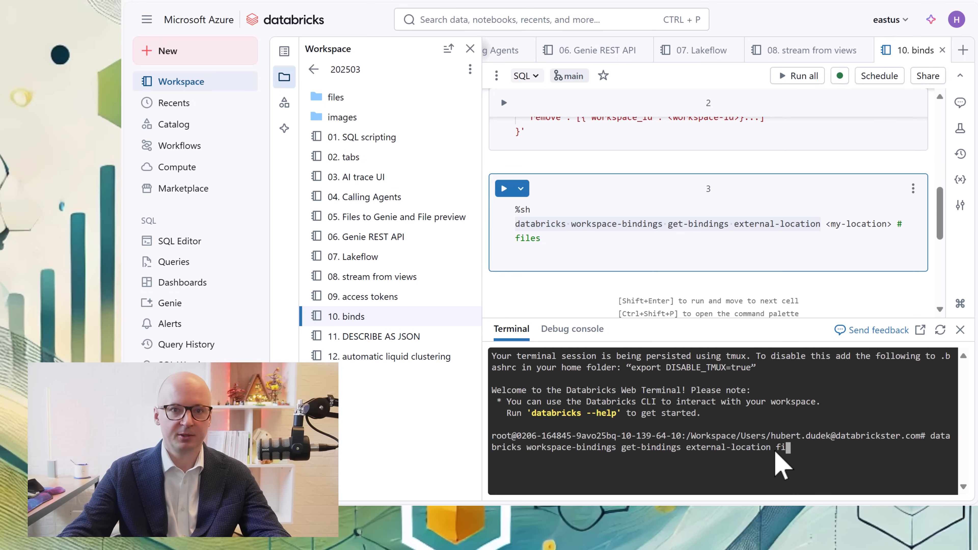
pyautogui.press('Return')
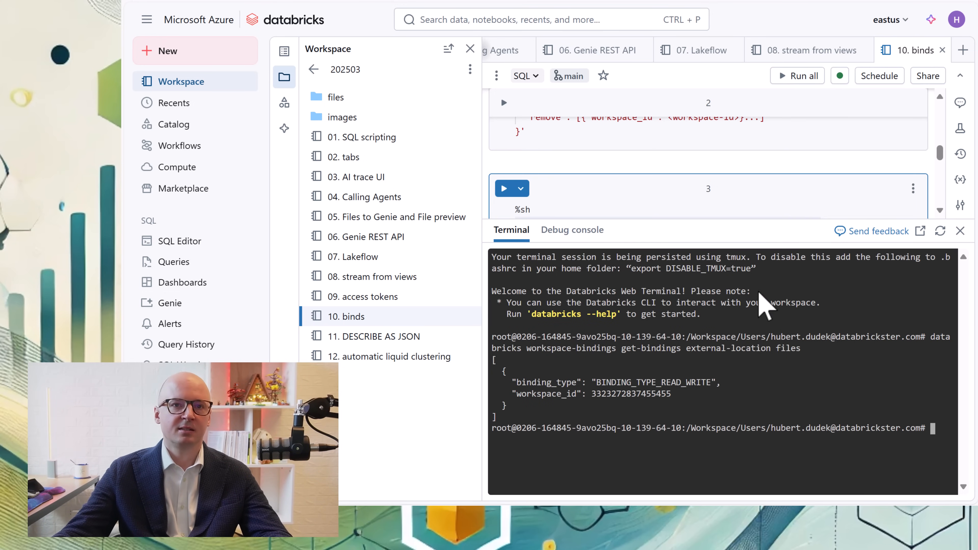
pyautogui.moveTo(595, 406)
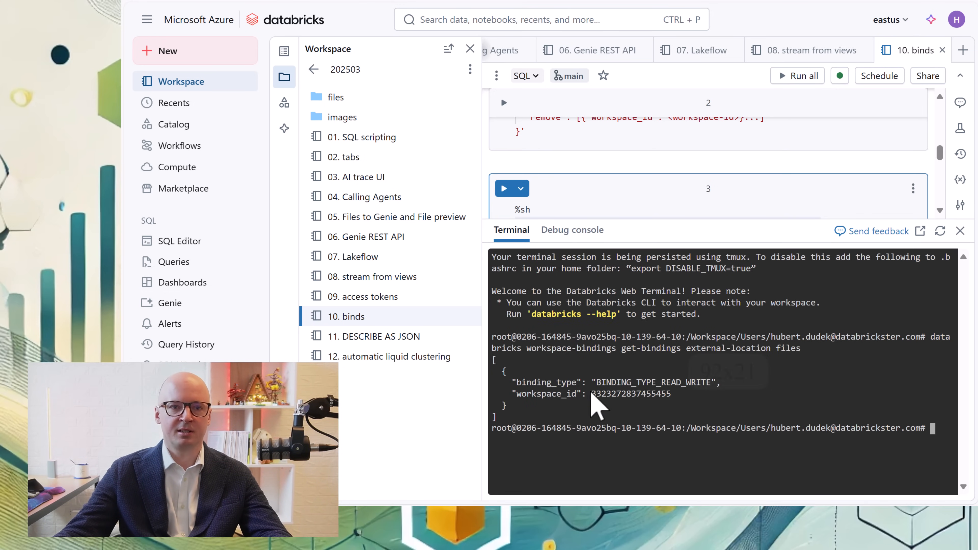
pyautogui.moveTo(654, 405)
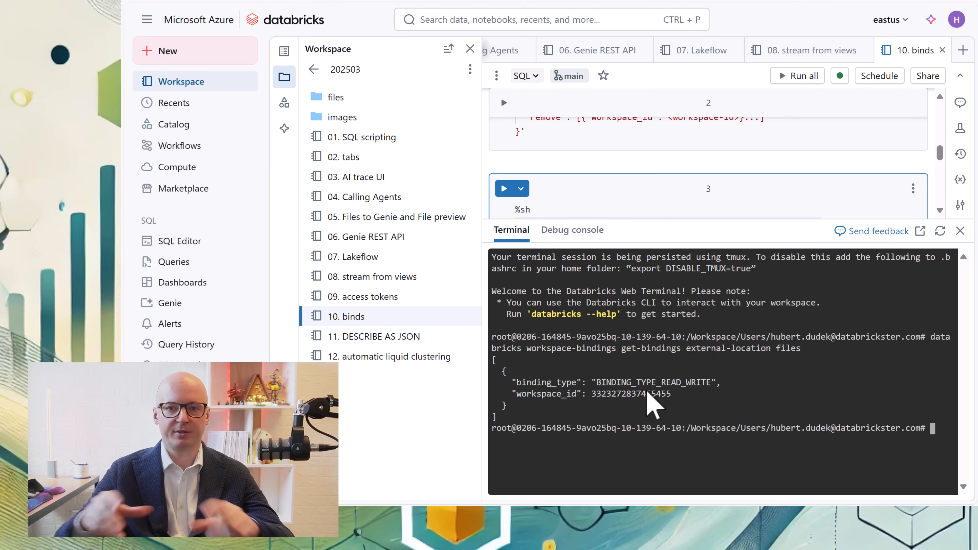
pyautogui.moveTo(677, 349)
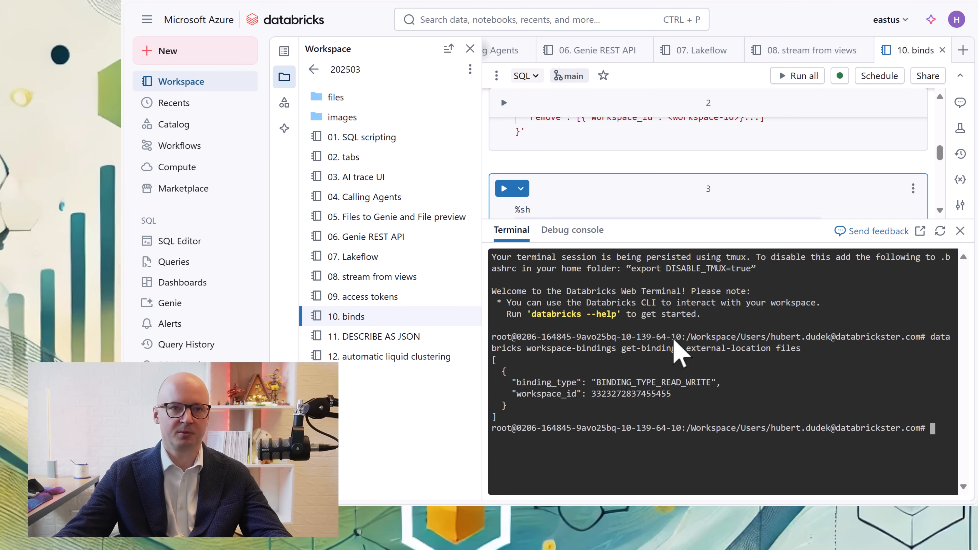
pyautogui.moveTo(655, 412)
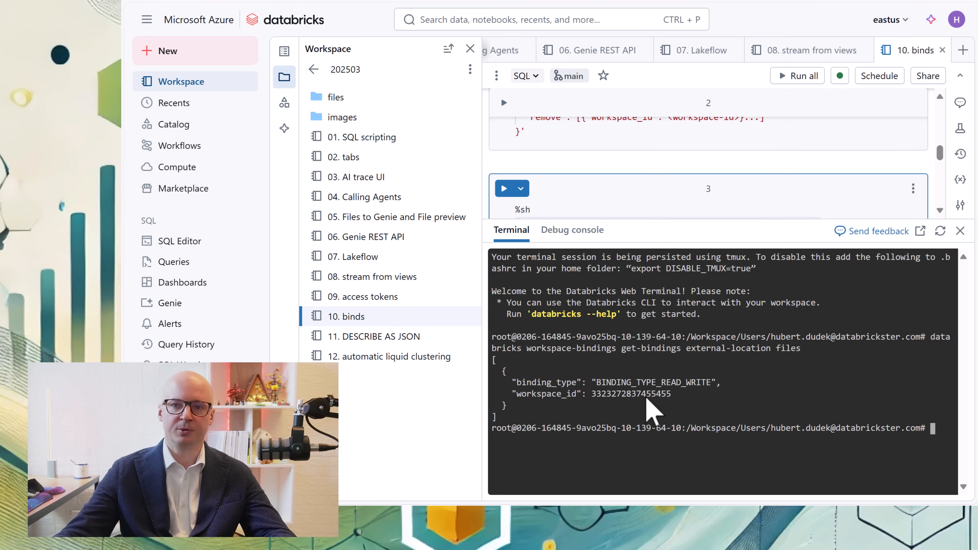
pyautogui.moveTo(387, 339)
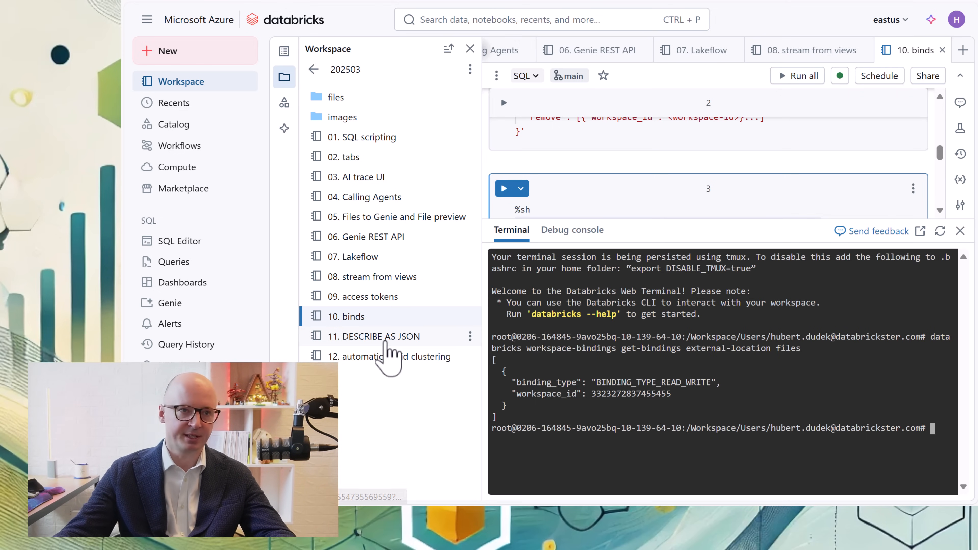
# In the DESCRIBE AS JSON notebook, create the metadata_catalog table.
pyautogui.click(375, 336)
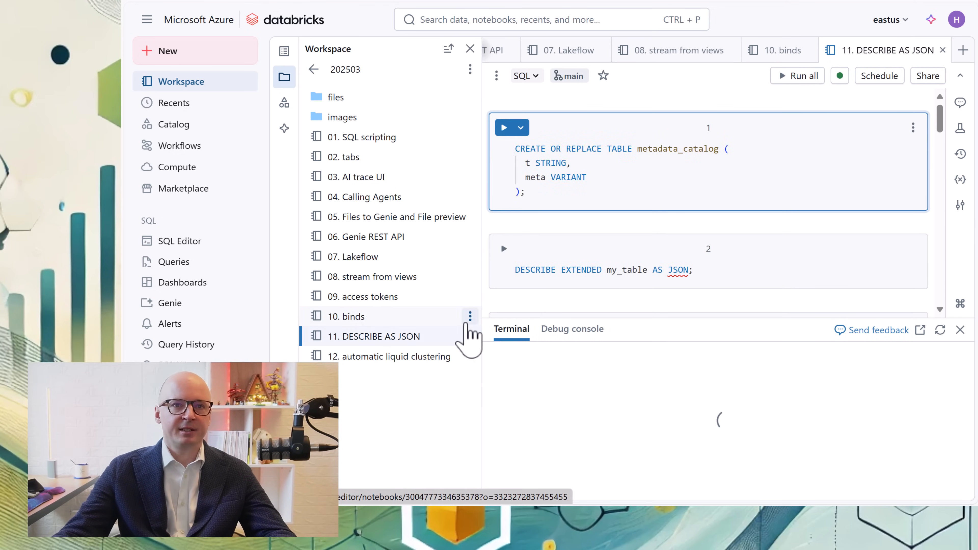
pyautogui.click(961, 331)
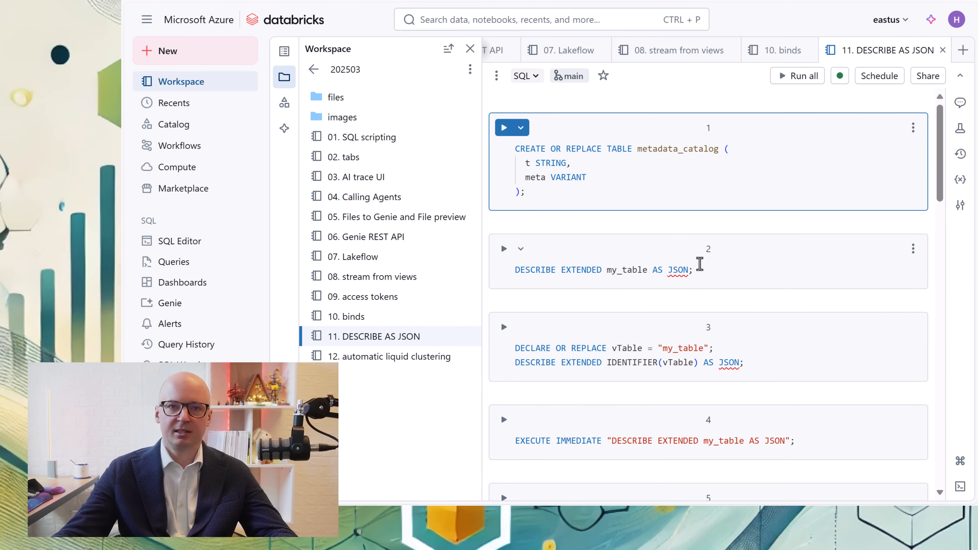
pyautogui.moveTo(504, 128)
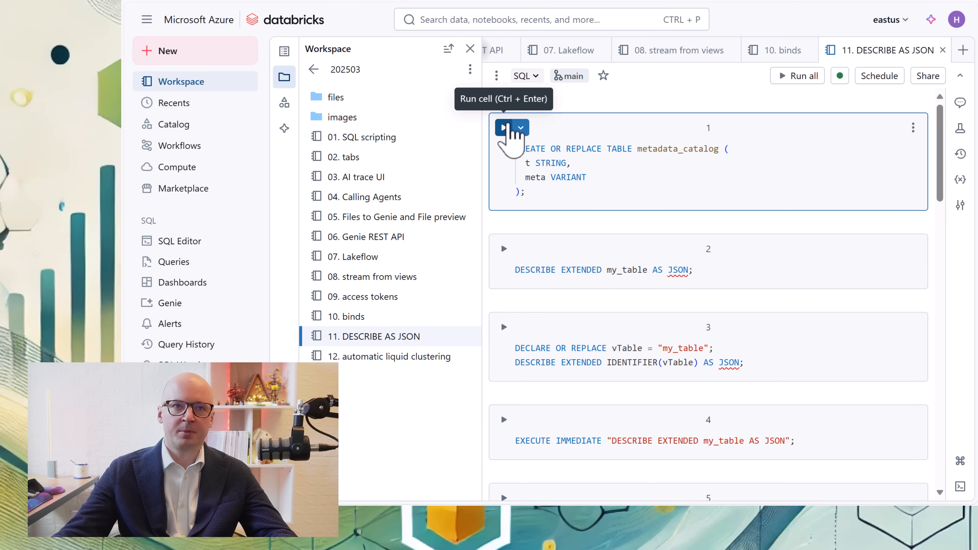
pyautogui.click(504, 127)
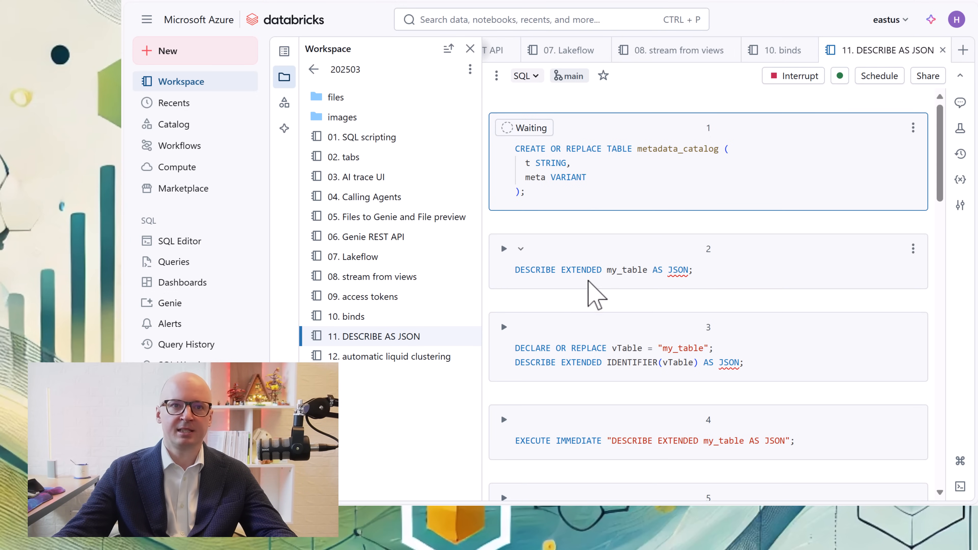
pyautogui.click(511, 128)
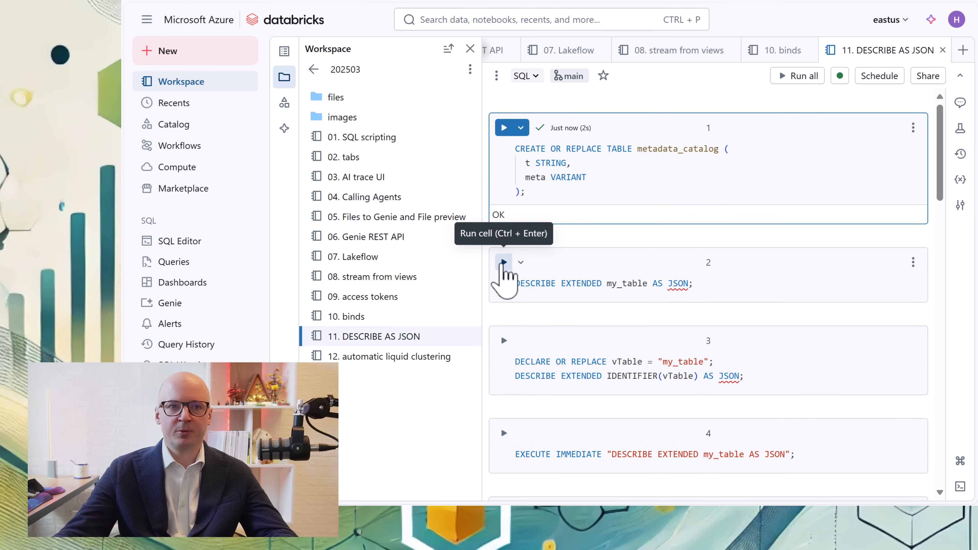
# Retrieve DESCRIBE EXTENDED my_table AS JSON and expand the metadata row to read it.
pyautogui.click(503, 262)
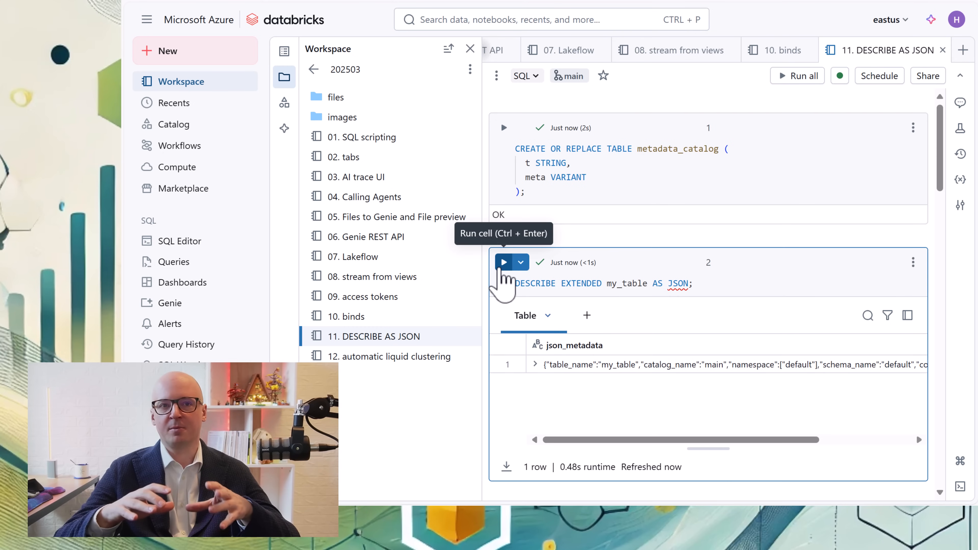
pyautogui.moveTo(537, 380)
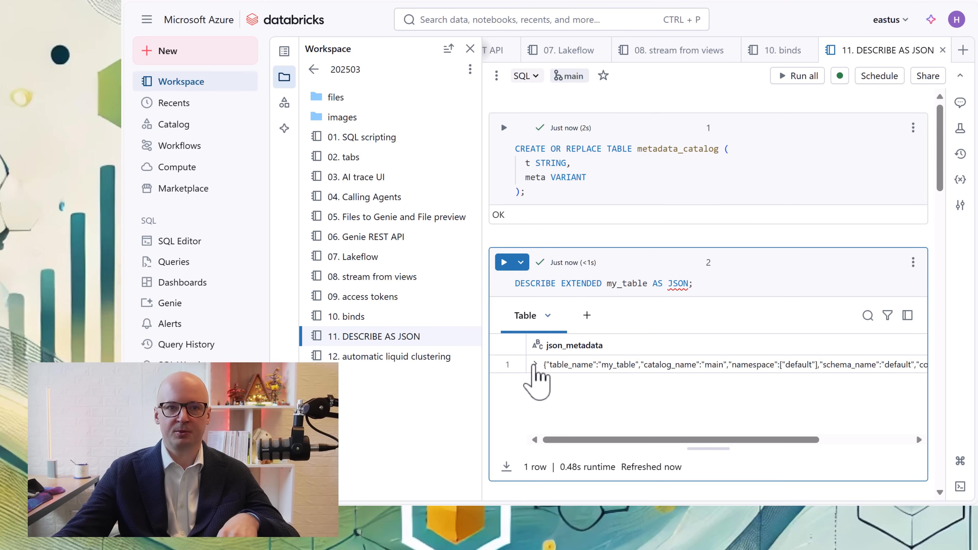
pyautogui.click(534, 364)
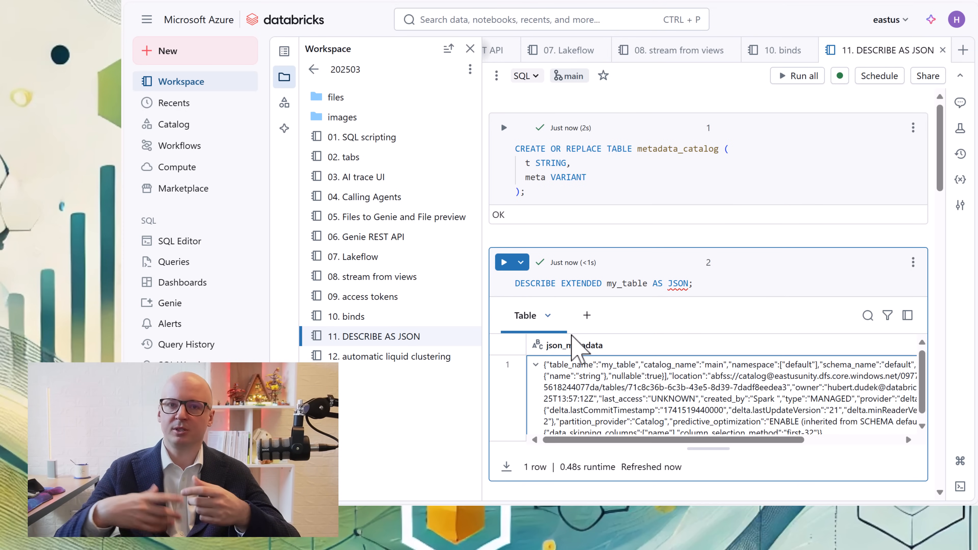
pyautogui.moveTo(780, 361)
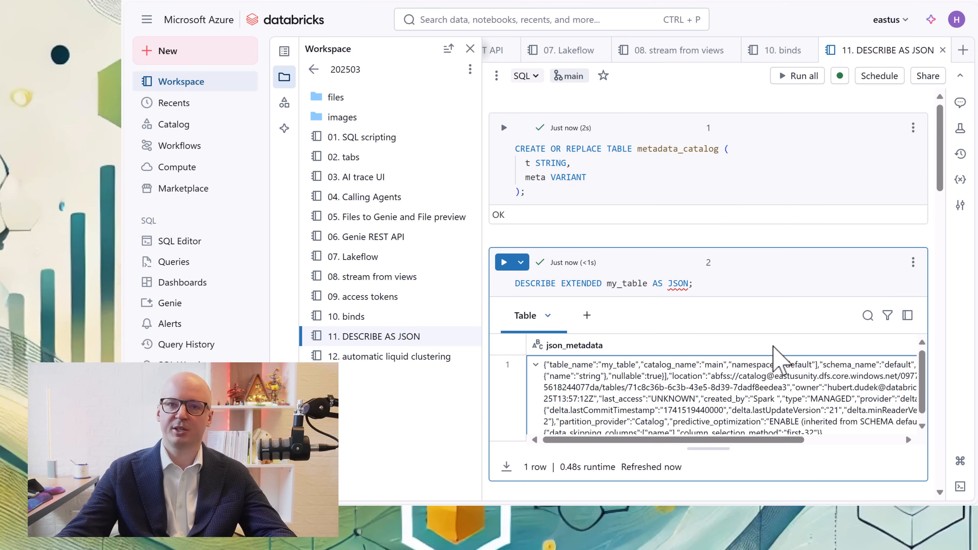
pyautogui.moveTo(714, 353)
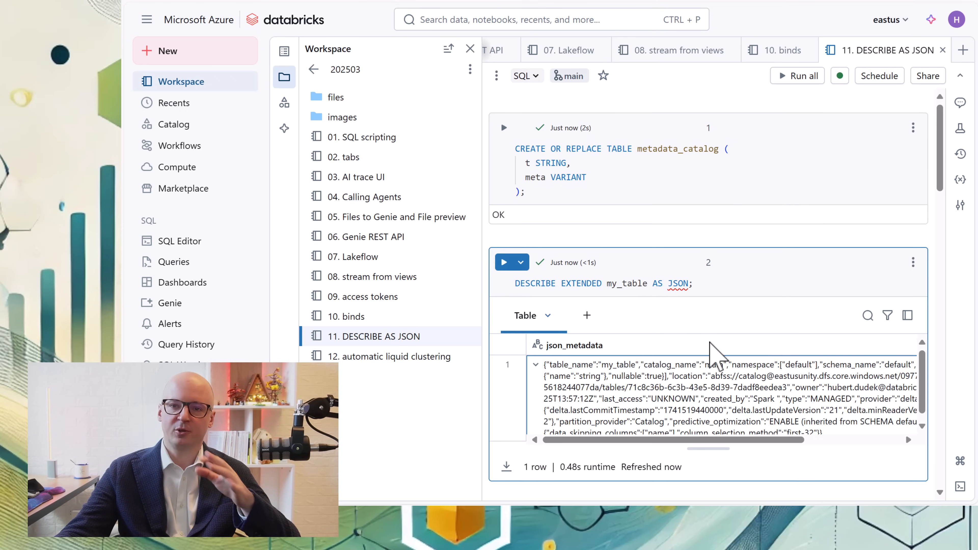
# Run the describe query that takes the table name from a variable.
pyautogui.scroll(-3)
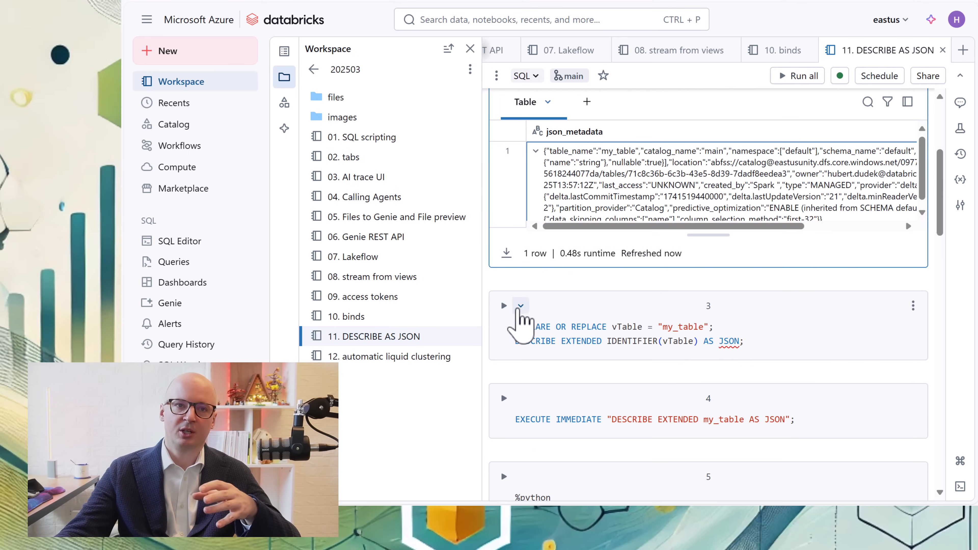
pyautogui.click(503, 305)
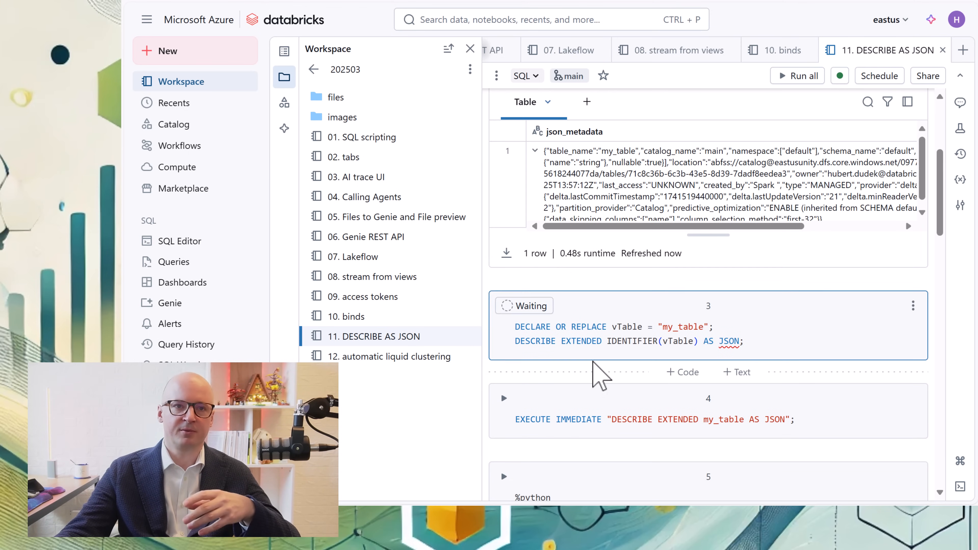
pyautogui.click(504, 233)
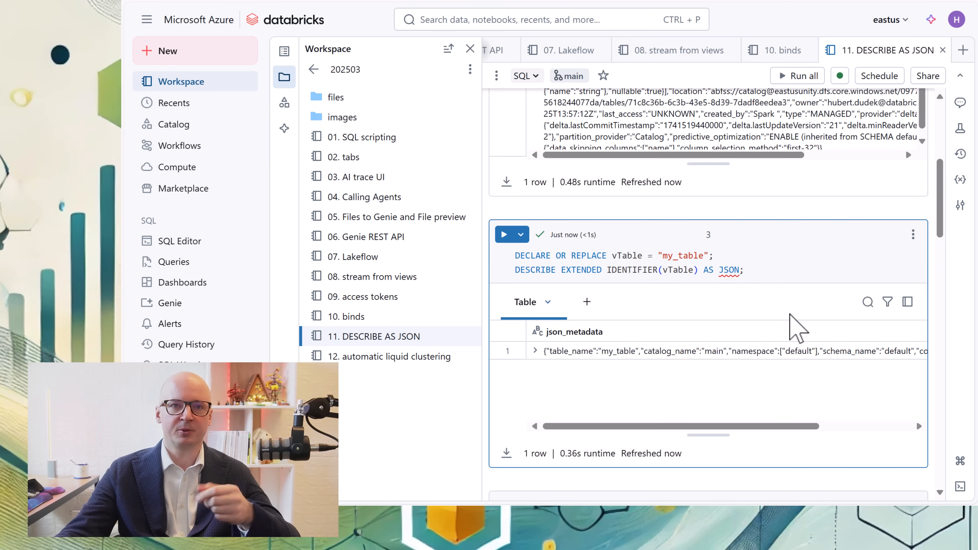
pyautogui.moveTo(523, 272)
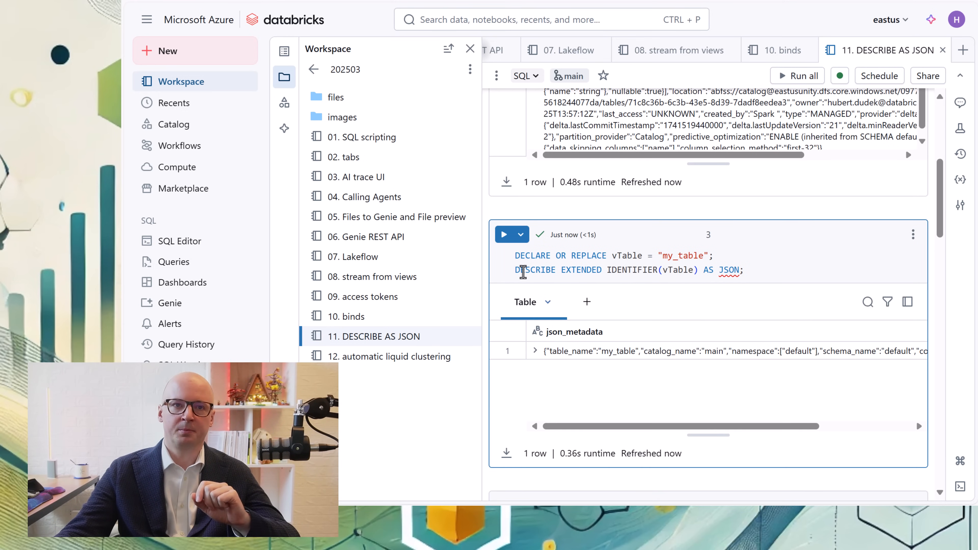
pyautogui.scroll(-3)
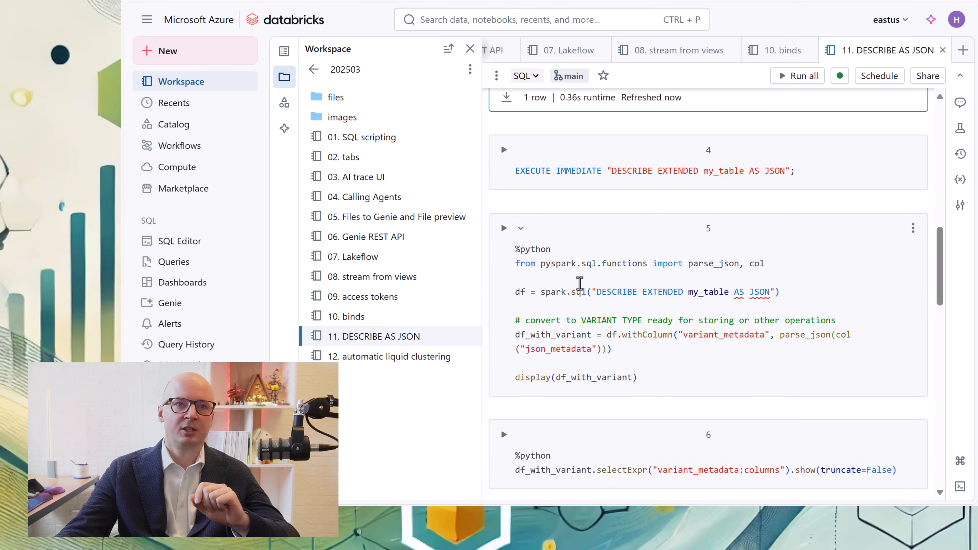
pyautogui.moveTo(503, 253)
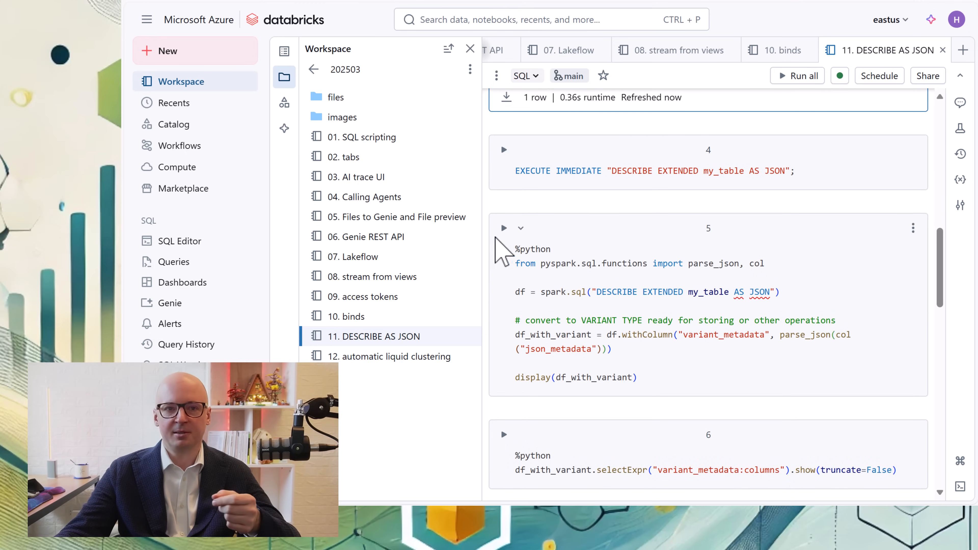
# Convert the JSON metadata into a variant_metadata column.
pyautogui.click(504, 228)
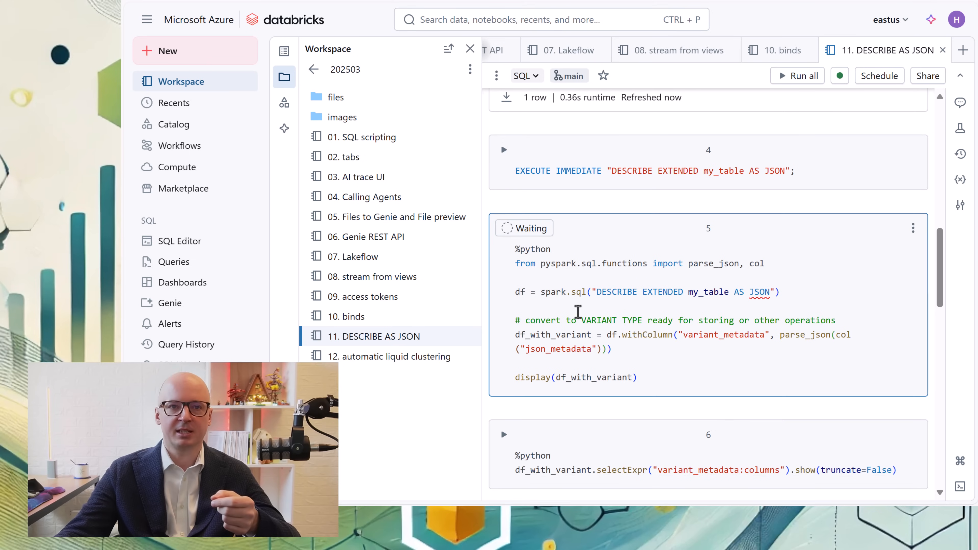
pyautogui.click(797, 76)
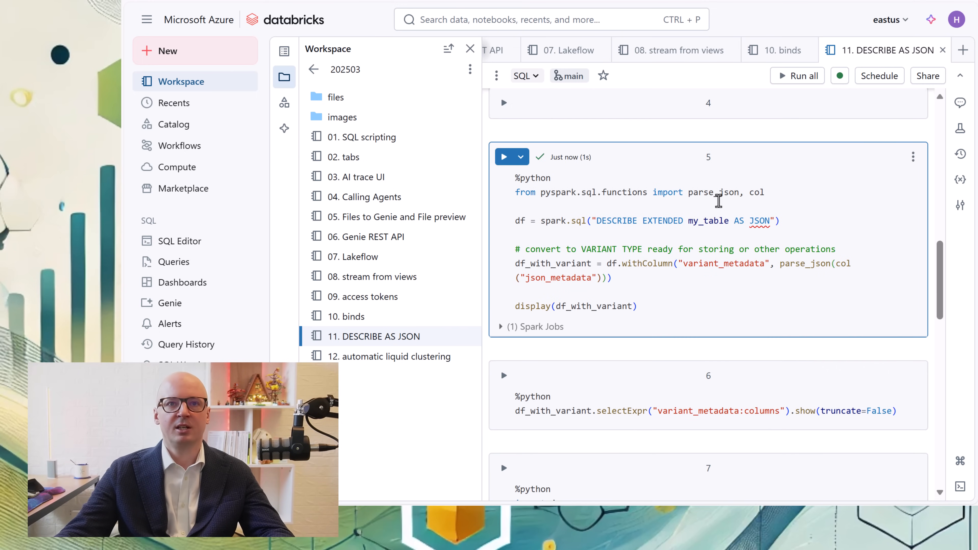
pyautogui.click(503, 156)
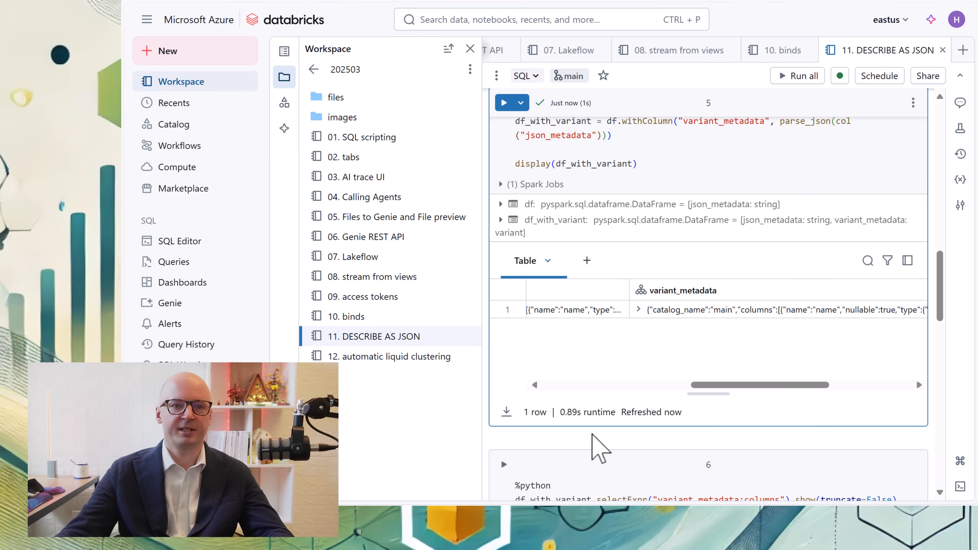
pyautogui.scroll(-3)
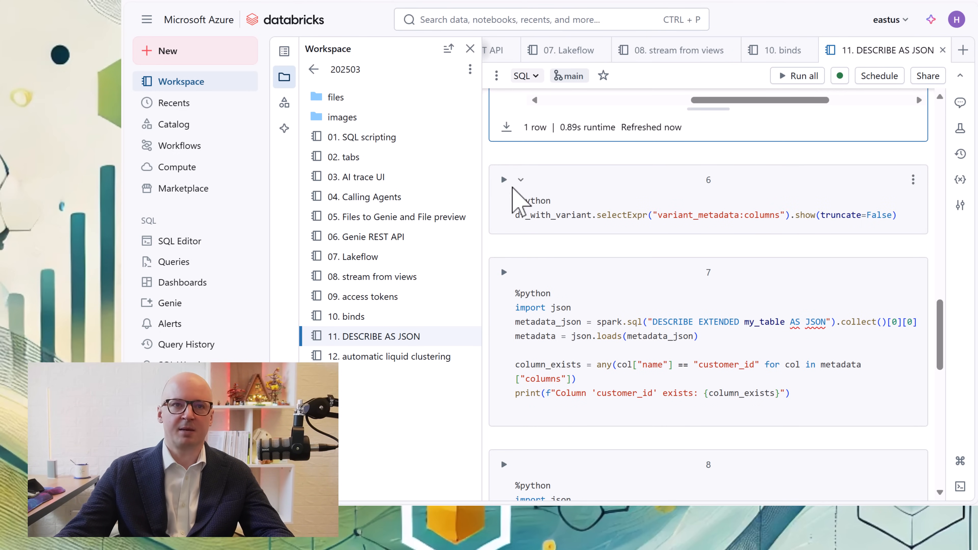
# Show the columns extracted from the variant metadata and check customer_id existence, returning False.
pyautogui.click(504, 180)
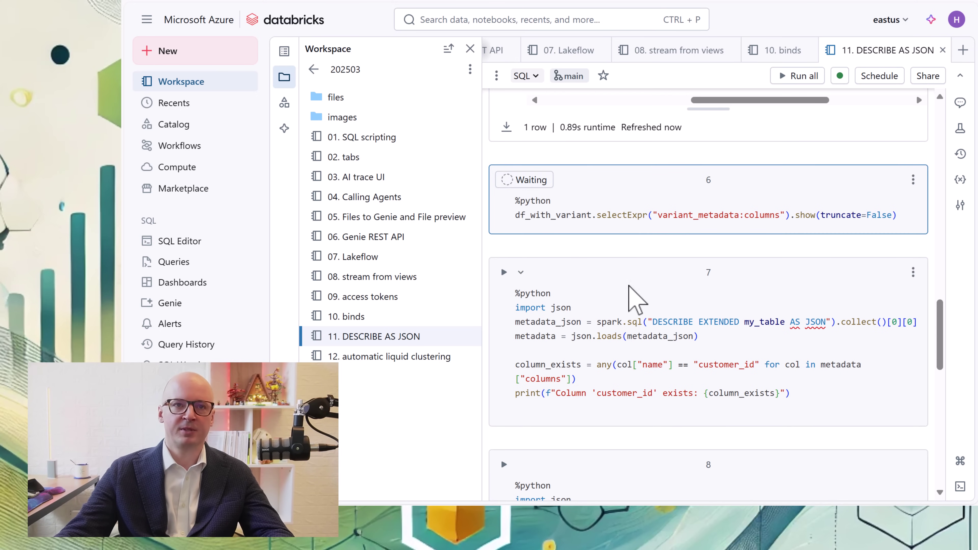
pyautogui.click(506, 179)
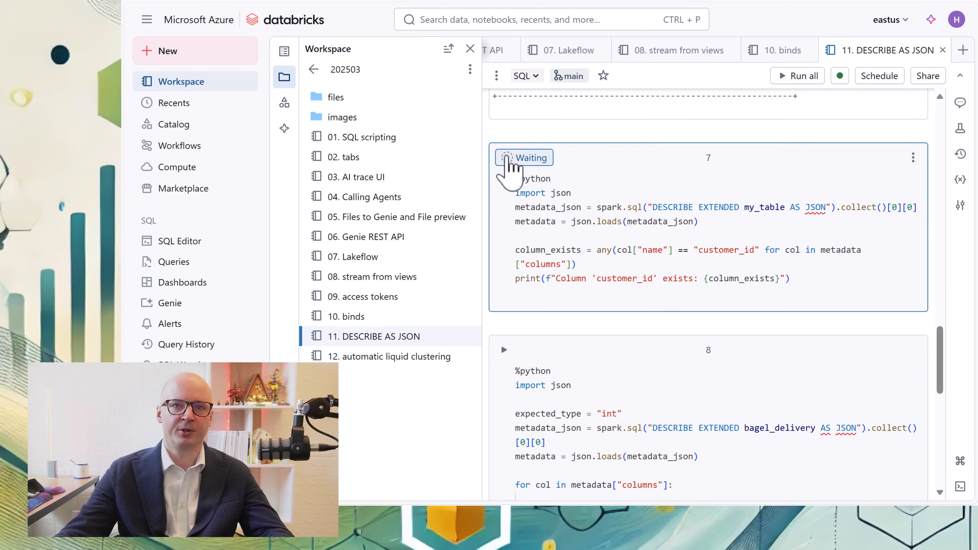
pyautogui.click(517, 158)
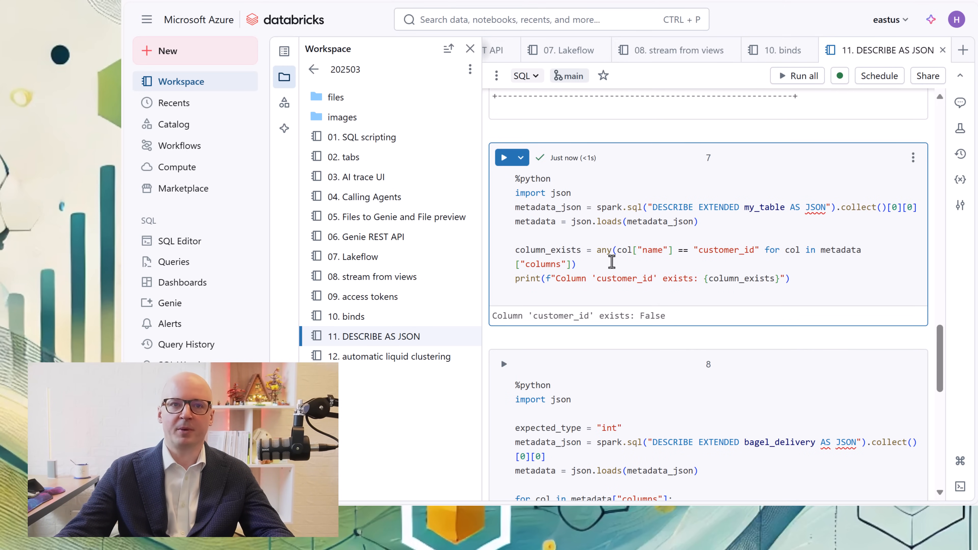
pyautogui.moveTo(601, 250)
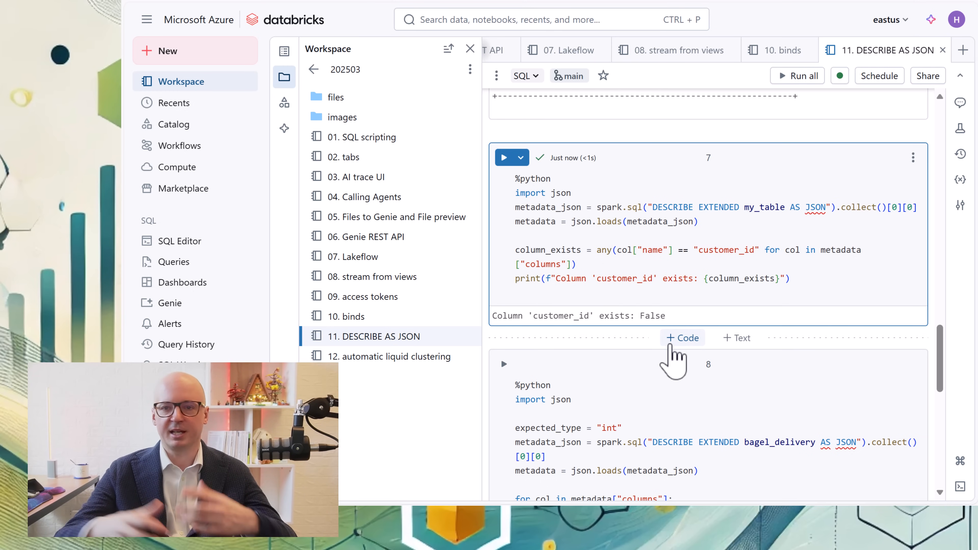
pyautogui.scroll(-3)
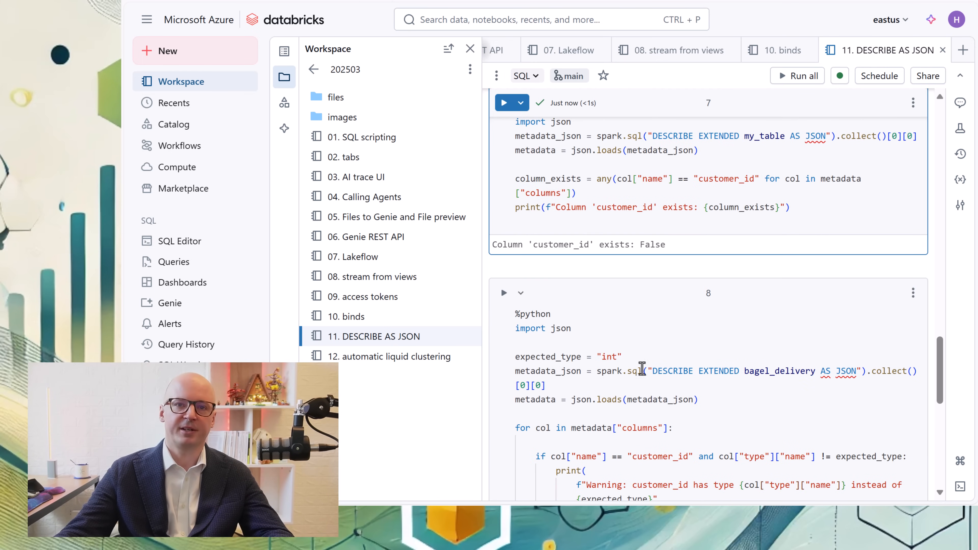
pyautogui.moveTo(396, 380)
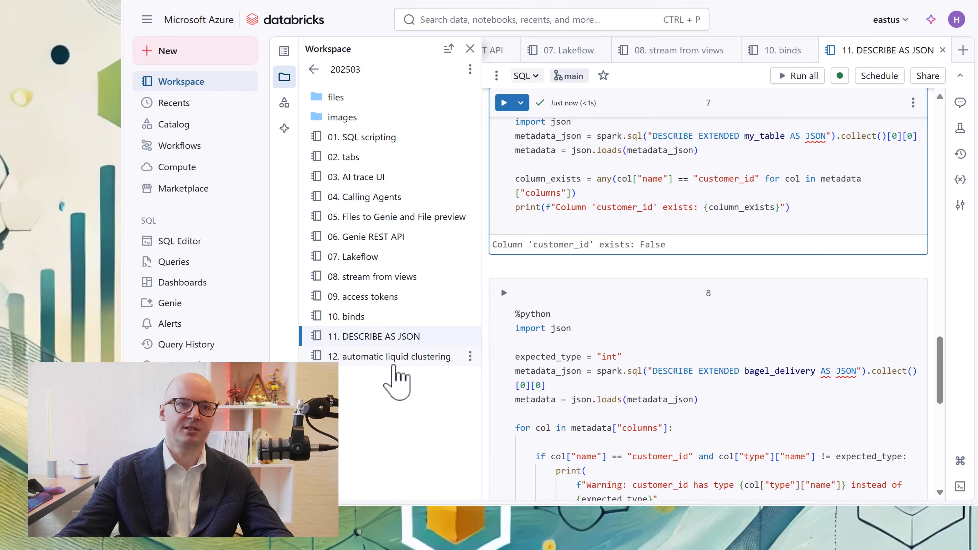
pyautogui.moveTo(390, 356)
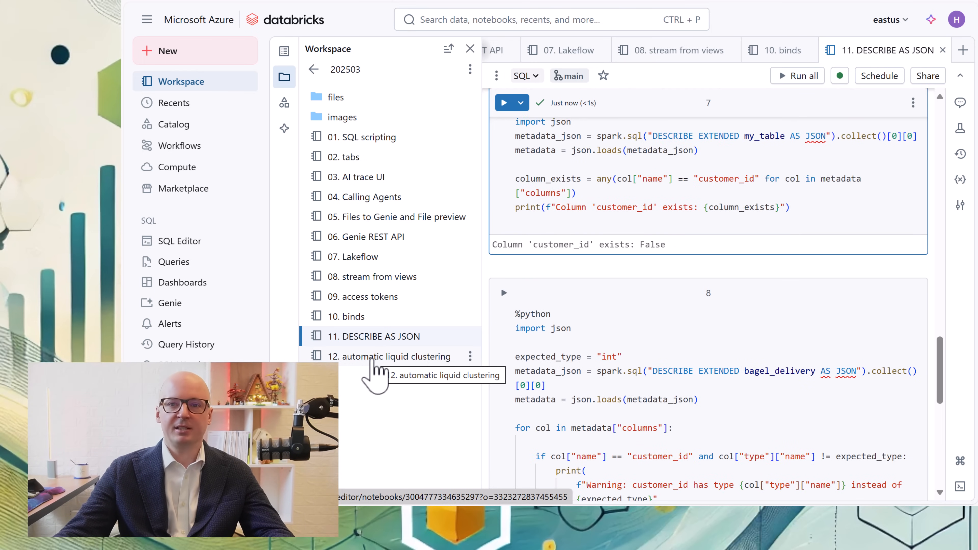
# Create hubert_event_logs_liquid with CLUSTER BY AUTO in the automatic liquid clustering notebook, returning OK.
pyautogui.click(390, 356)
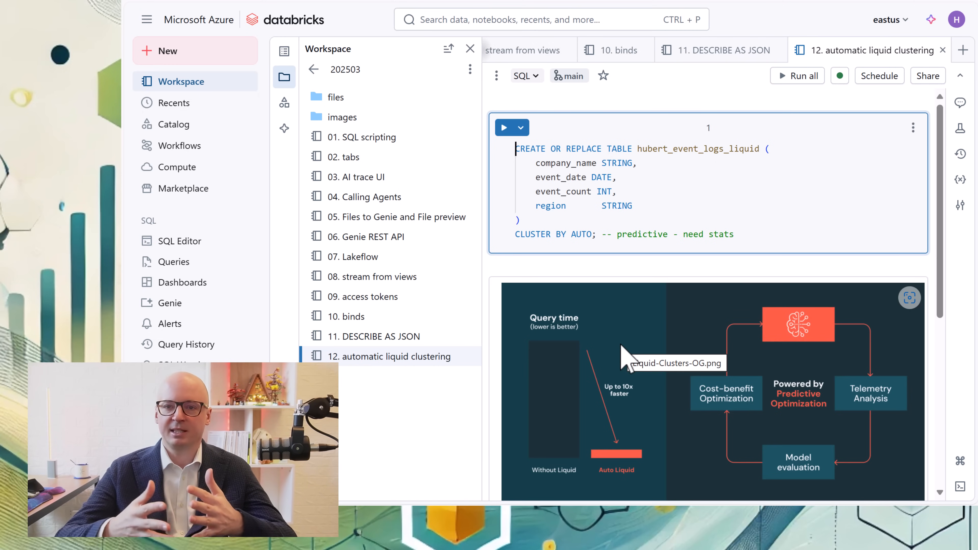
pyautogui.moveTo(505, 127)
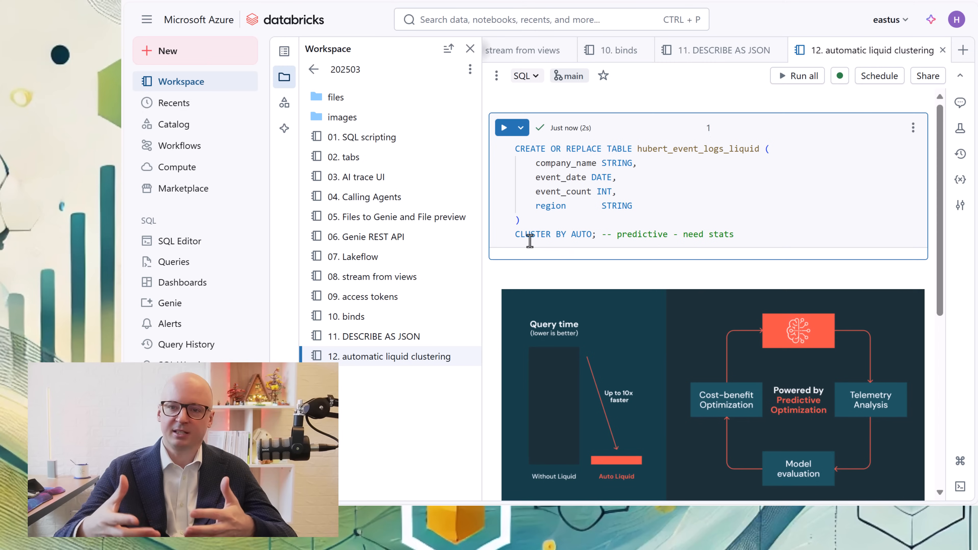
pyautogui.click(504, 128)
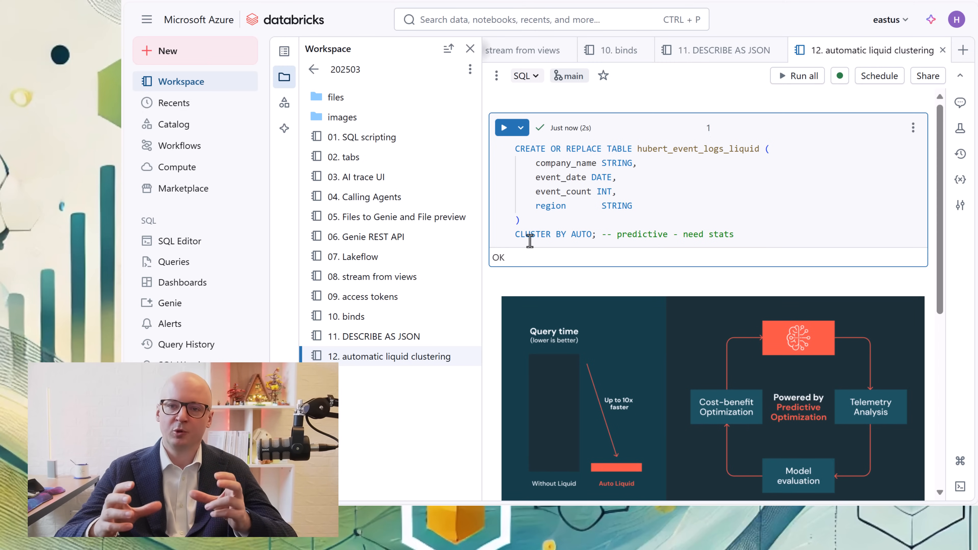